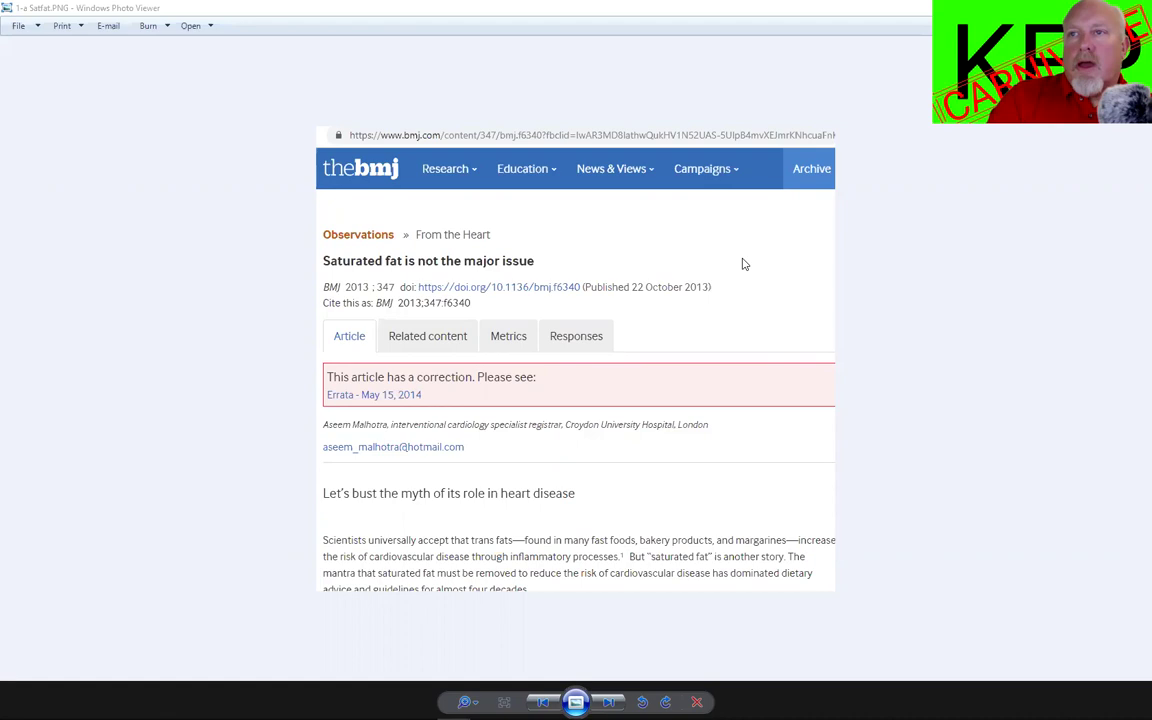
pyautogui.moveTo(525, 274)
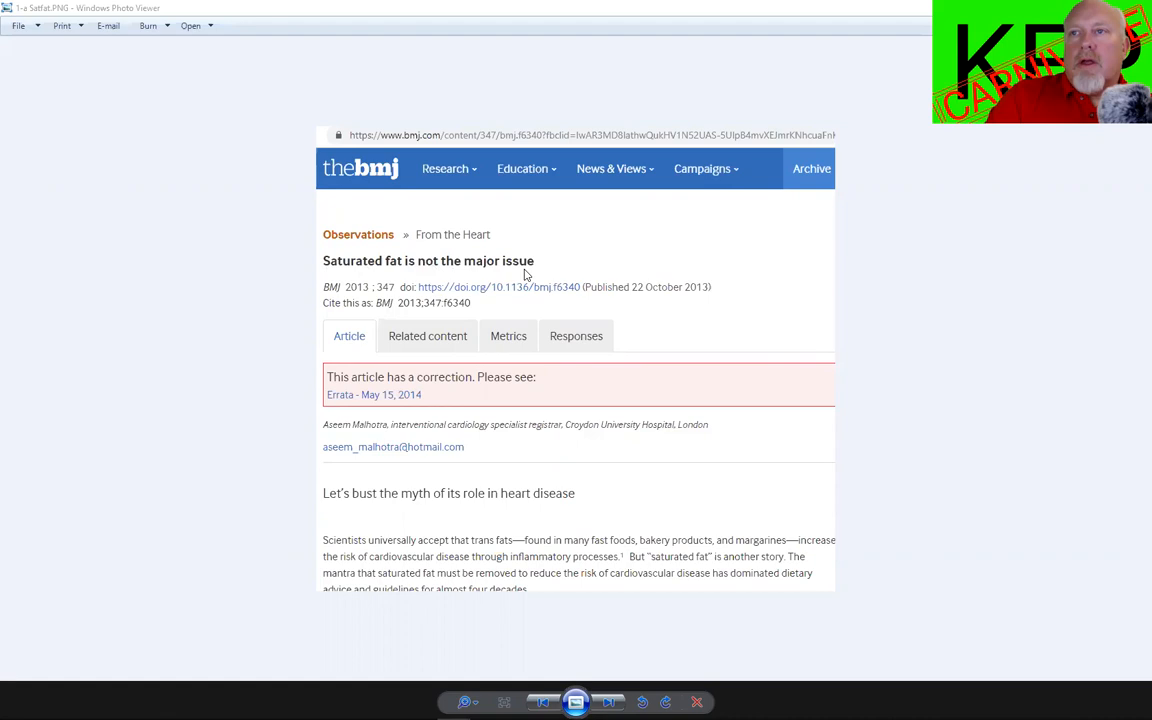
pyautogui.moveTo(547, 233)
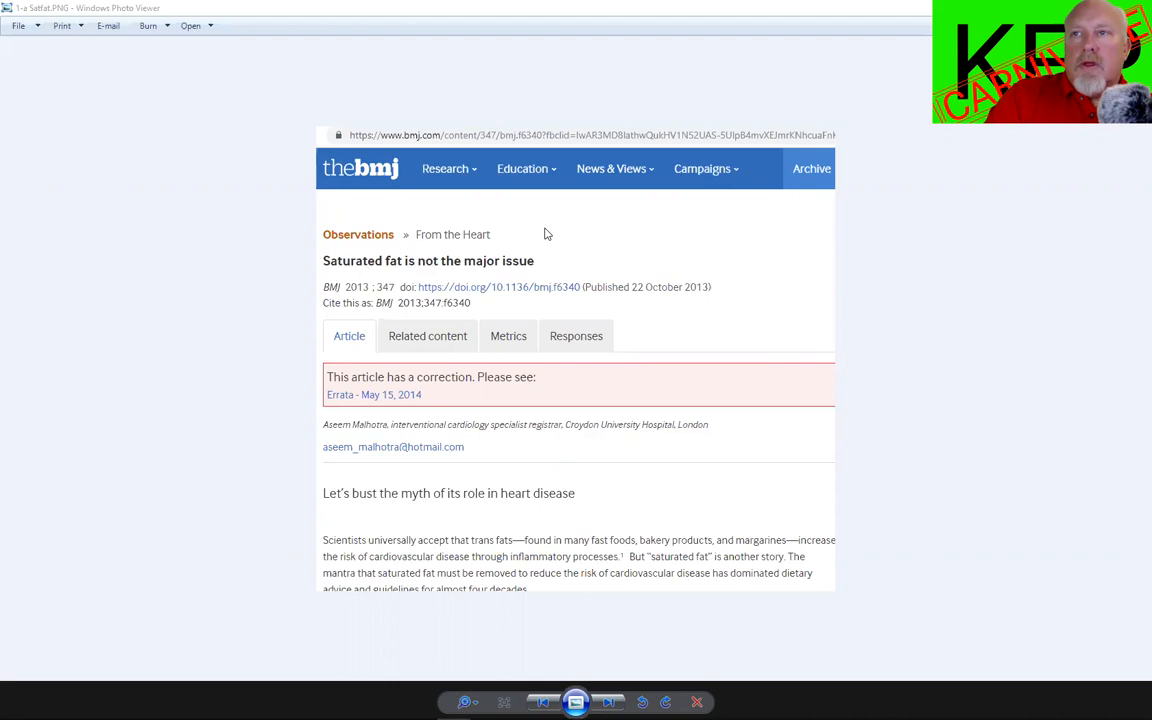
pyautogui.moveTo(558, 228)
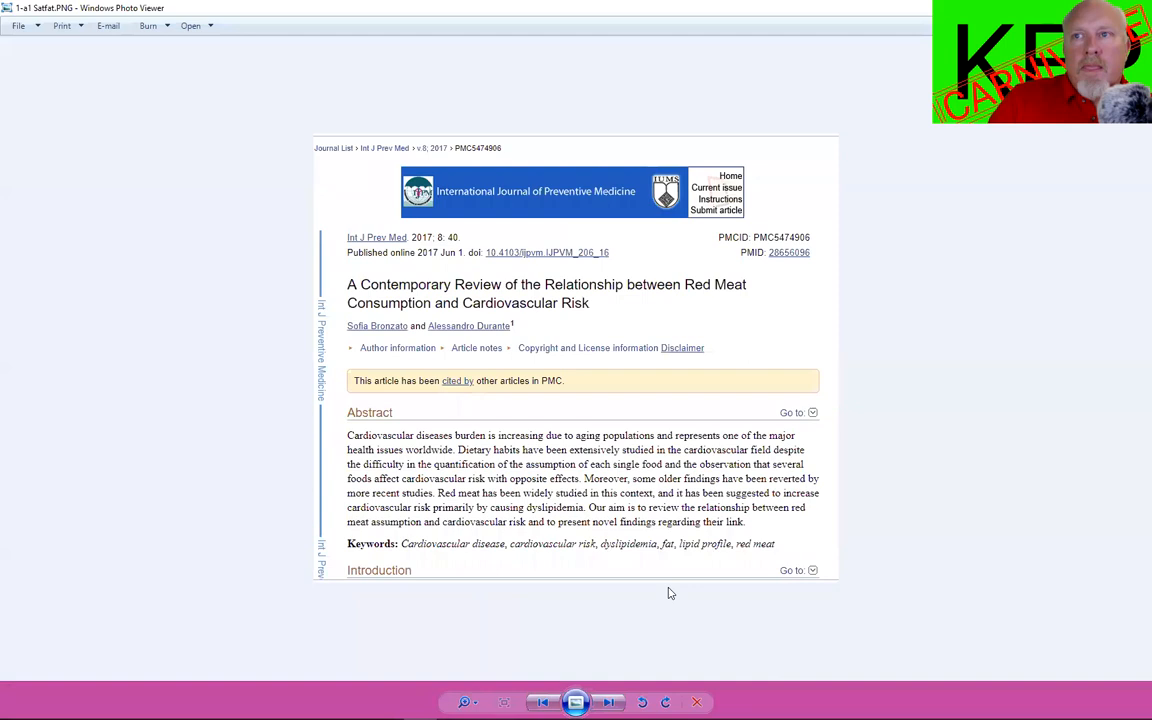
pyautogui.moveTo(472, 307)
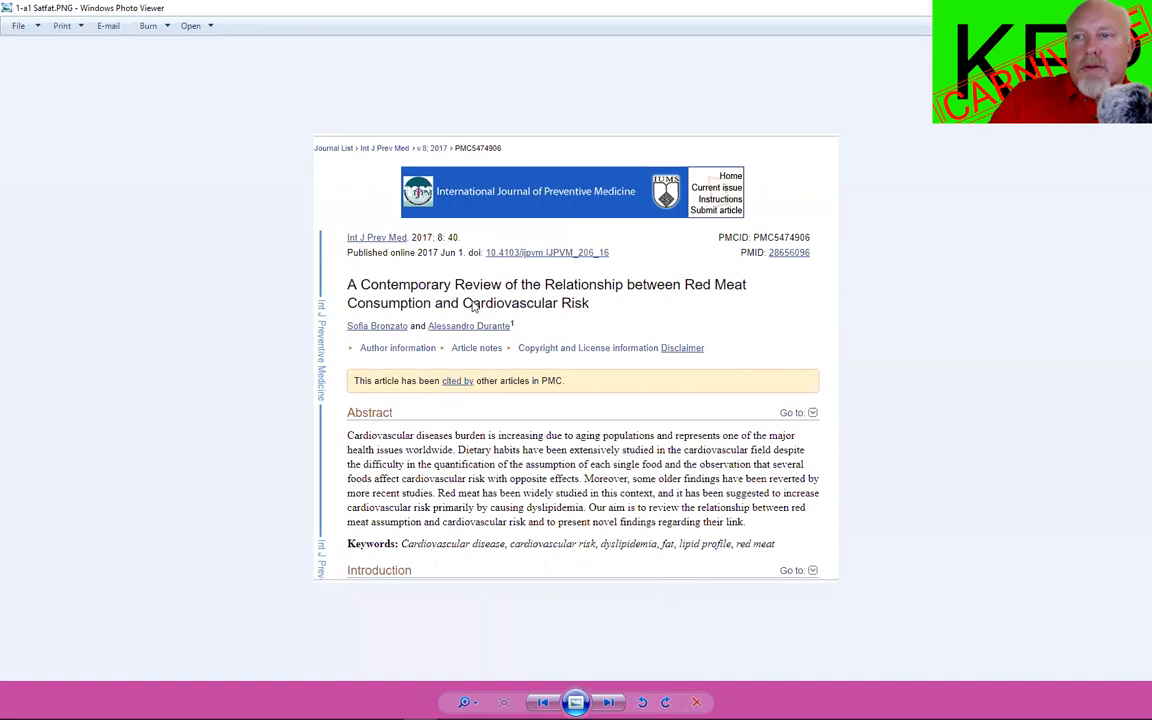
pyautogui.moveTo(661, 316)
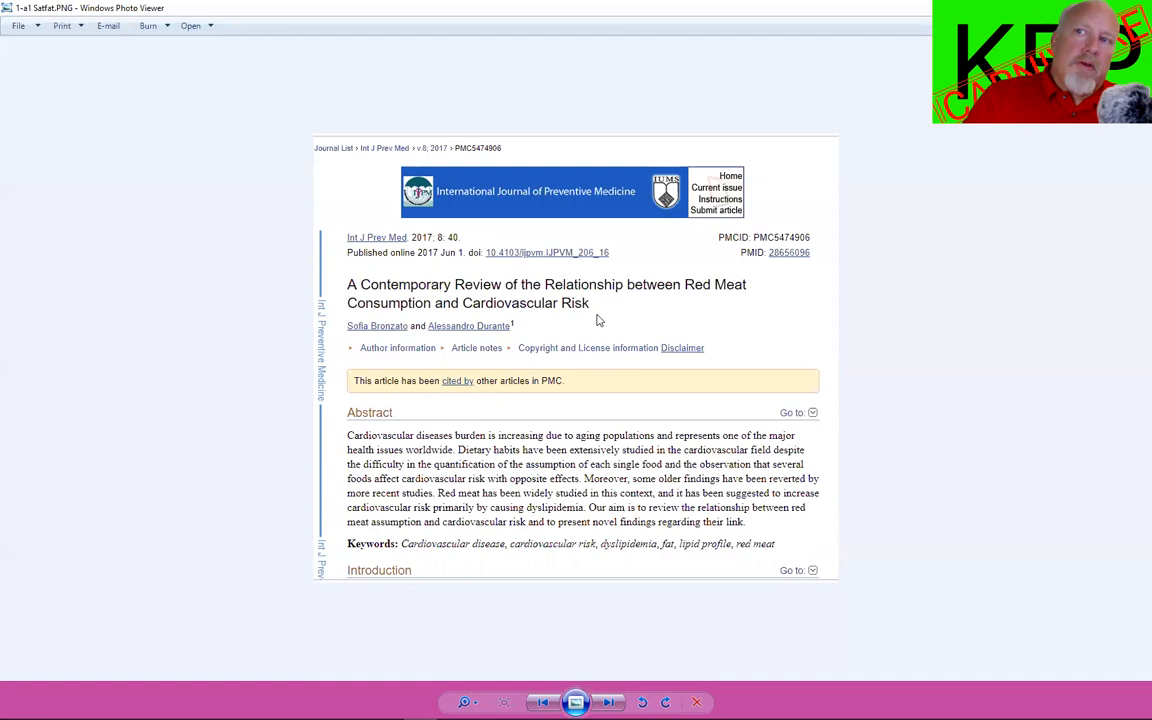
pyautogui.moveTo(603, 527)
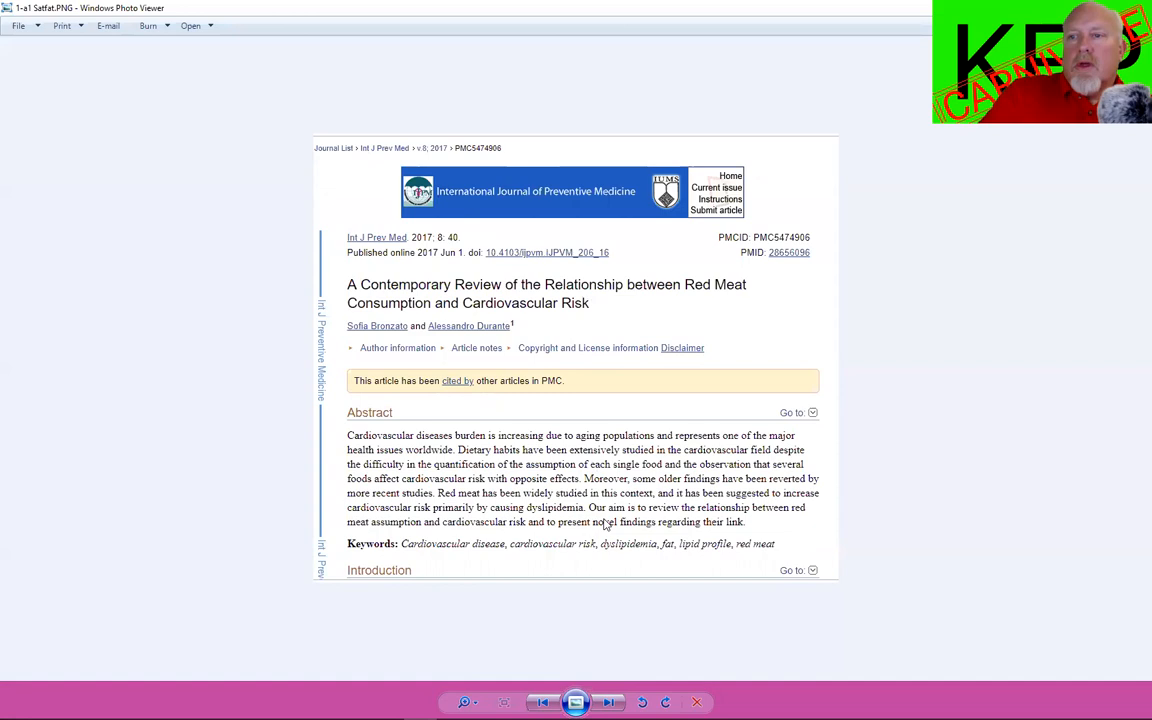
pyautogui.moveTo(612, 701)
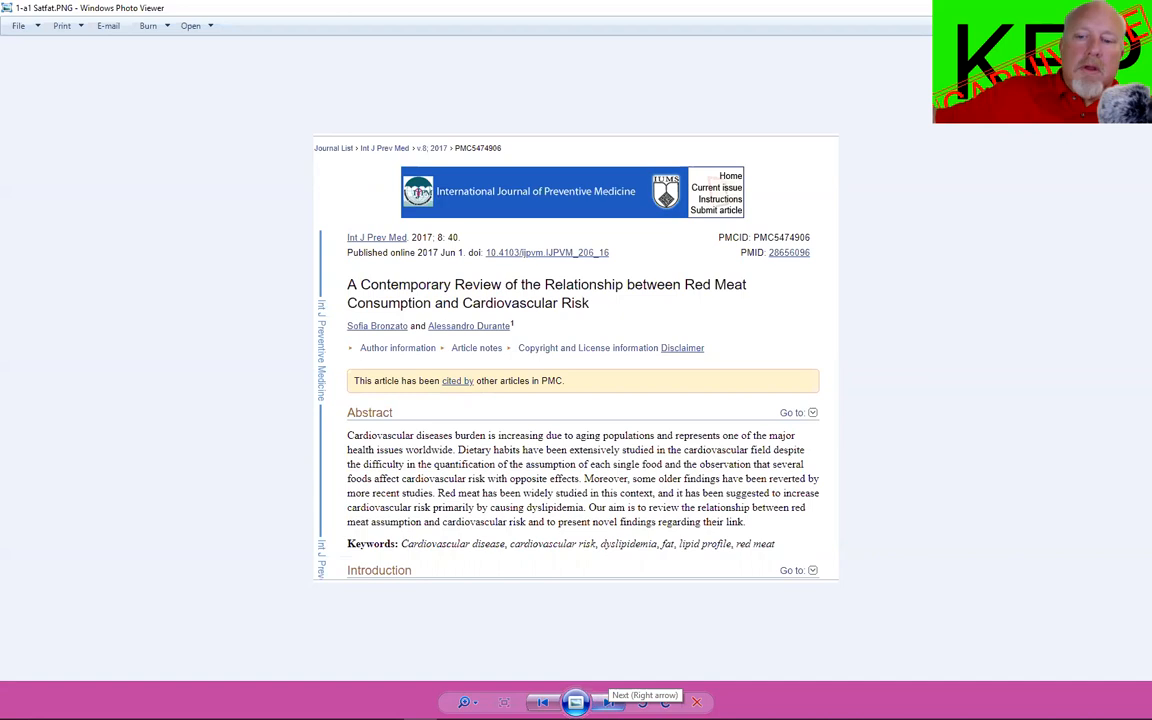
# - Advance to the Psychology Today slide on Abilify, America's top-selling drug
pyautogui.click(610, 702)
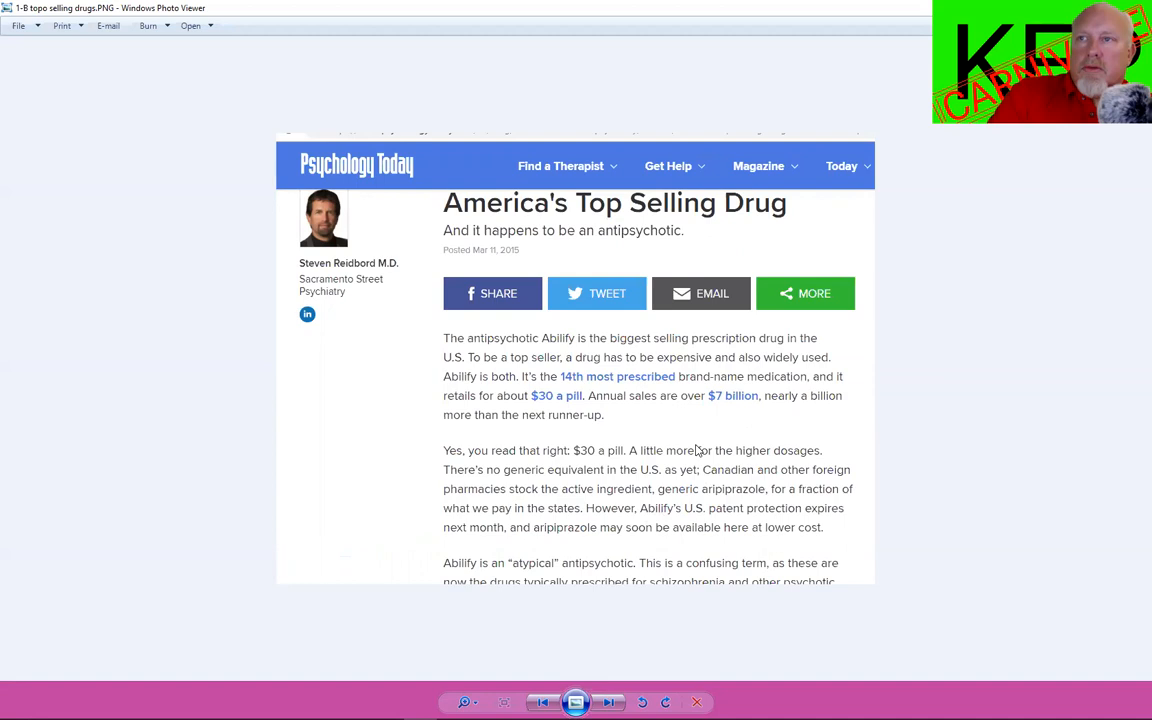
pyautogui.moveTo(707, 436)
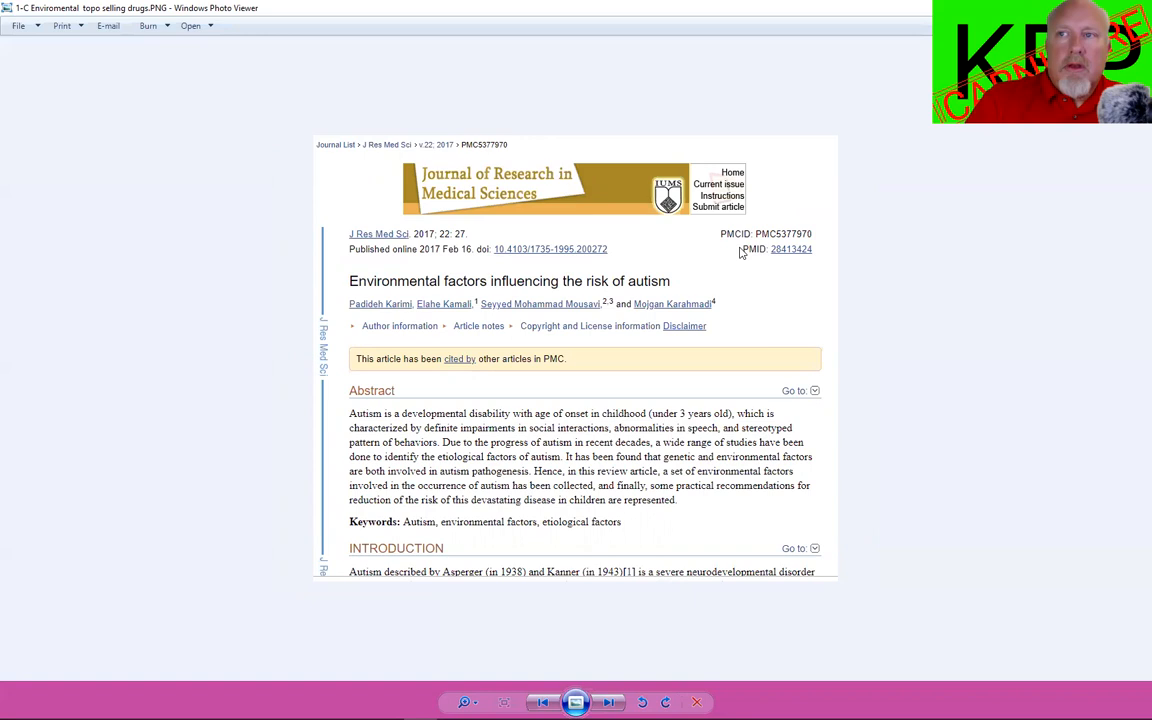
pyautogui.moveTo(749, 289)
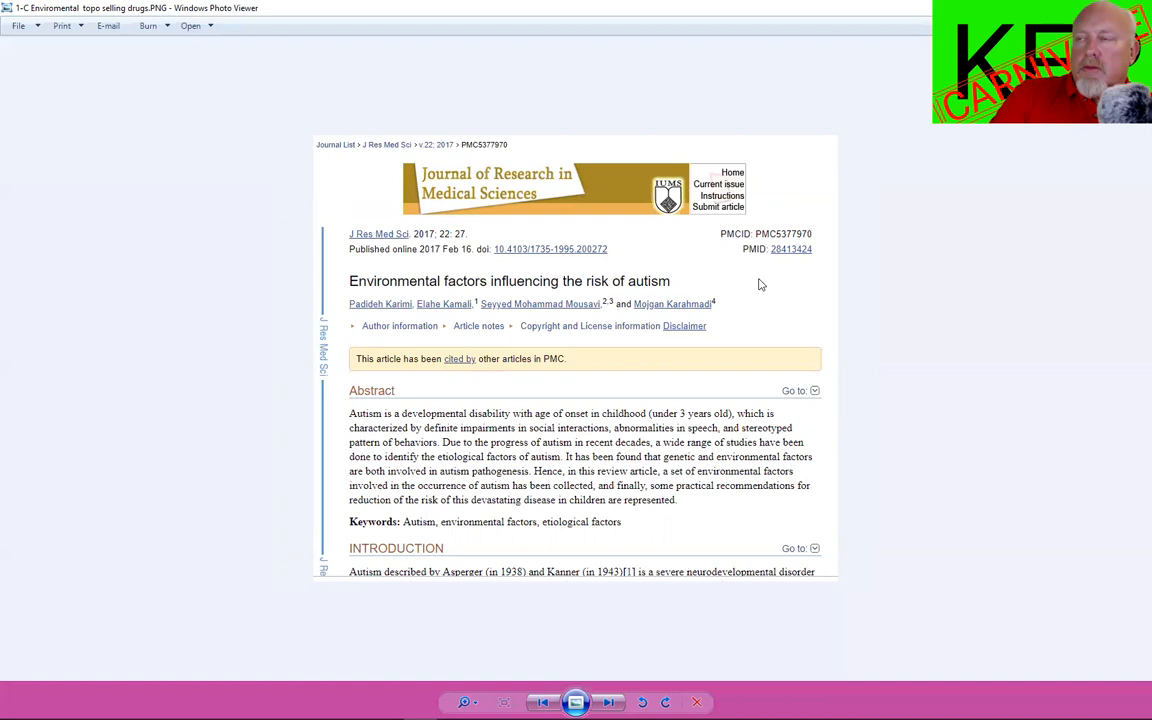
pyautogui.moveTo(785, 297)
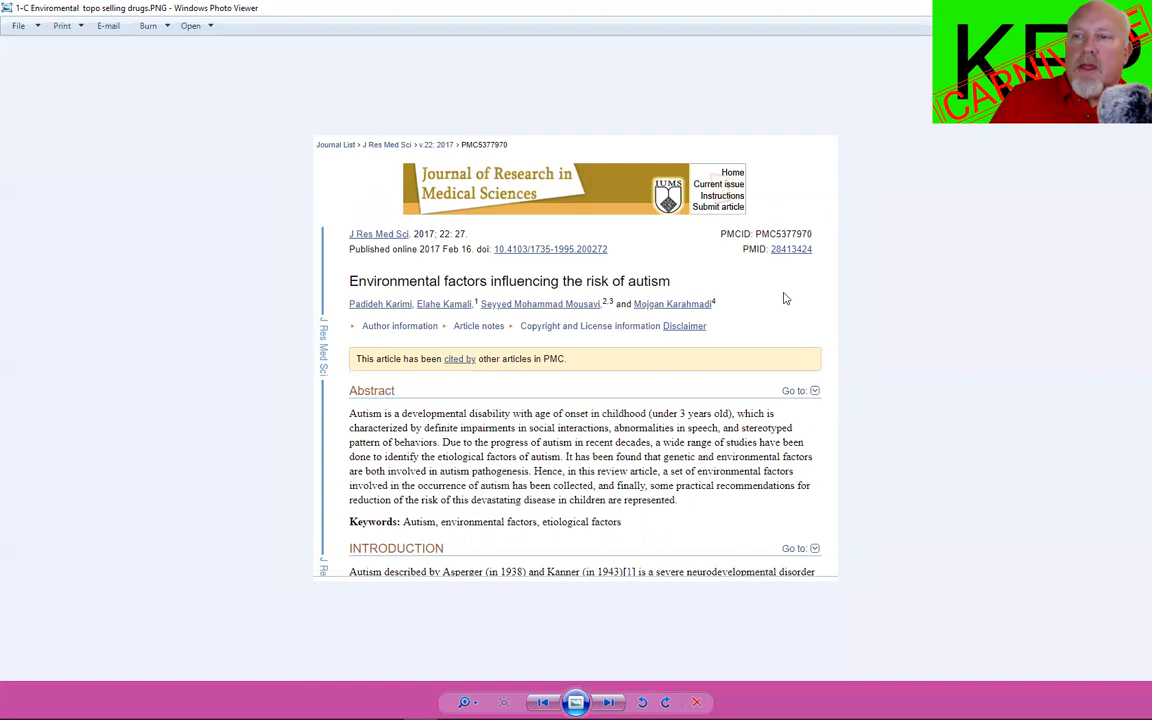
pyautogui.moveTo(818, 298)
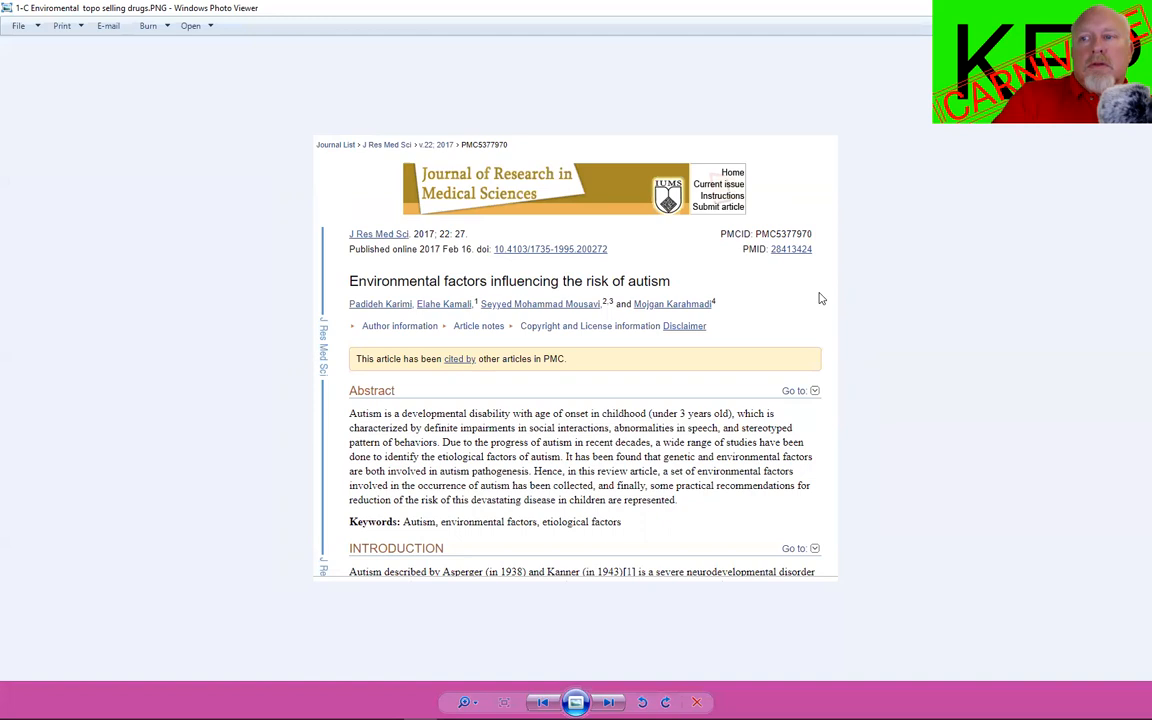
pyautogui.moveTo(687, 655)
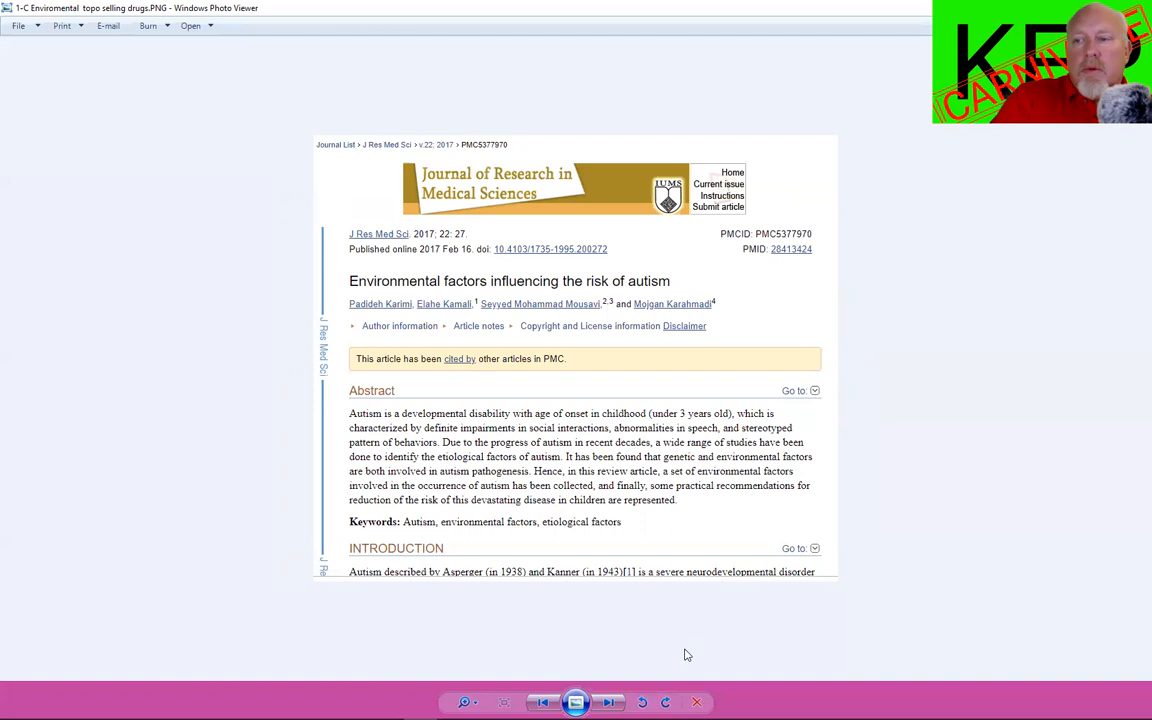
pyautogui.moveTo(610, 703)
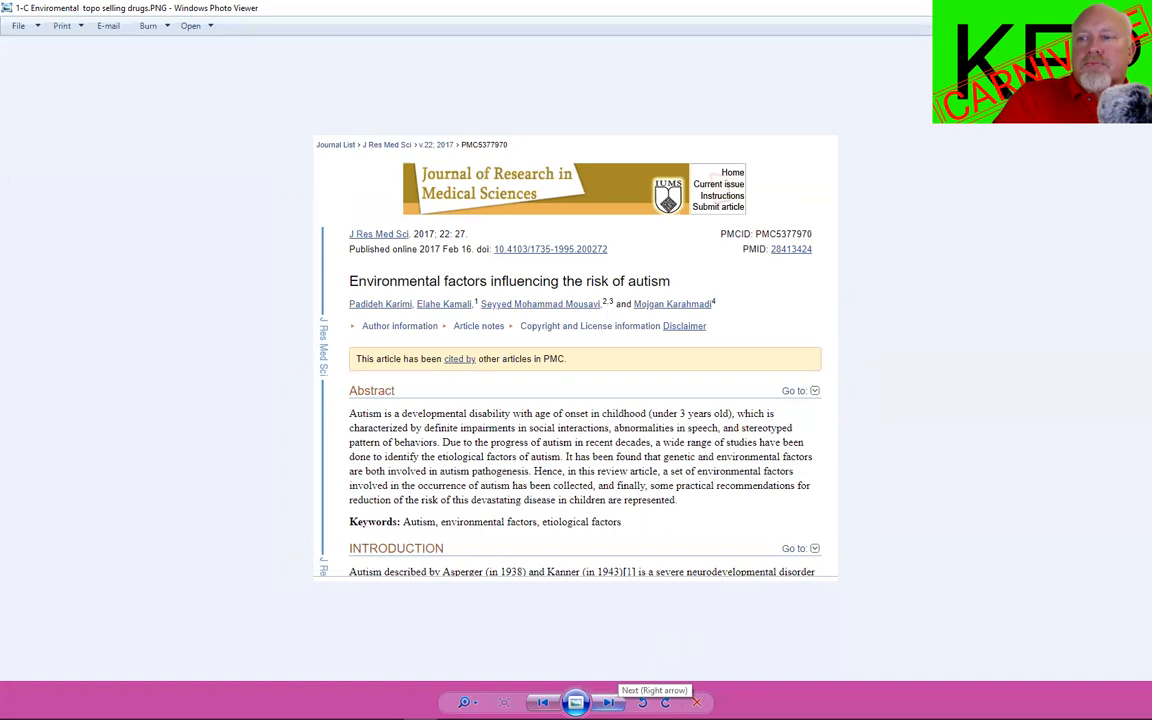
# - Advance to 1-D BioChem.PNG, the 2002 autism biochemistry literature review
pyautogui.click(609, 701)
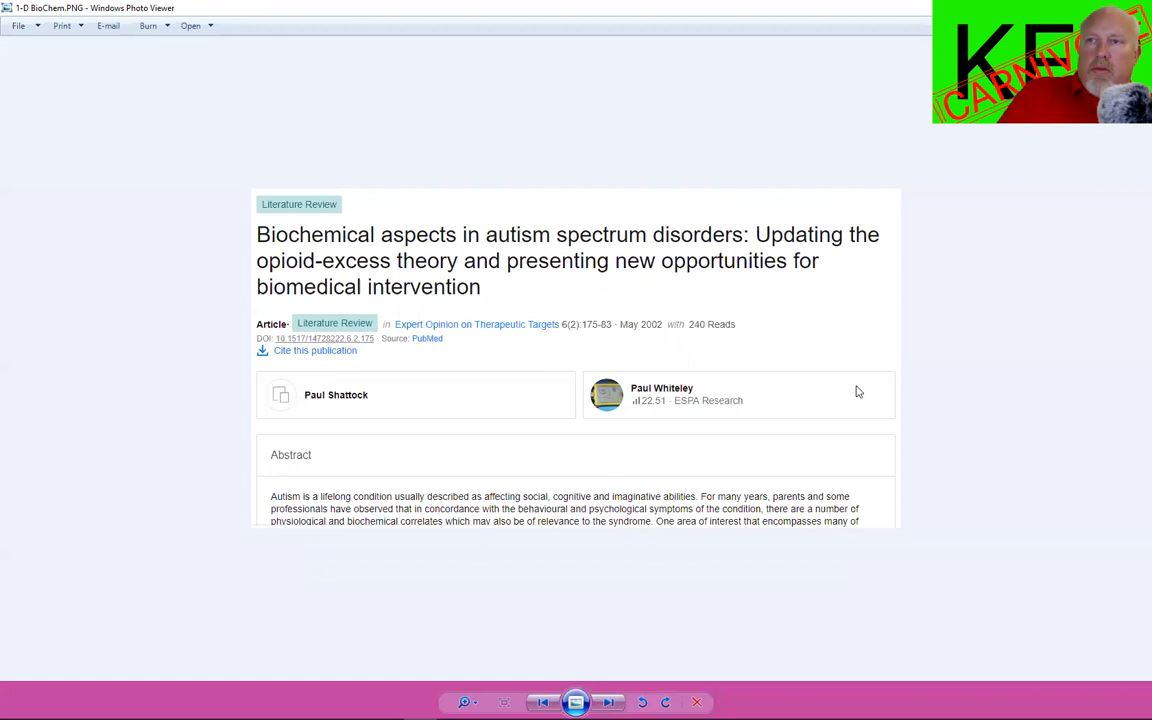
pyautogui.moveTo(864, 386)
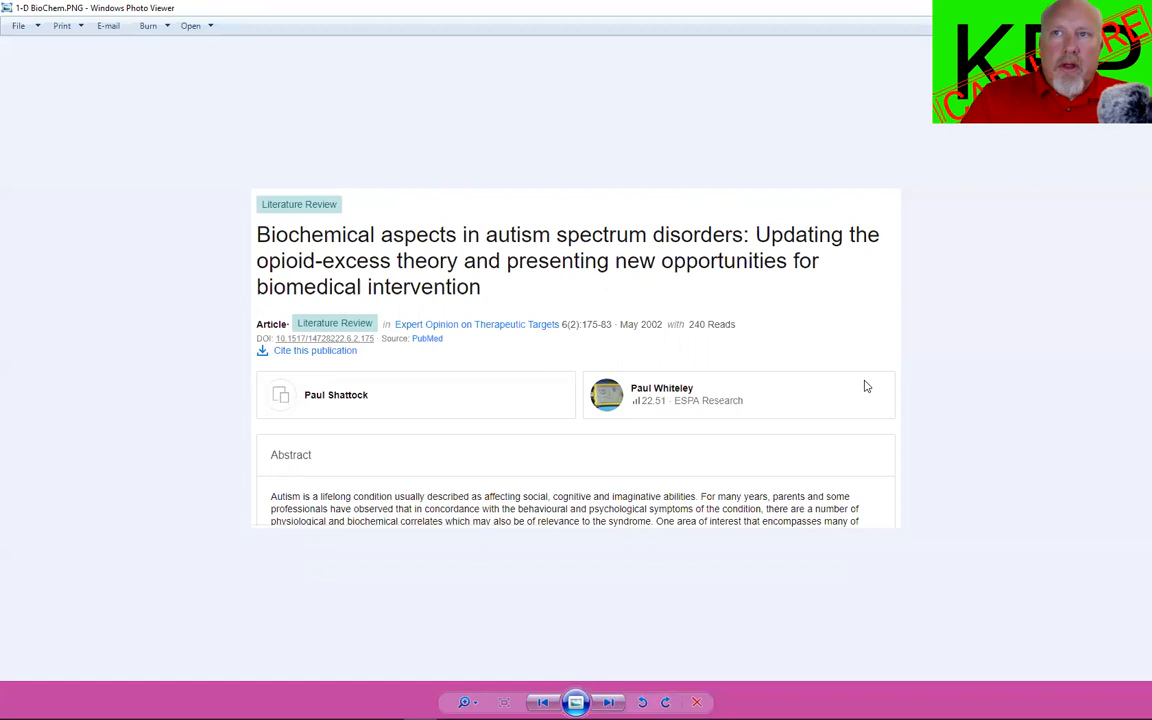
pyautogui.moveTo(864, 369)
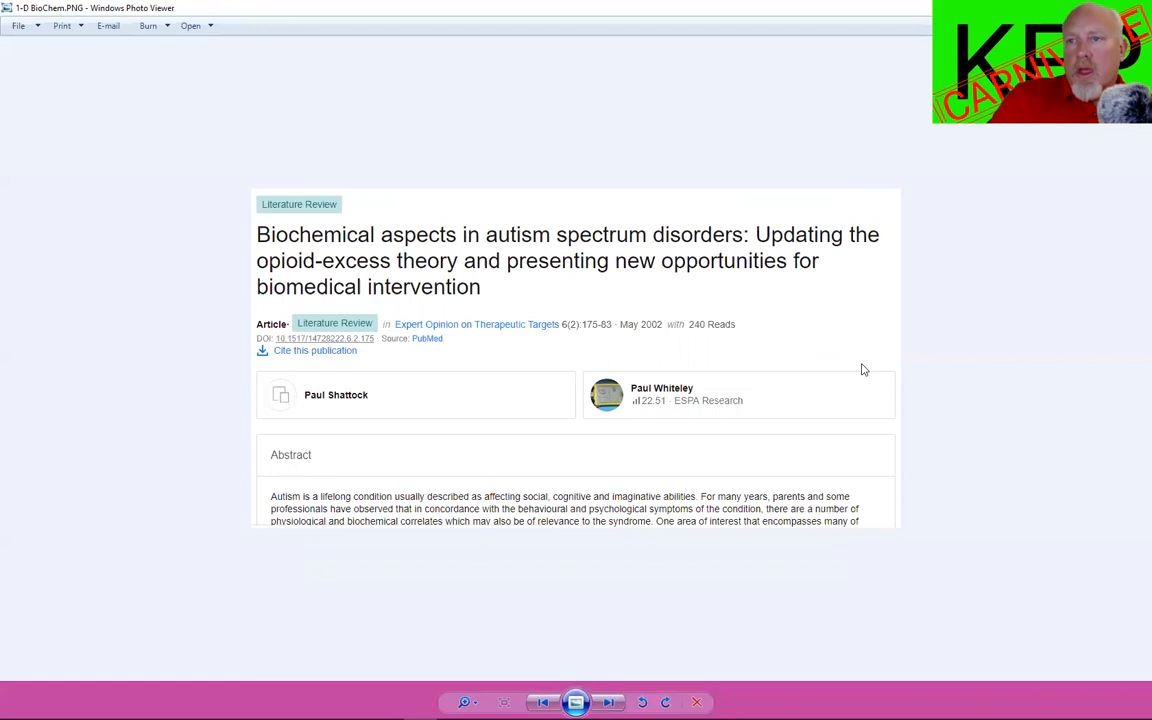
pyautogui.moveTo(711, 611)
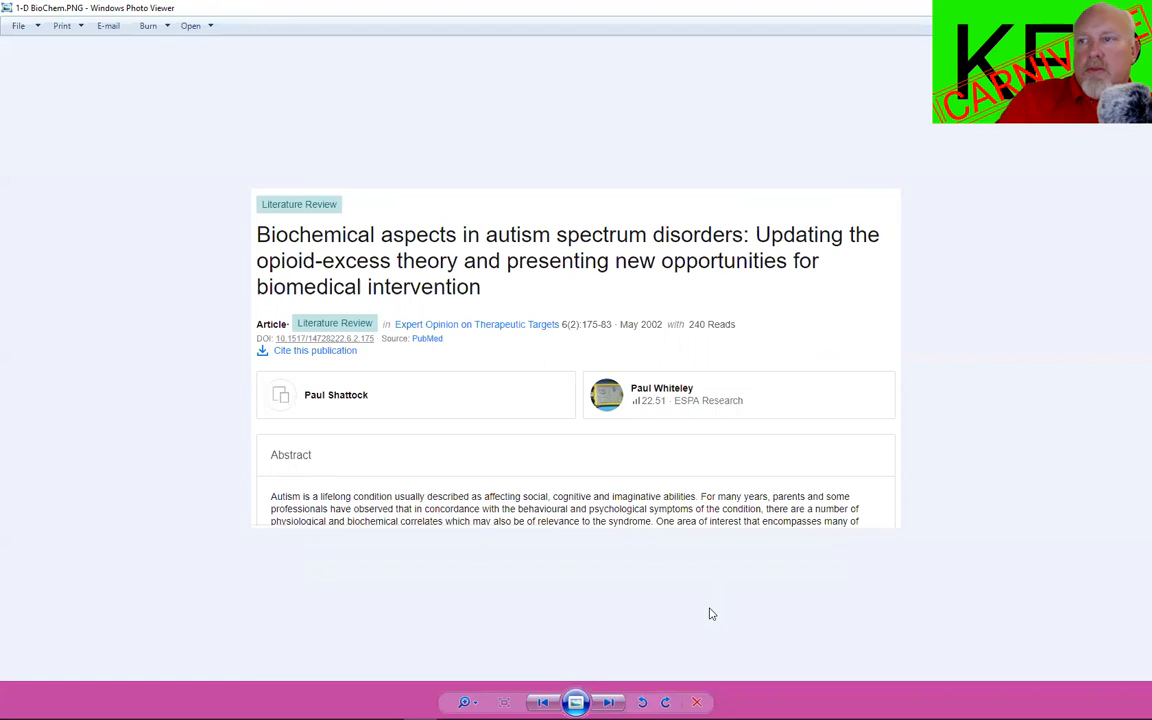
pyautogui.moveTo(609, 702)
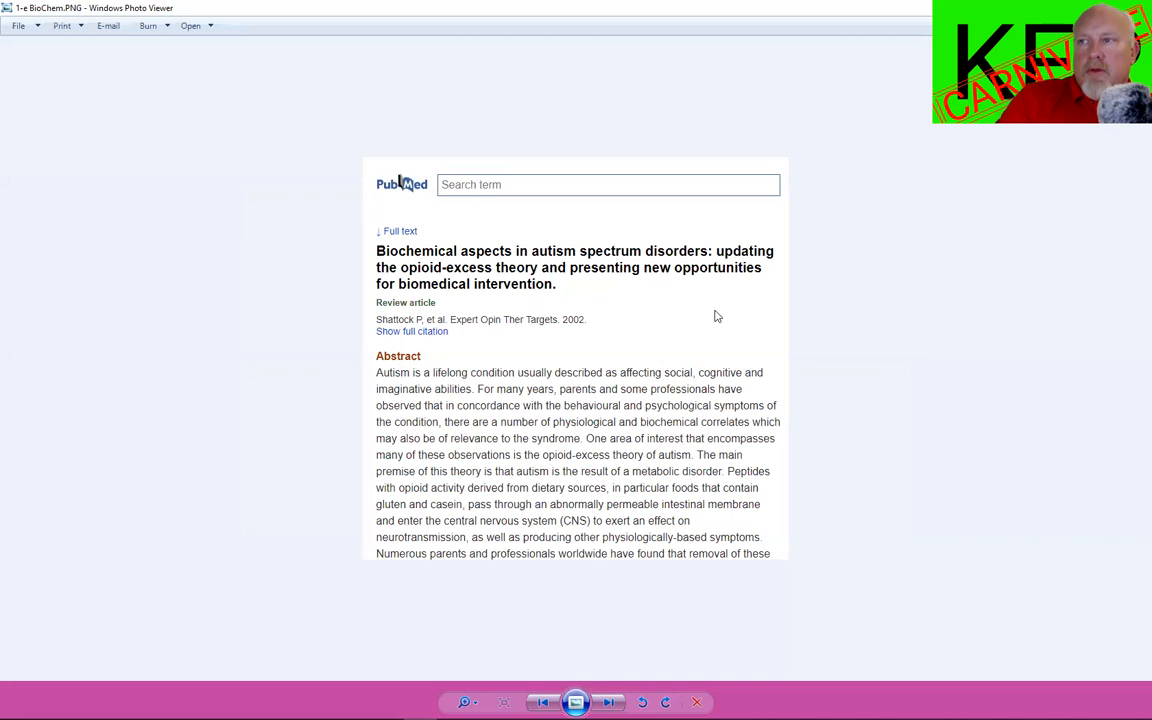
pyautogui.moveTo(688, 288)
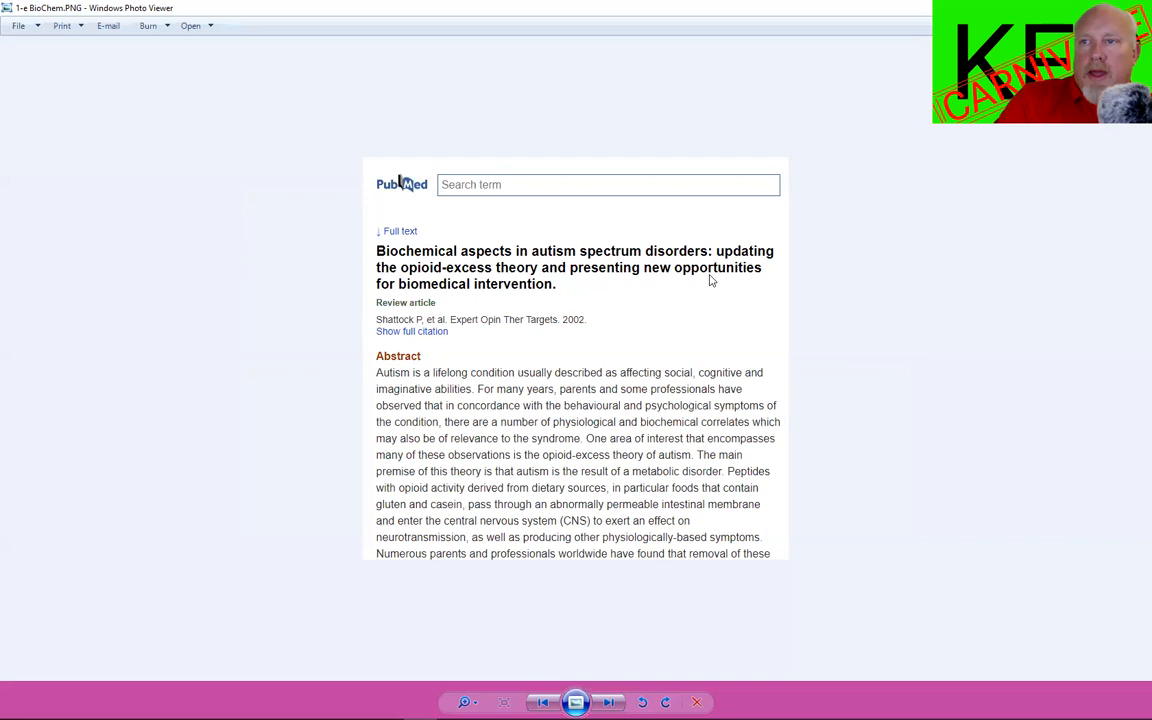
pyautogui.moveTo(667, 404)
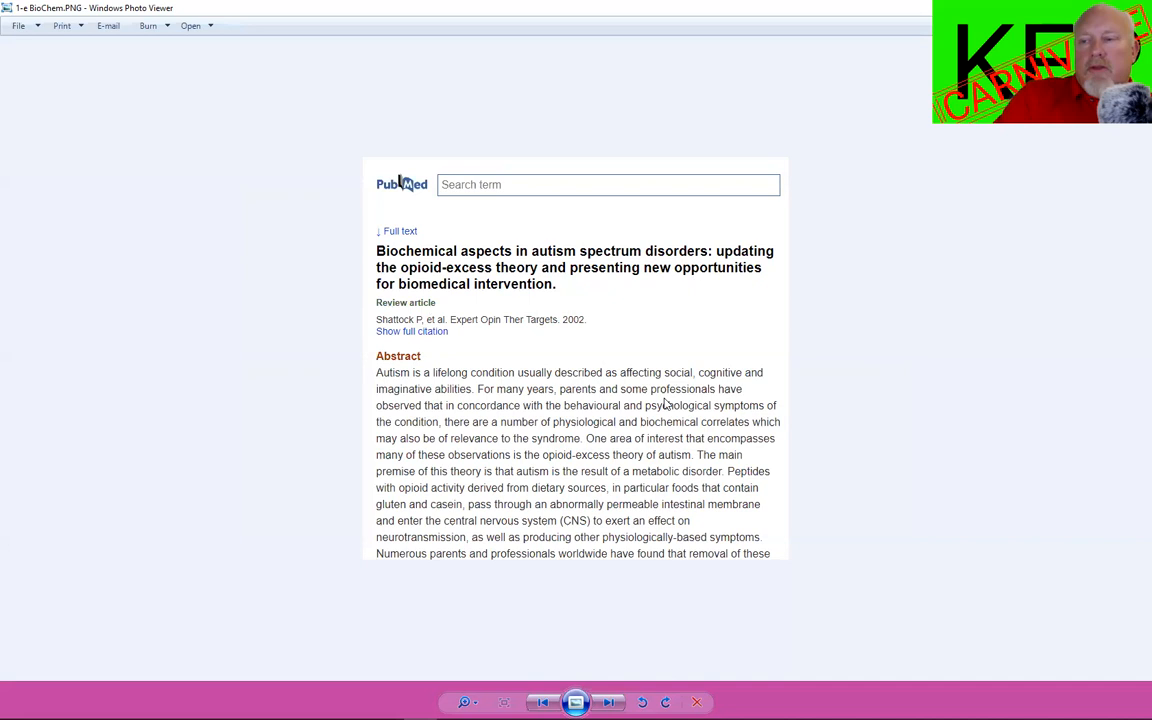
pyautogui.moveTo(607, 701)
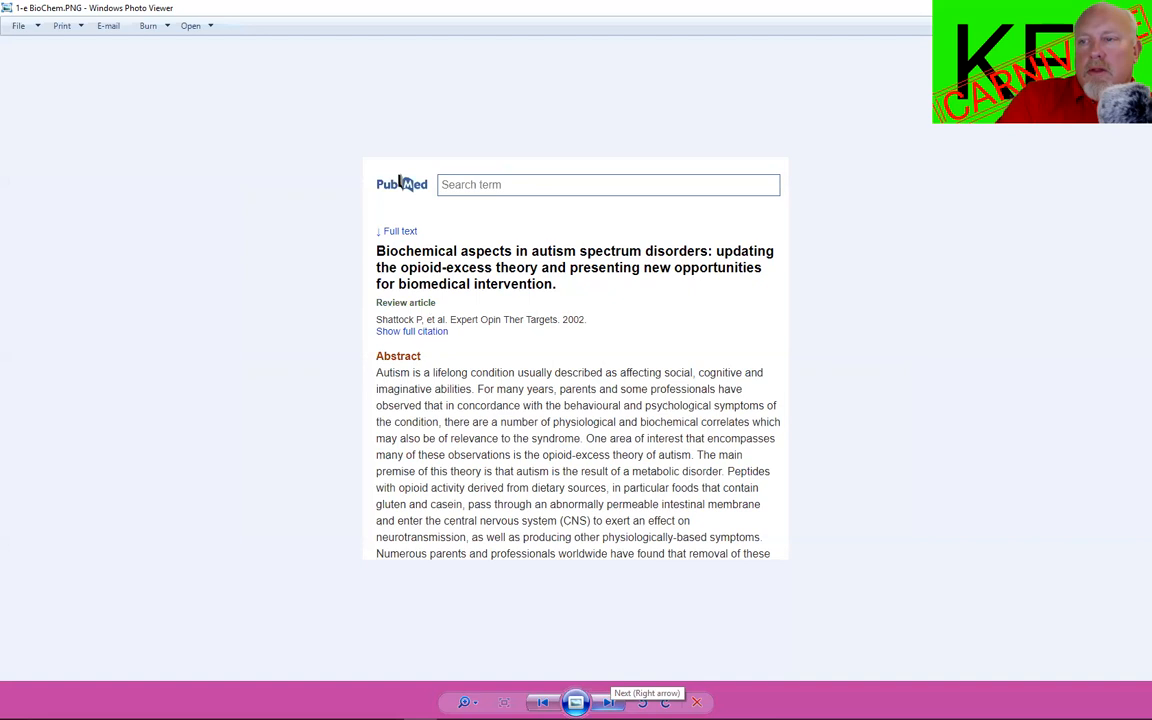
pyautogui.click(609, 702)
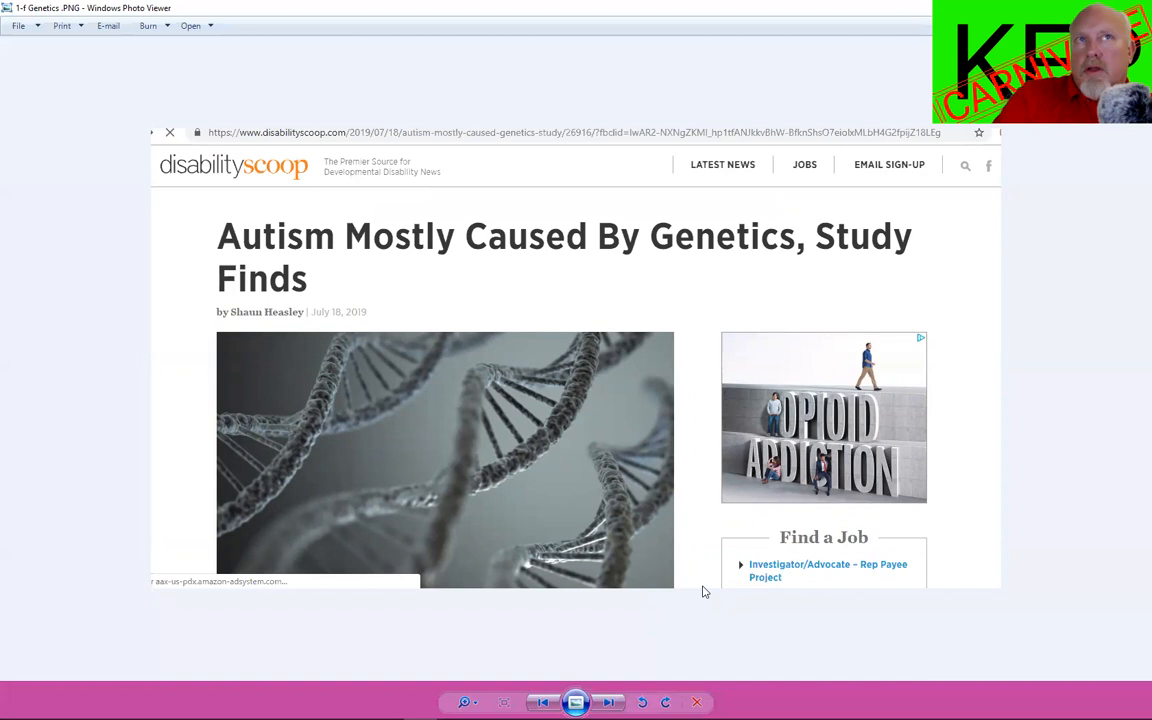
pyautogui.moveTo(734, 616)
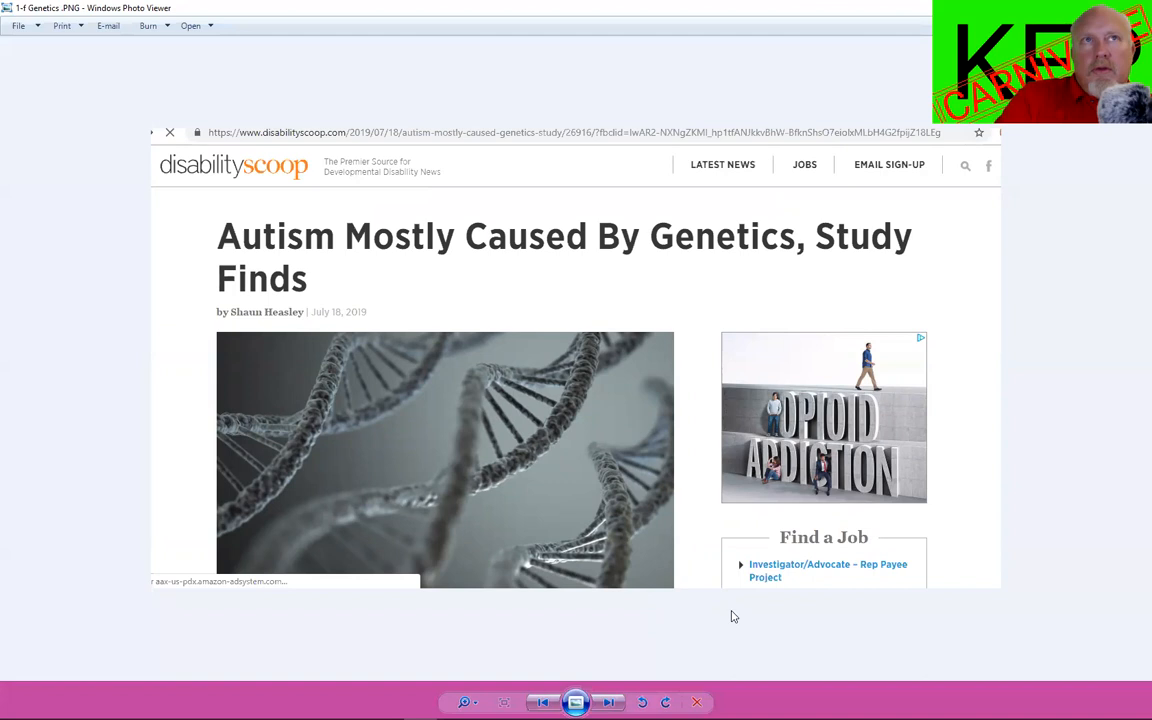
pyautogui.moveTo(742, 606)
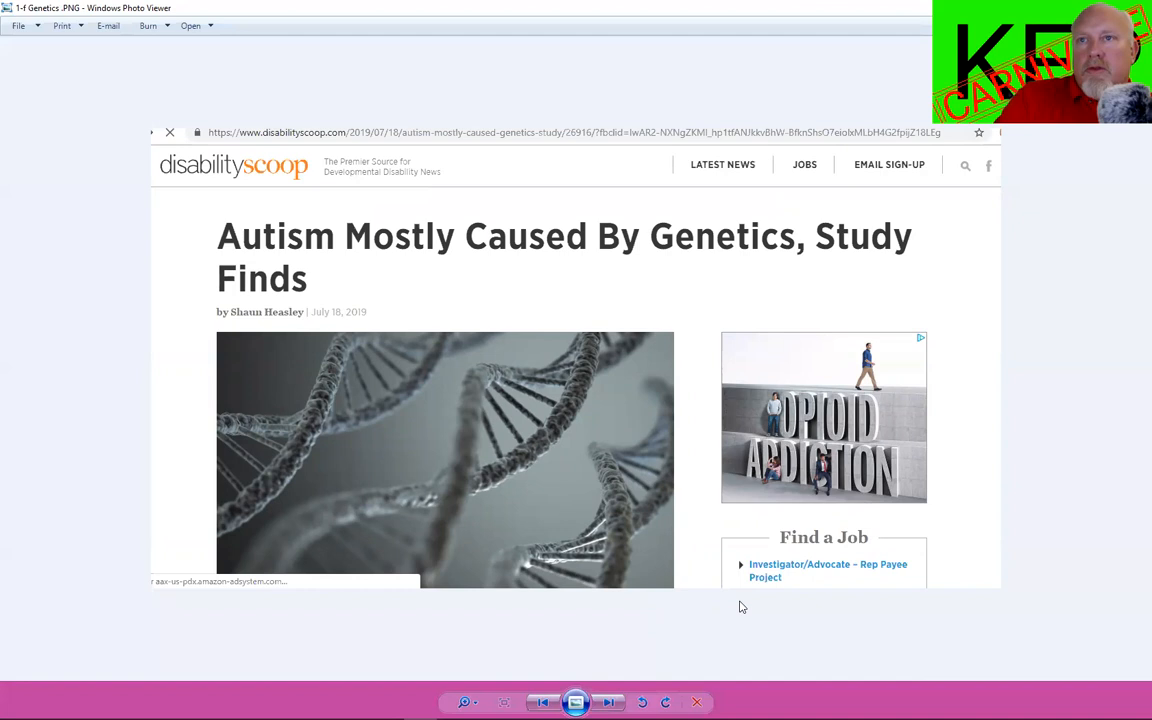
pyautogui.moveTo(740, 588)
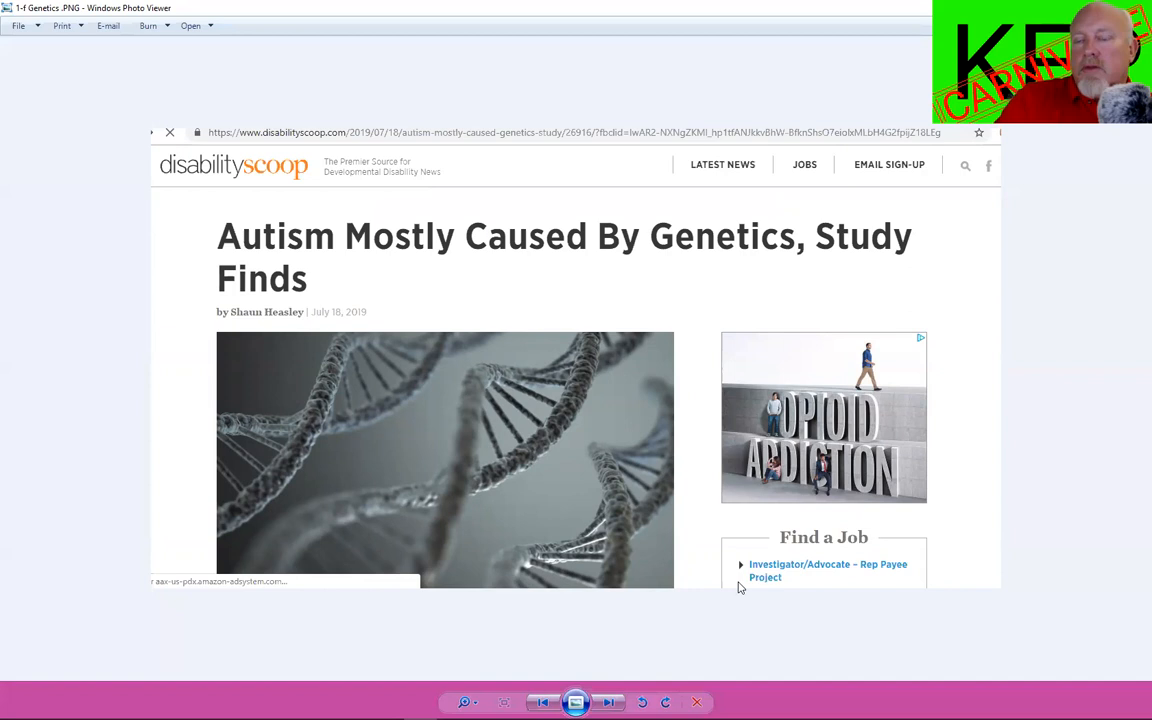
pyautogui.moveTo(715, 548)
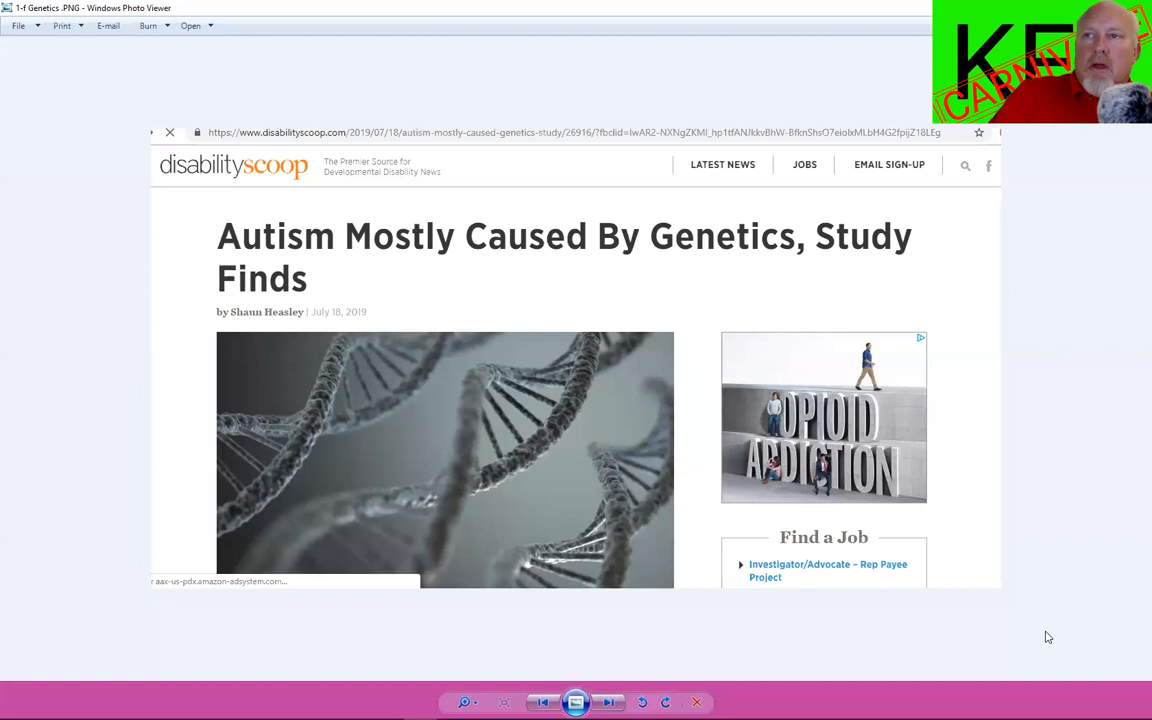
pyautogui.moveTo(610, 701)
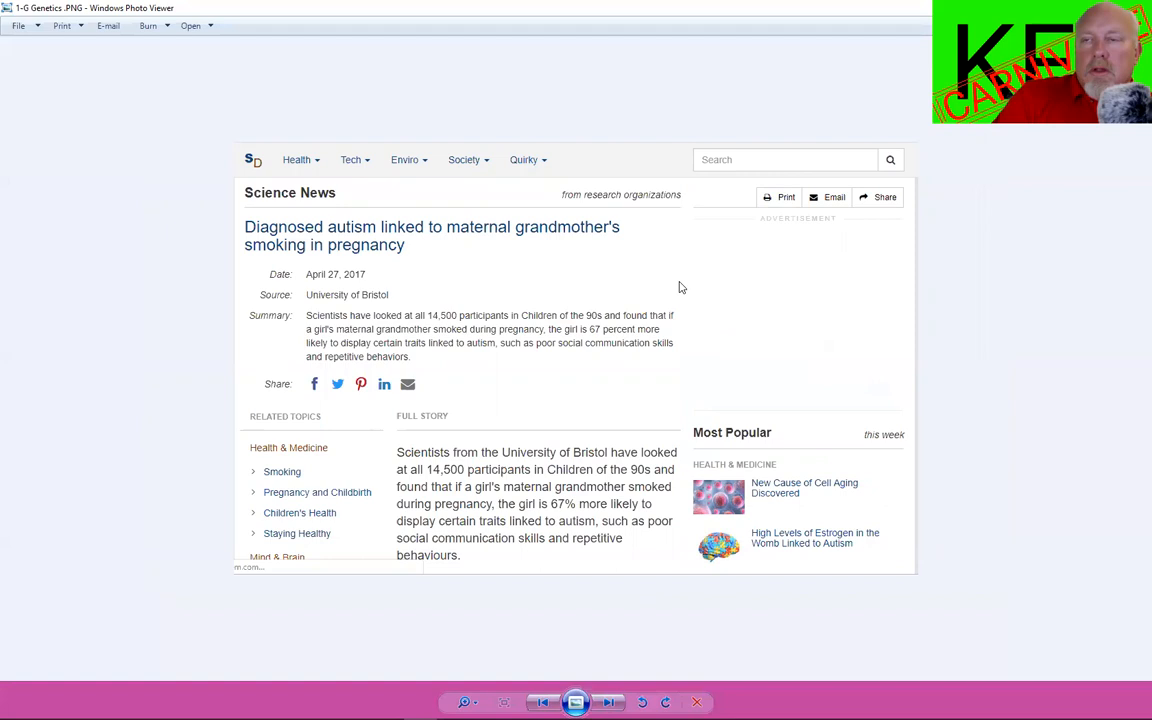
pyautogui.moveTo(675, 290)
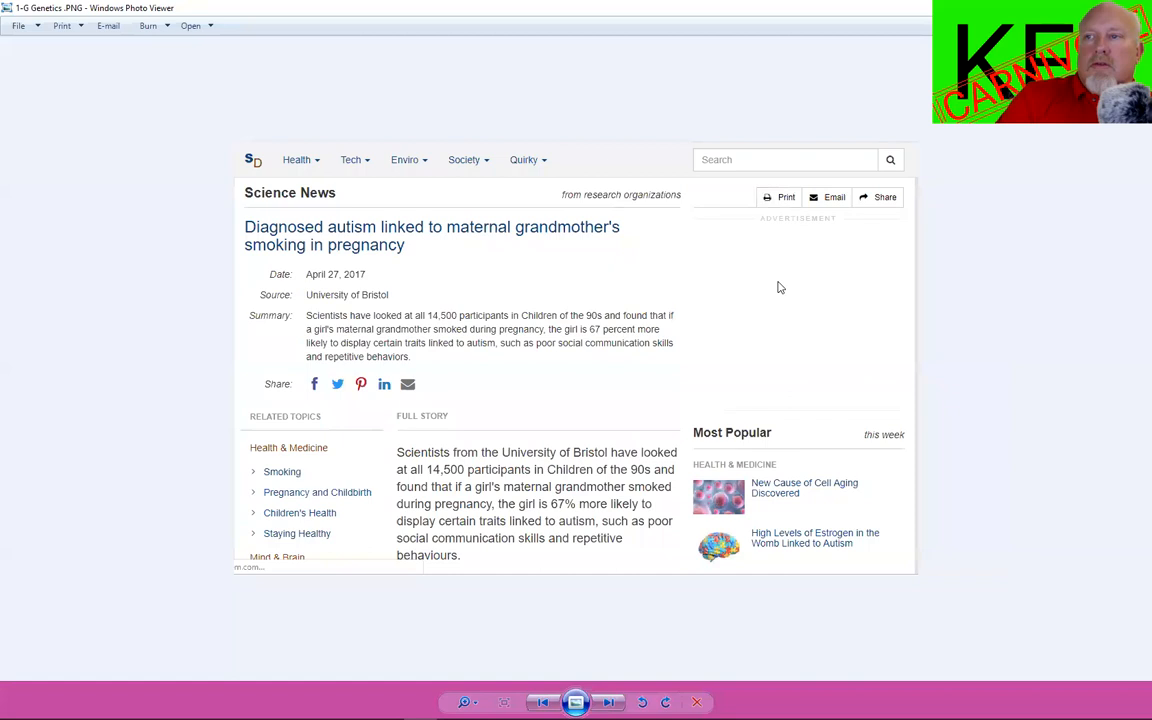
pyautogui.moveTo(810, 270)
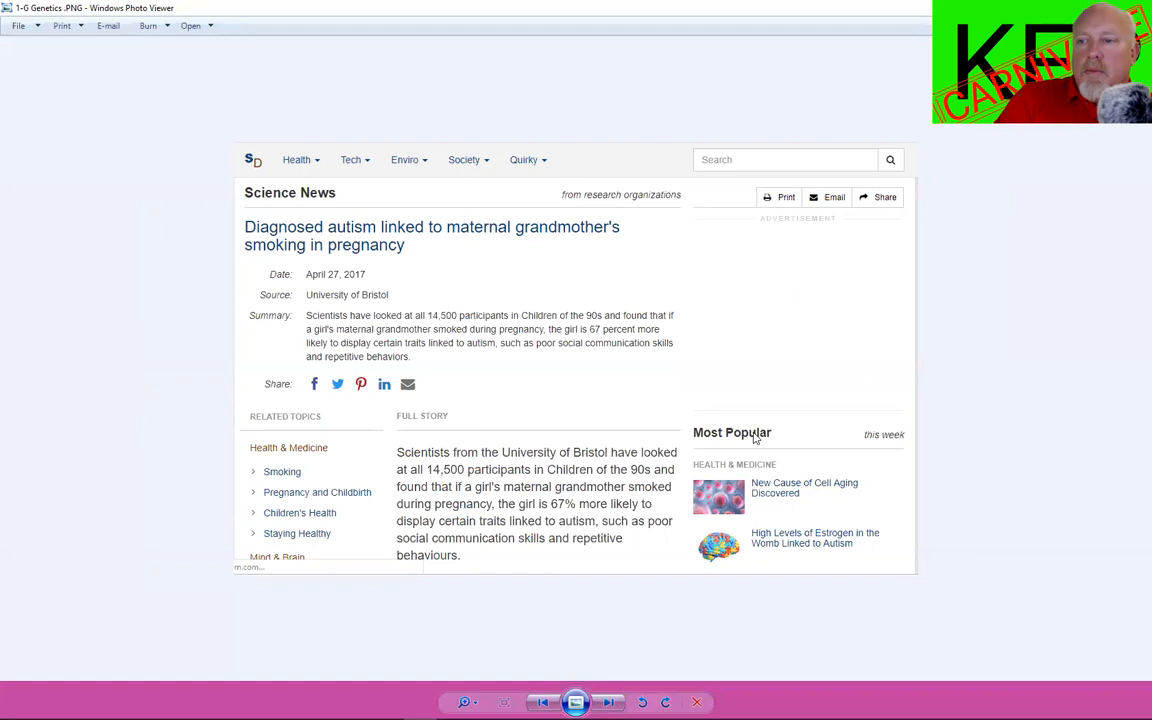
pyautogui.moveTo(648, 618)
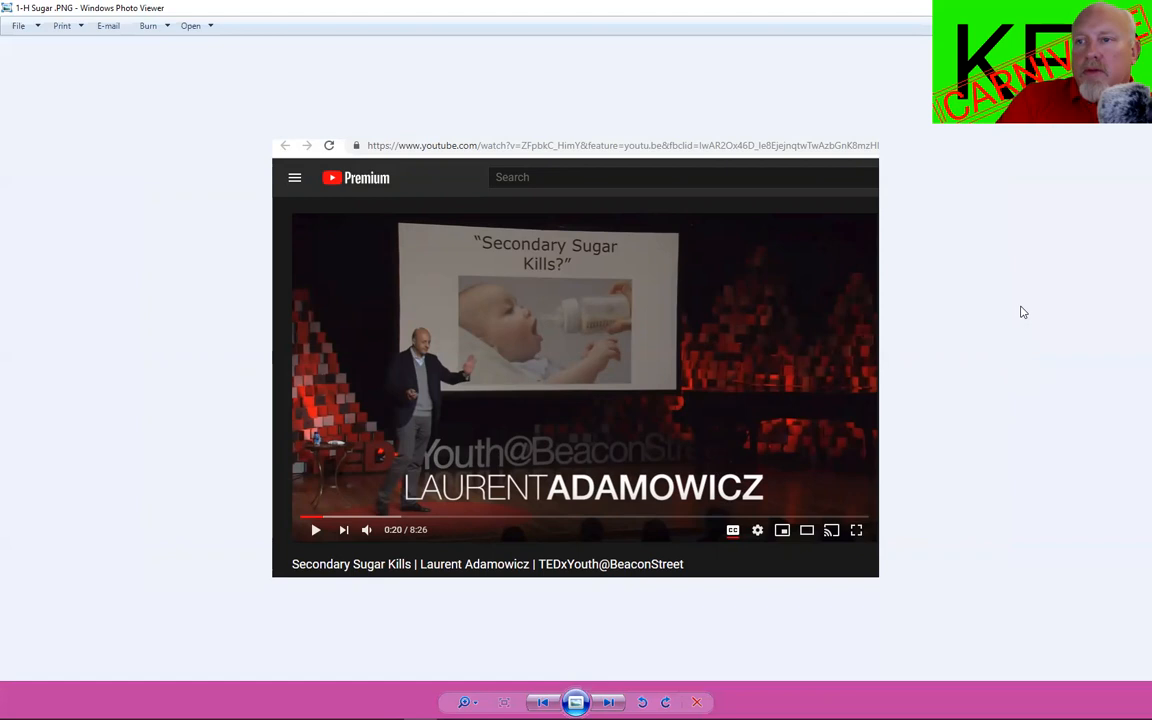
pyautogui.moveTo(1014, 291)
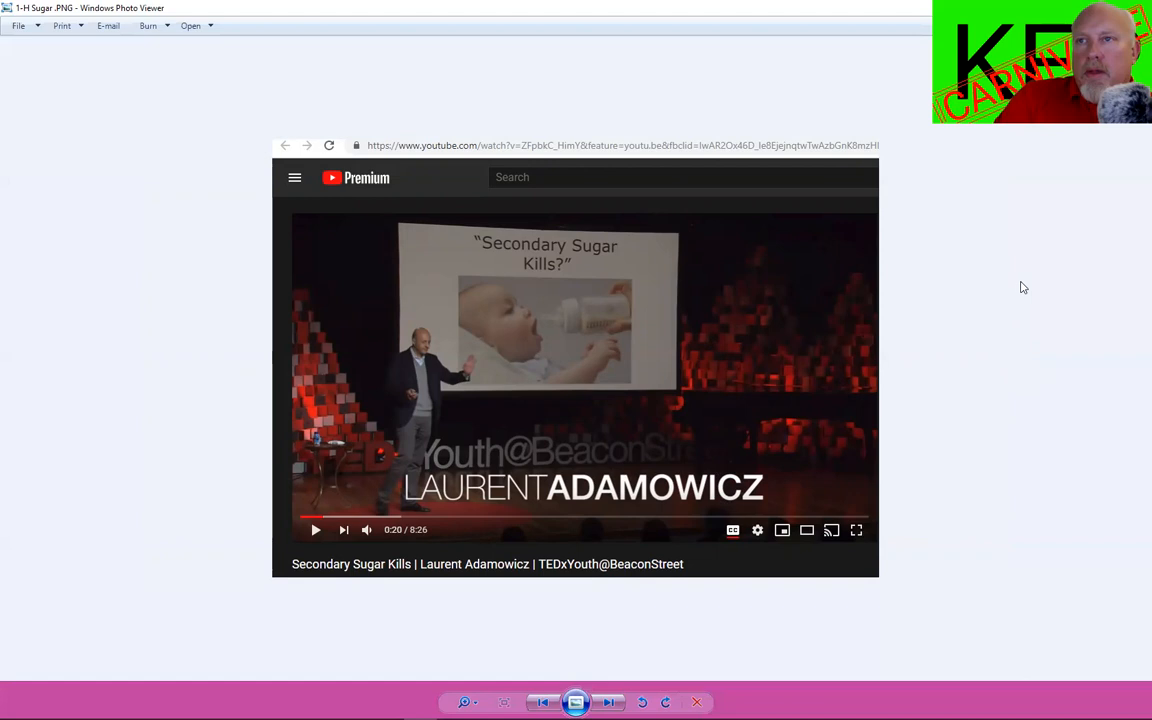
pyautogui.moveTo(1028, 240)
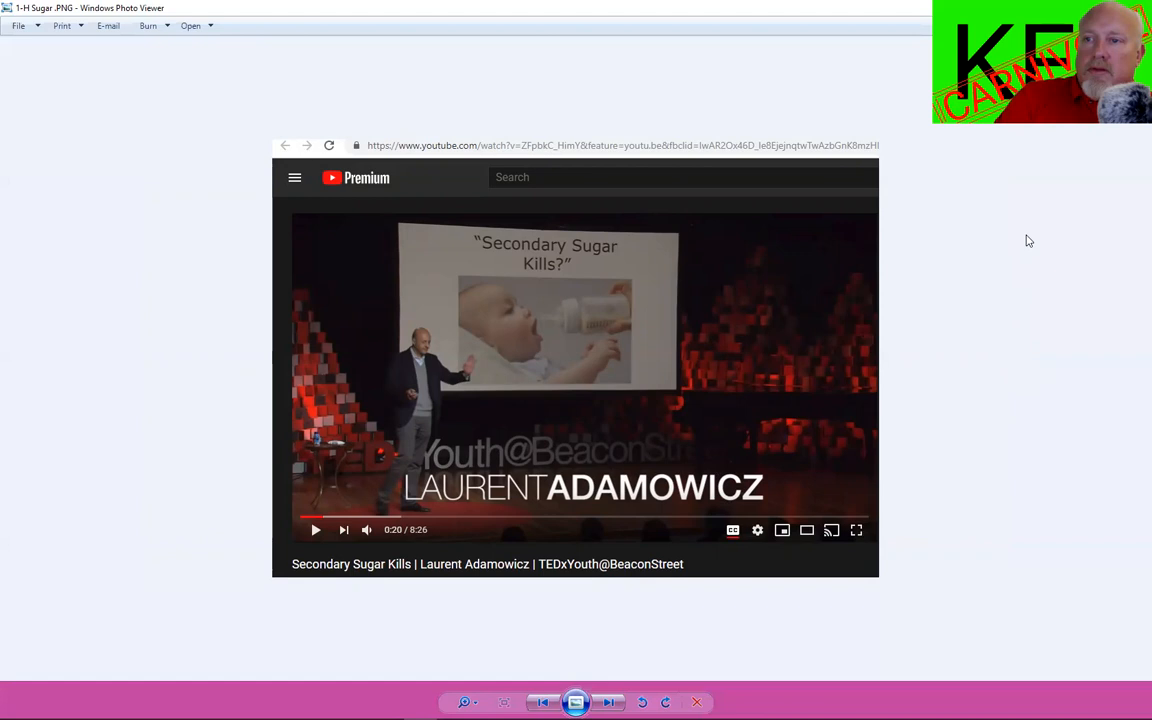
pyautogui.moveTo(1029, 236)
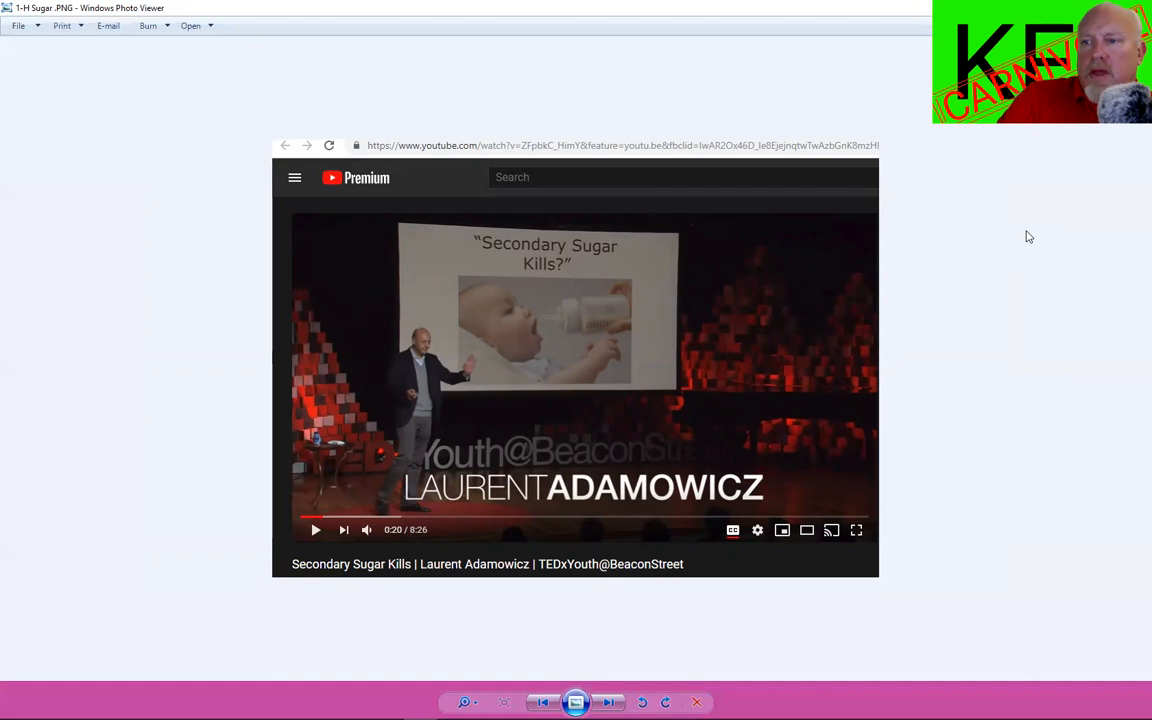
pyautogui.moveTo(1033, 230)
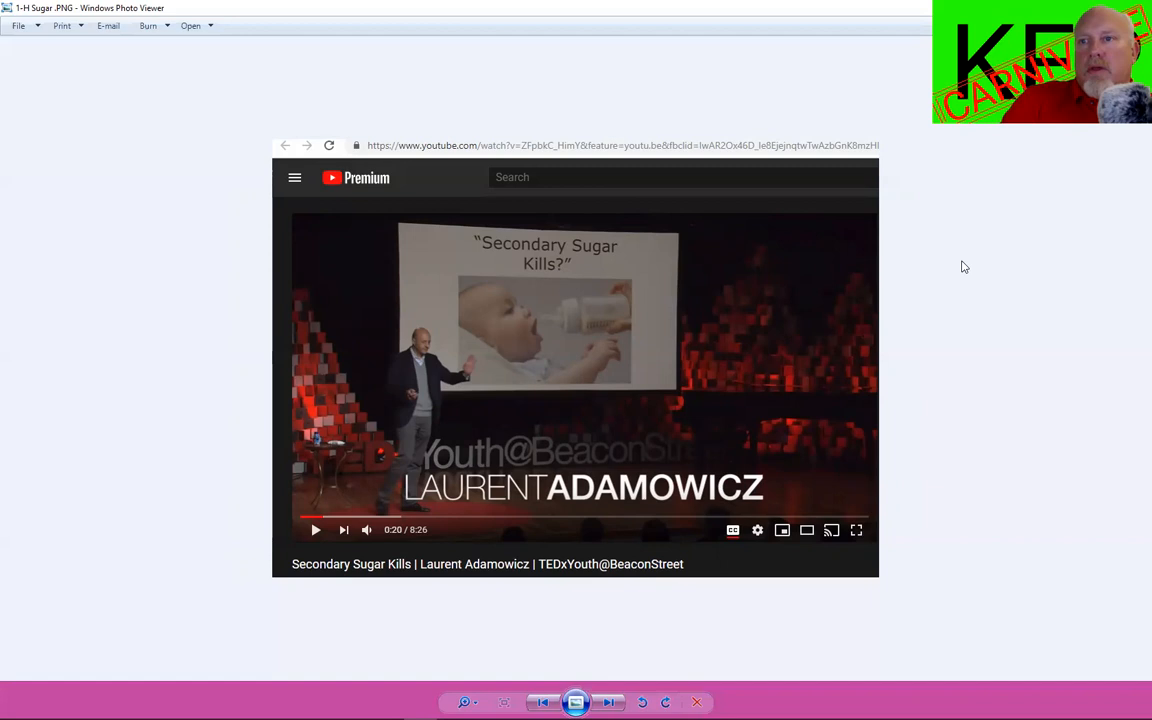
pyautogui.moveTo(979, 280)
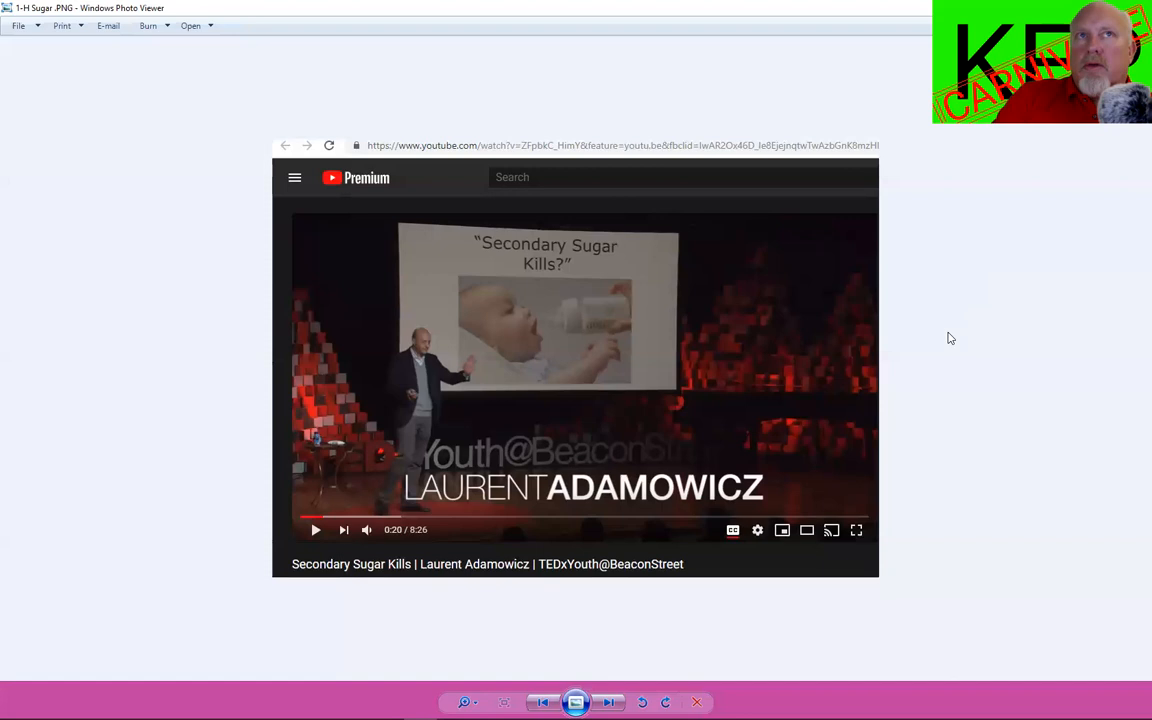
pyautogui.moveTo(609, 701)
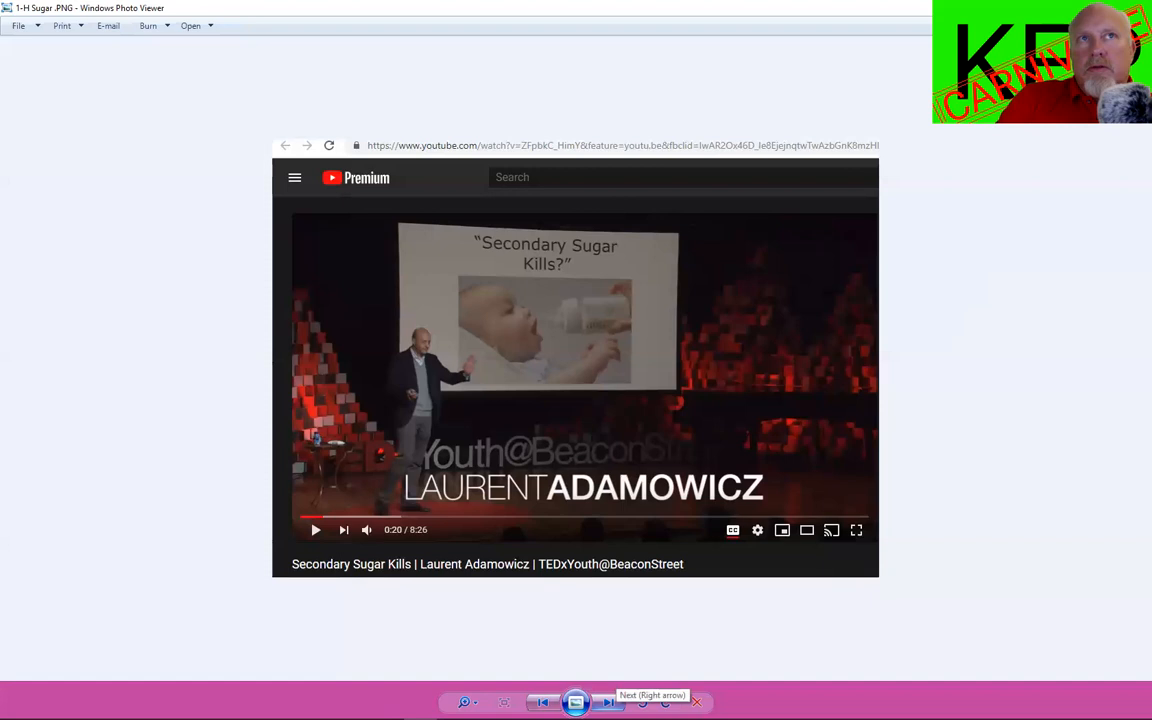
# - Advance past the 'Secondary Sugar Kills' slide to the maternal HbA1c autism article
pyautogui.click(610, 701)
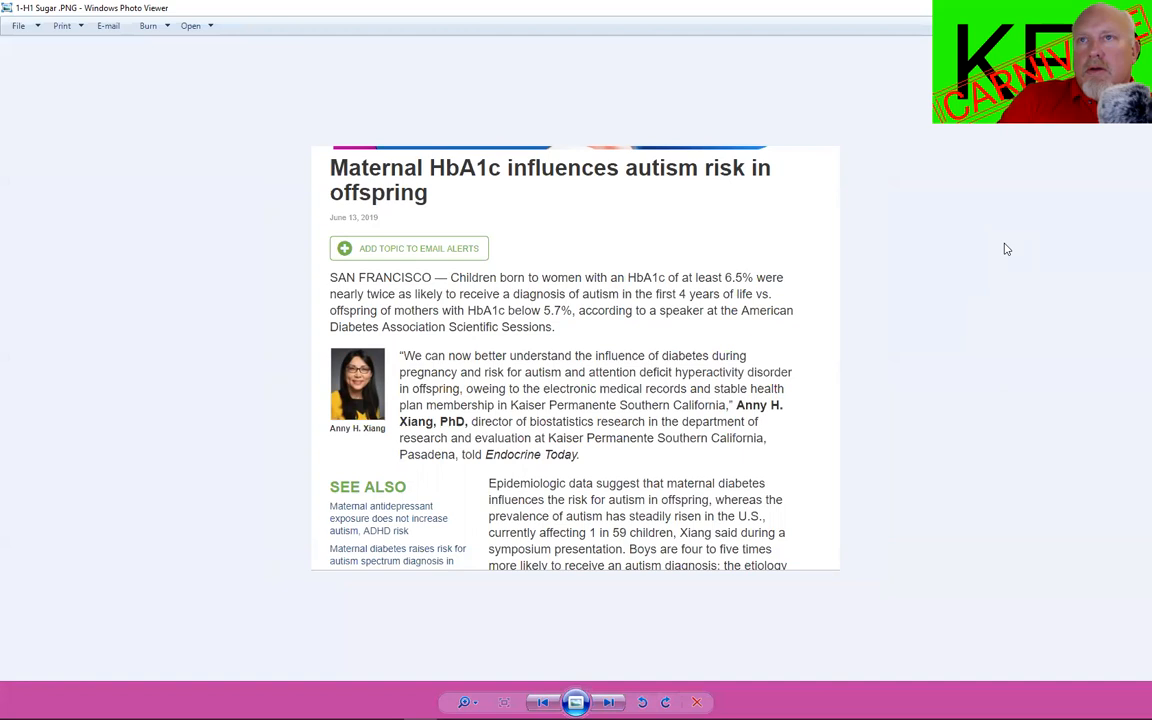
pyautogui.moveTo(1004, 242)
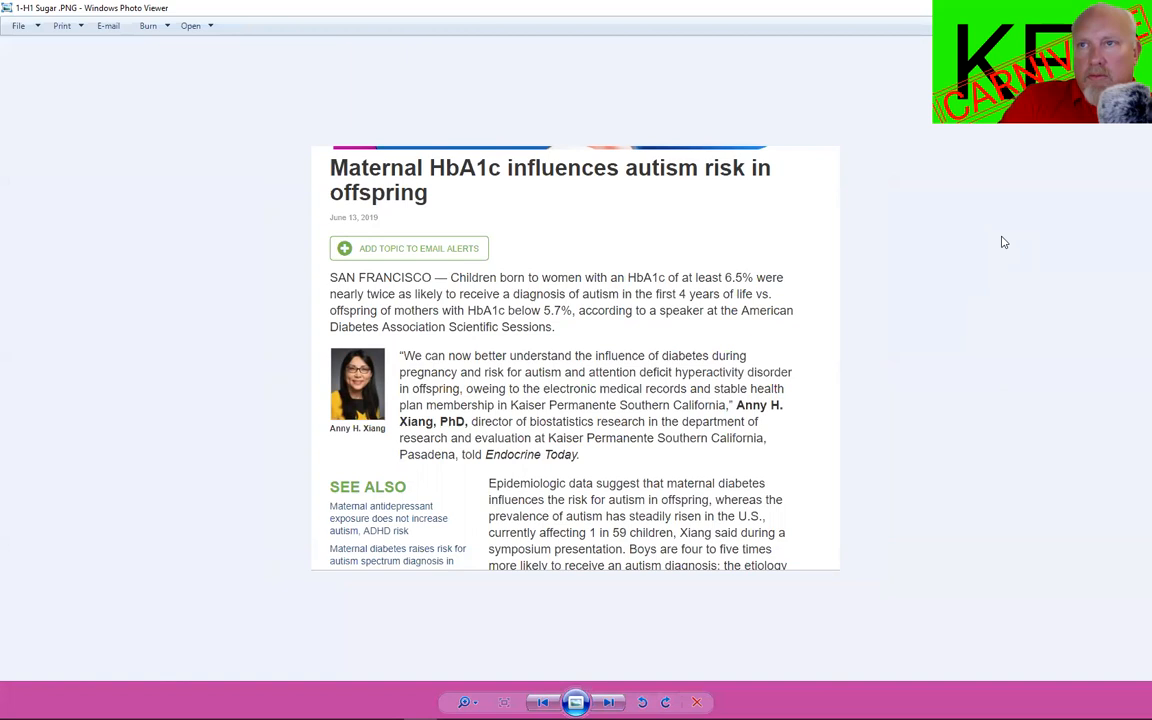
pyautogui.moveTo(1001, 236)
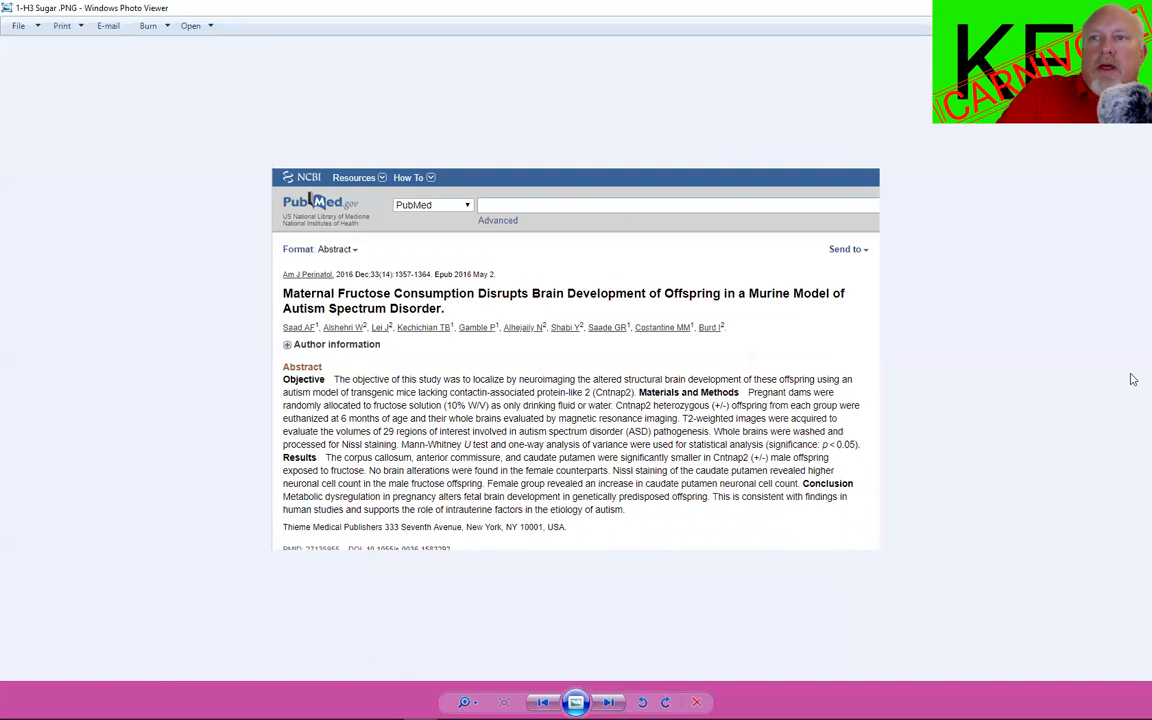
pyautogui.moveTo(1132, 261)
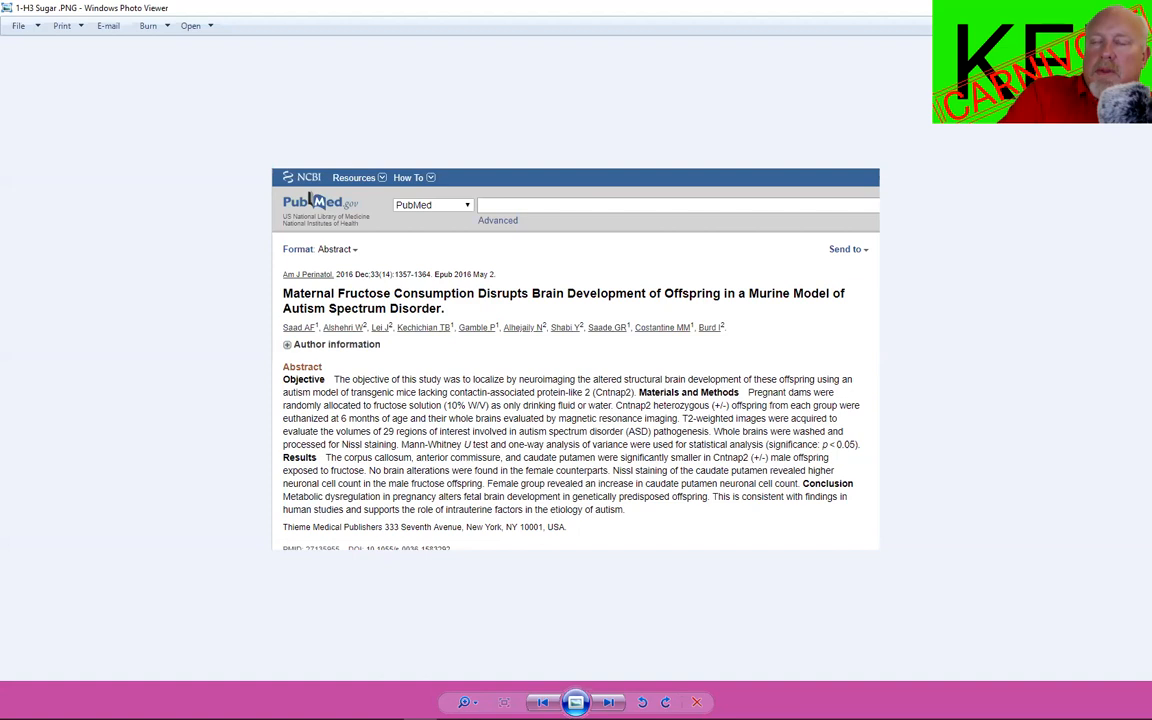
pyautogui.moveTo(847, 574)
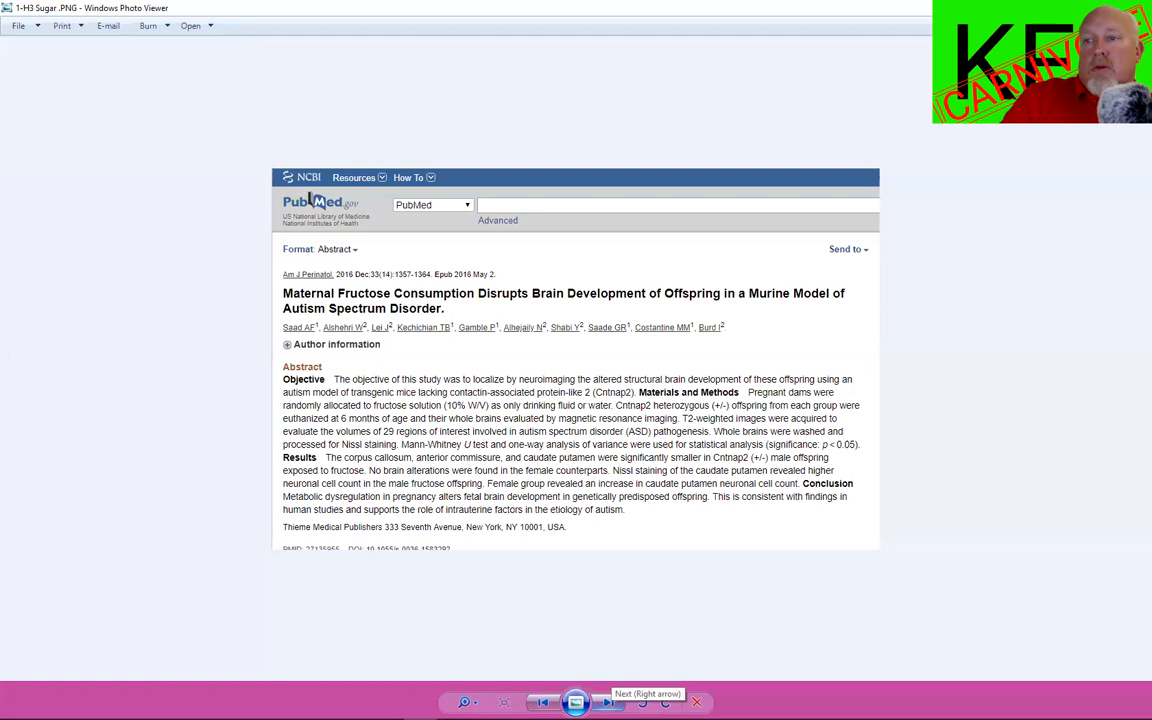
# - Advance to the 1-I slide, the 2019 Nutrients gut microbiota abstract
pyautogui.click(608, 702)
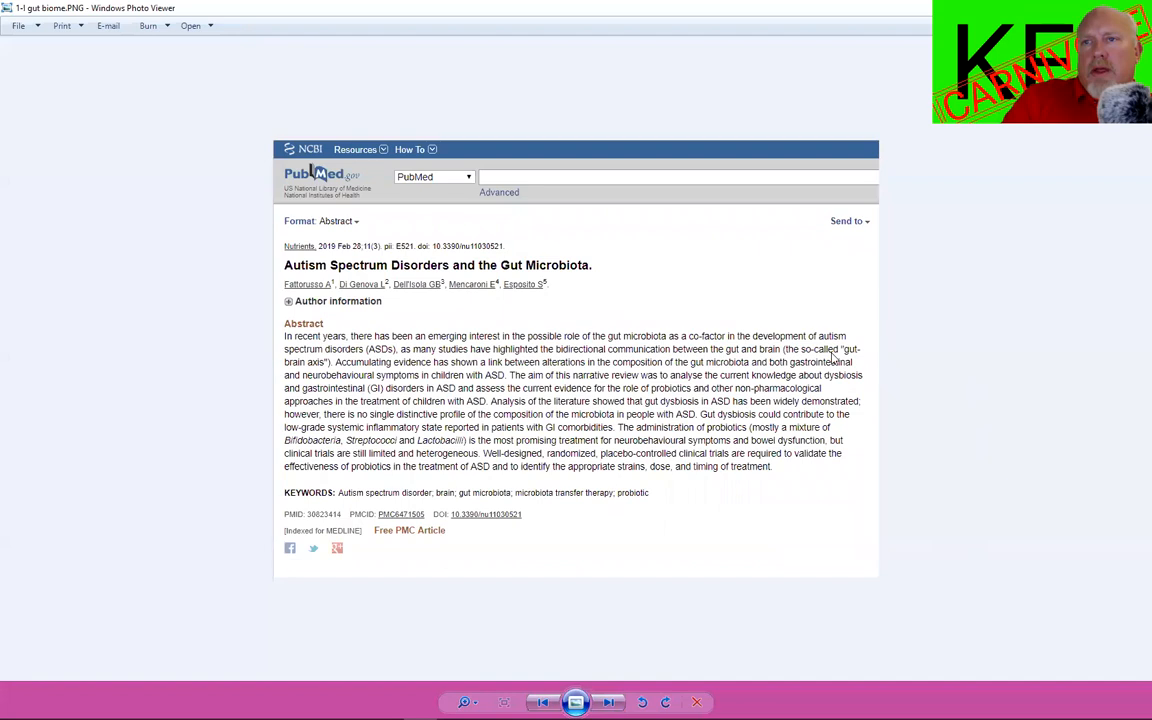
pyautogui.moveTo(756, 271)
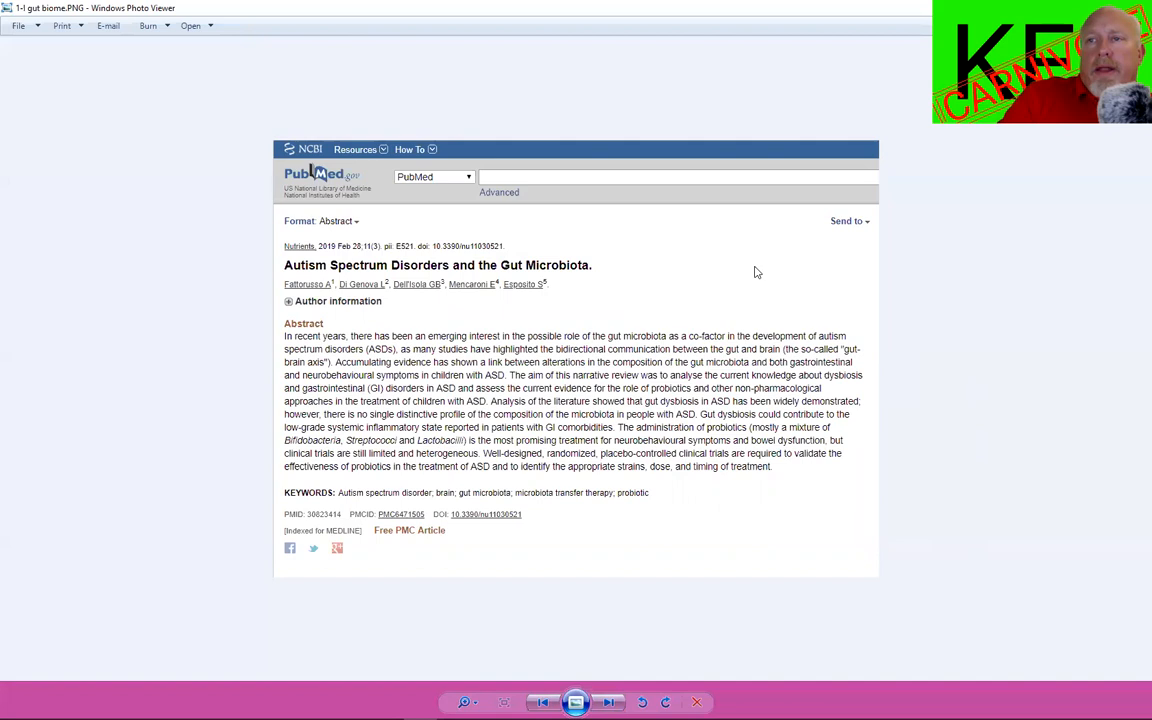
pyautogui.moveTo(740, 275)
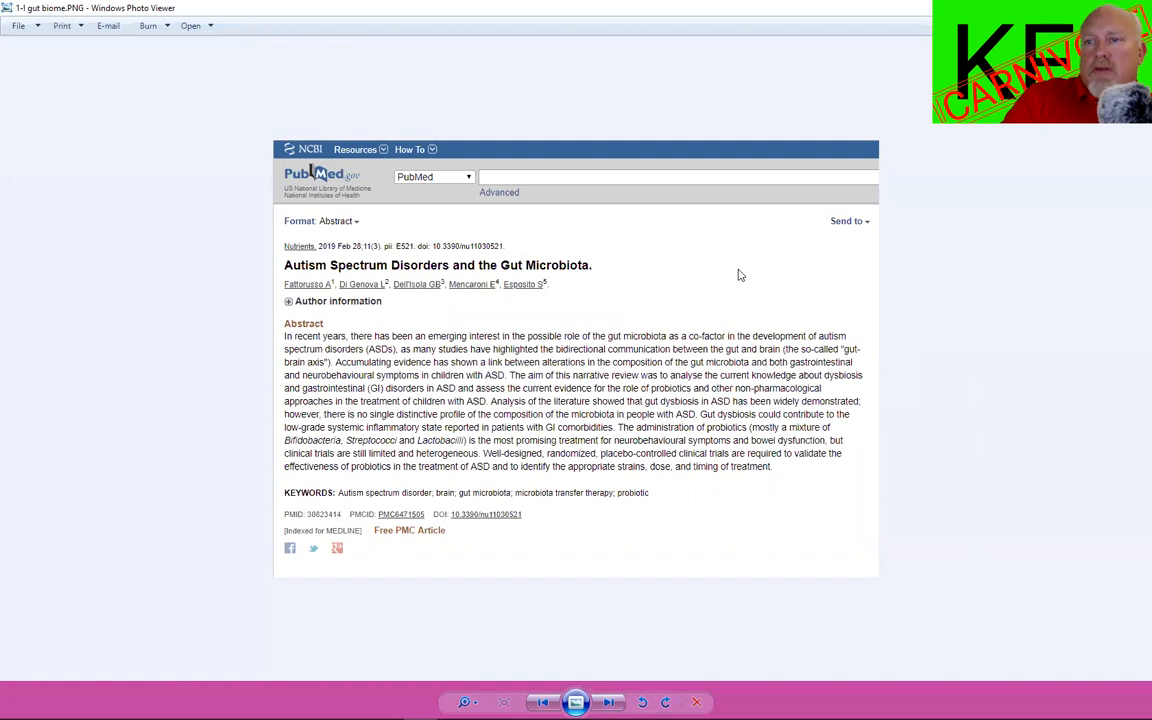
pyautogui.moveTo(665, 285)
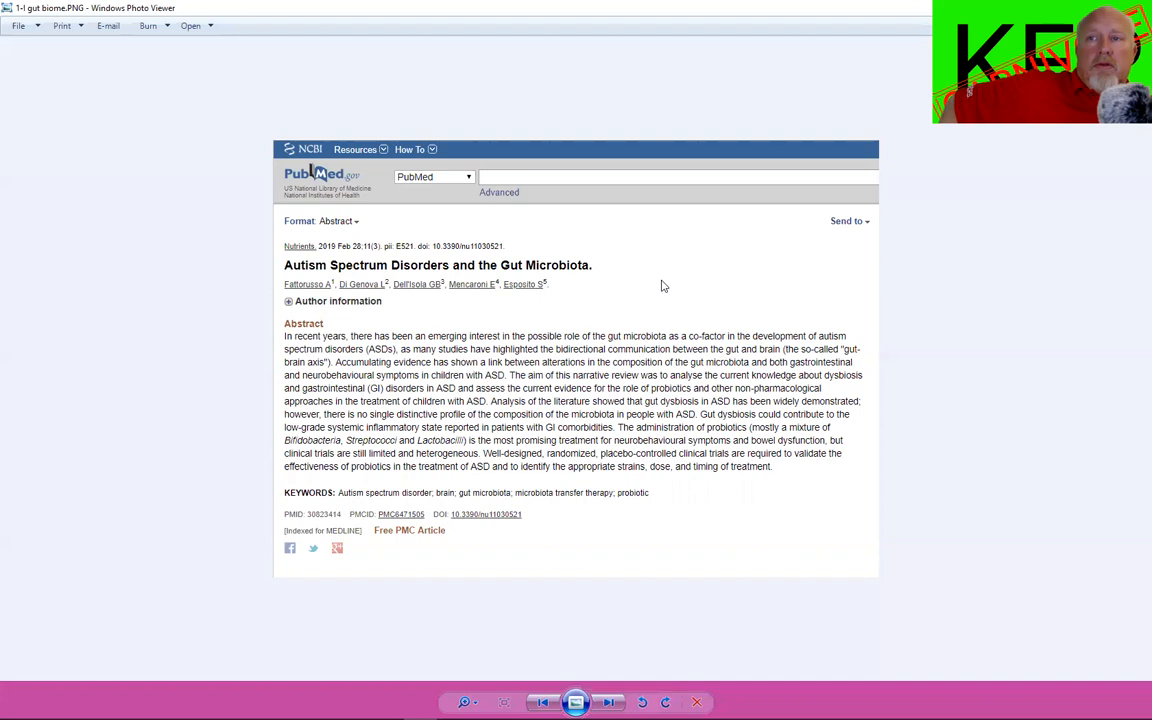
pyautogui.moveTo(732, 351)
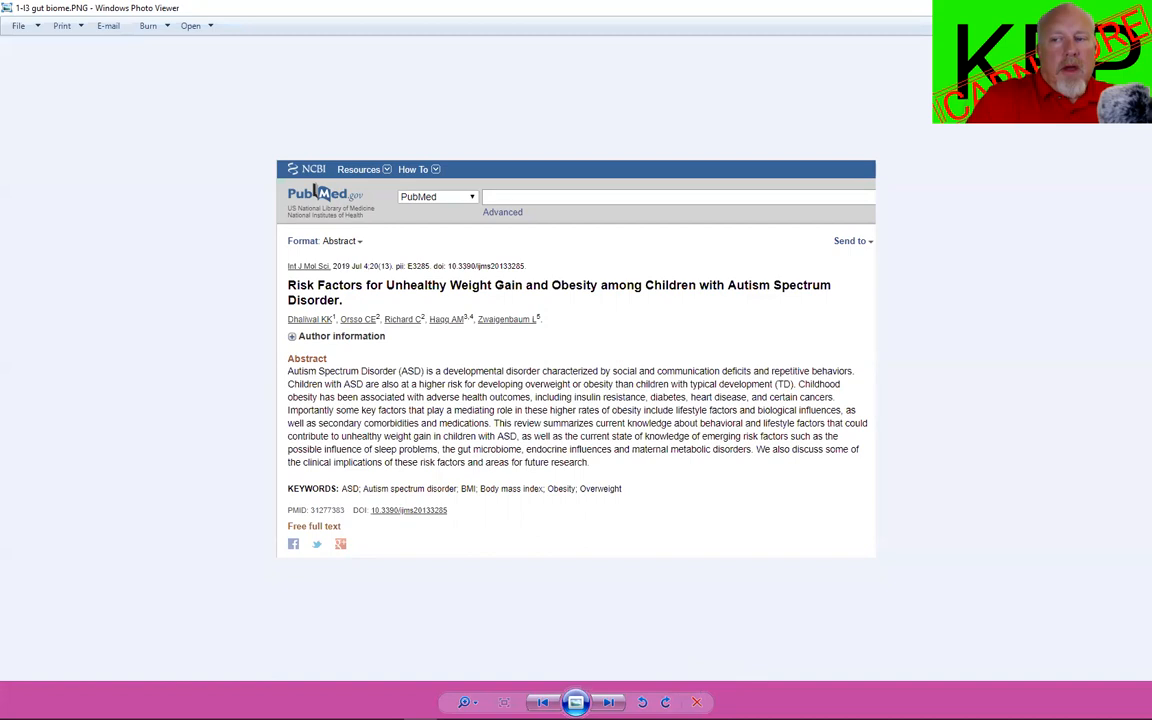
pyautogui.moveTo(611, 701)
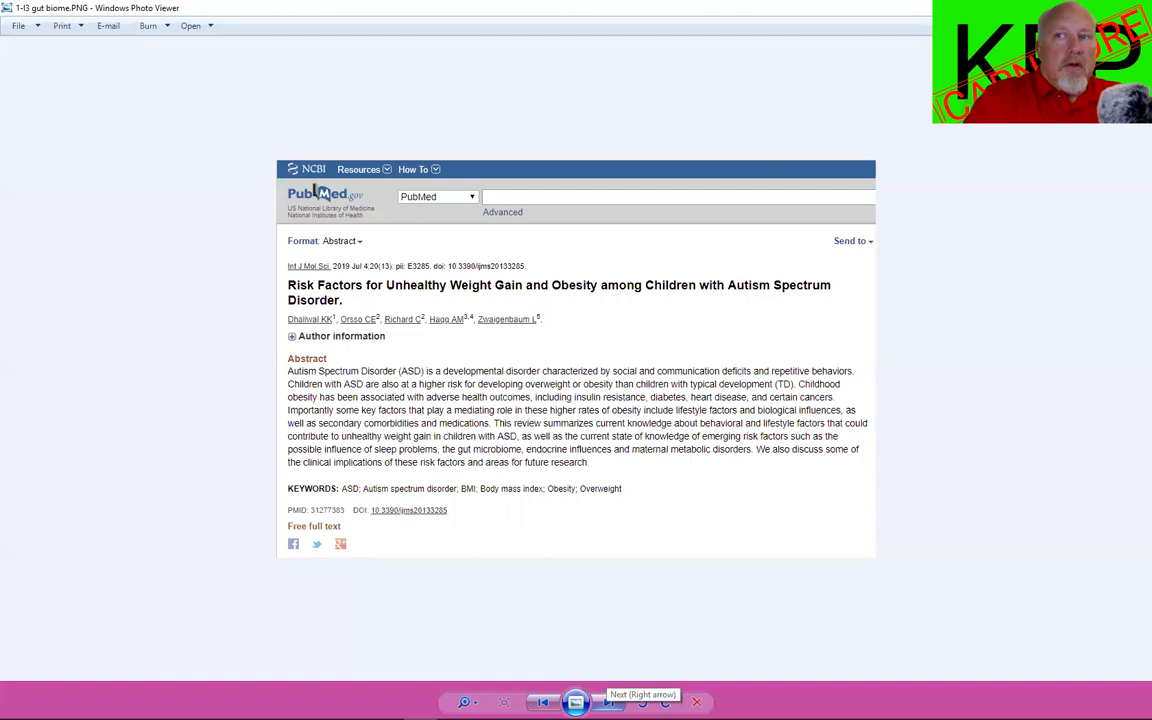
# - Advance to the oxalate2 slide, 'Update on Oxalate Crystal Disease'
pyautogui.click(611, 701)
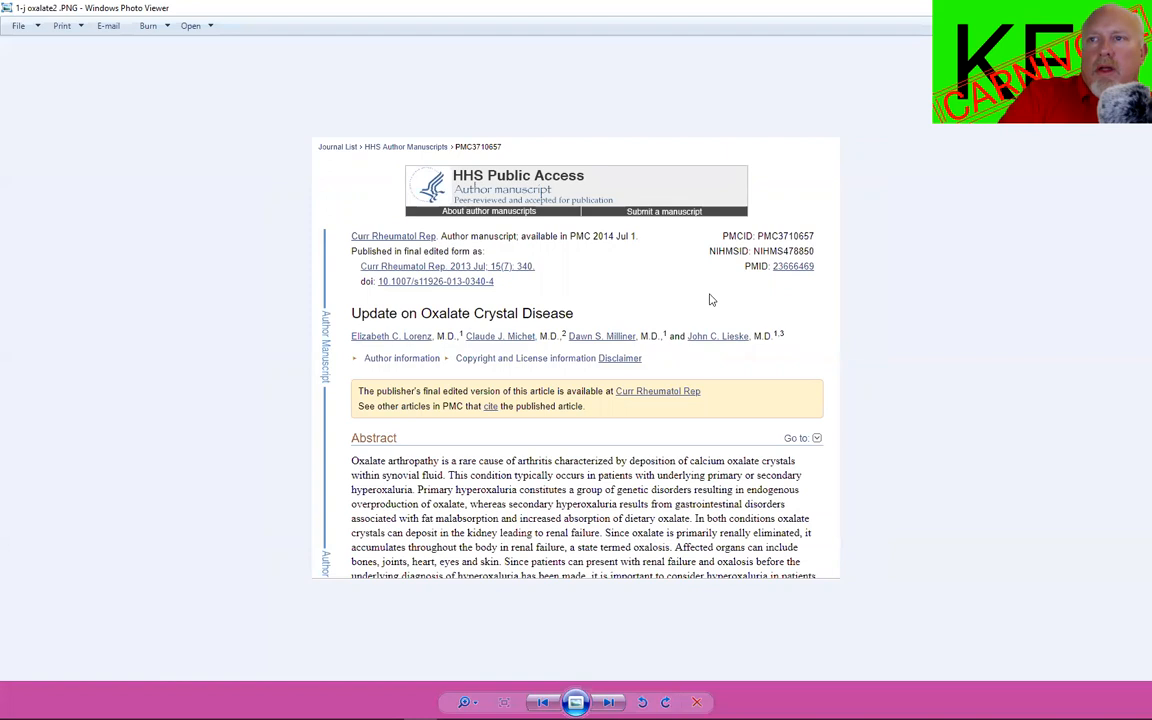
pyautogui.moveTo(677, 301)
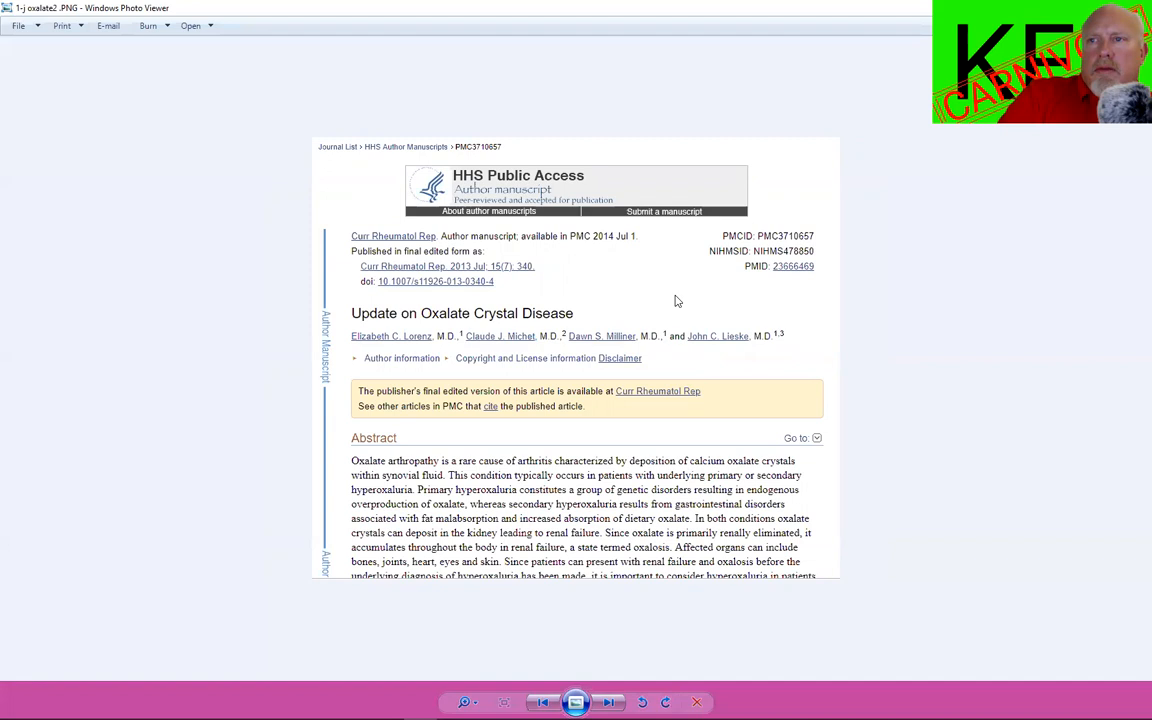
pyautogui.moveTo(670, 291)
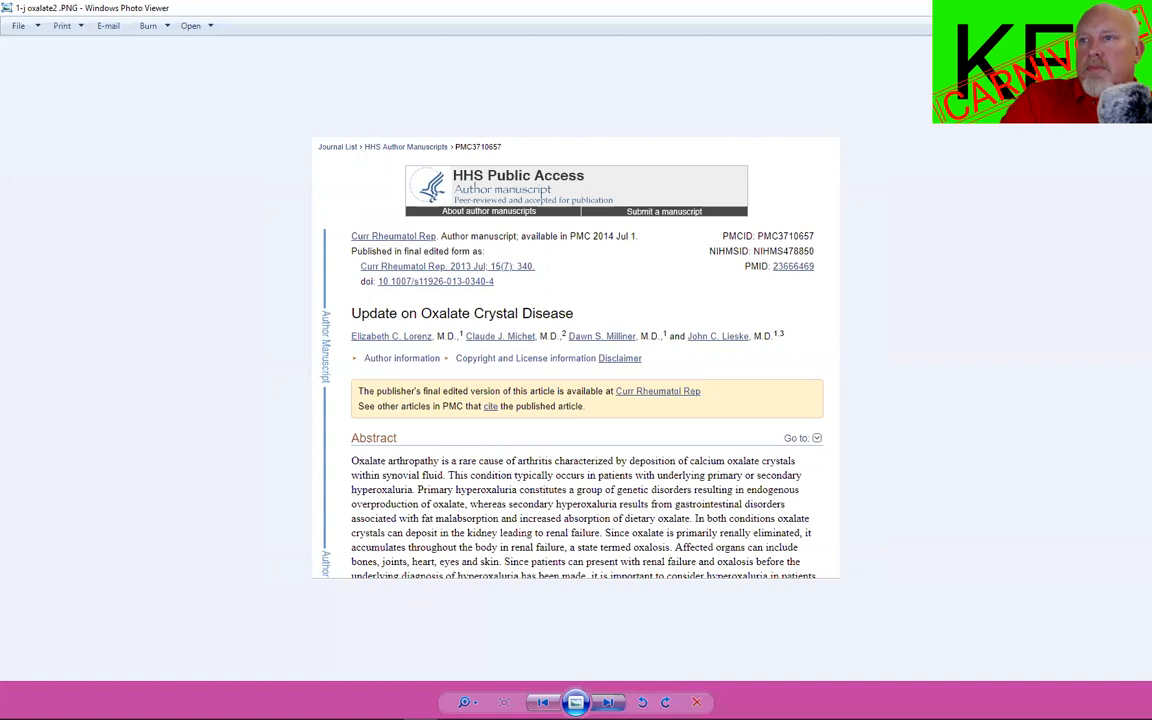
pyautogui.click(610, 702)
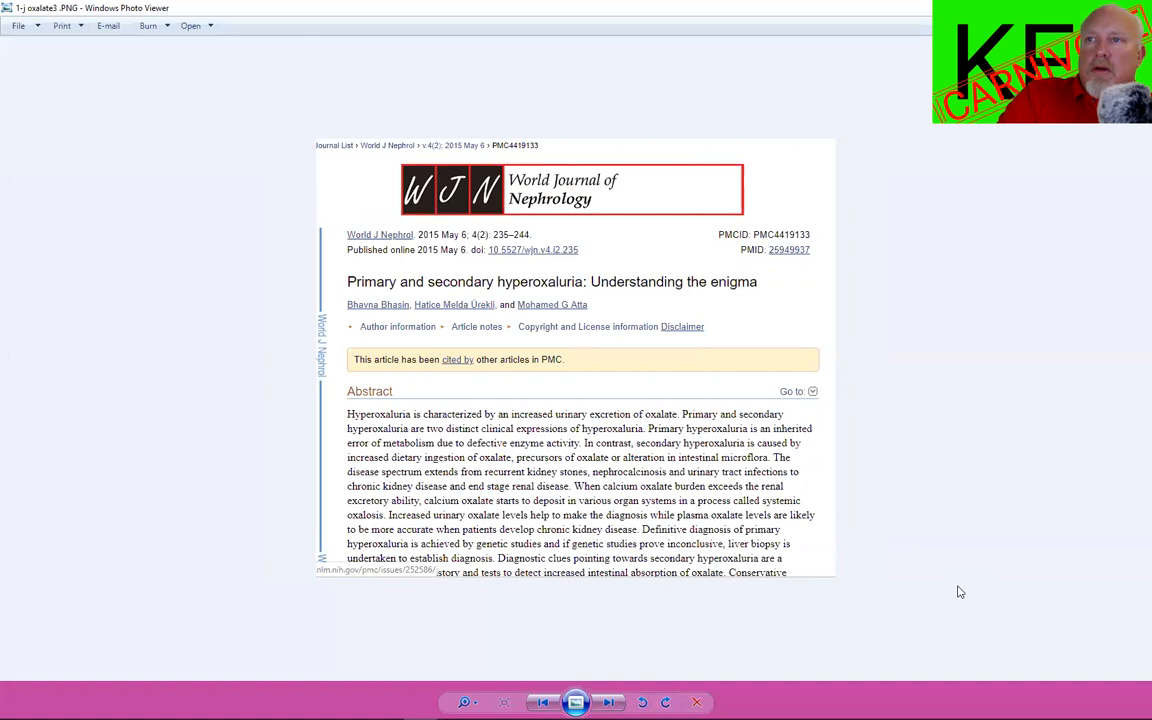
pyautogui.moveTo(920, 483)
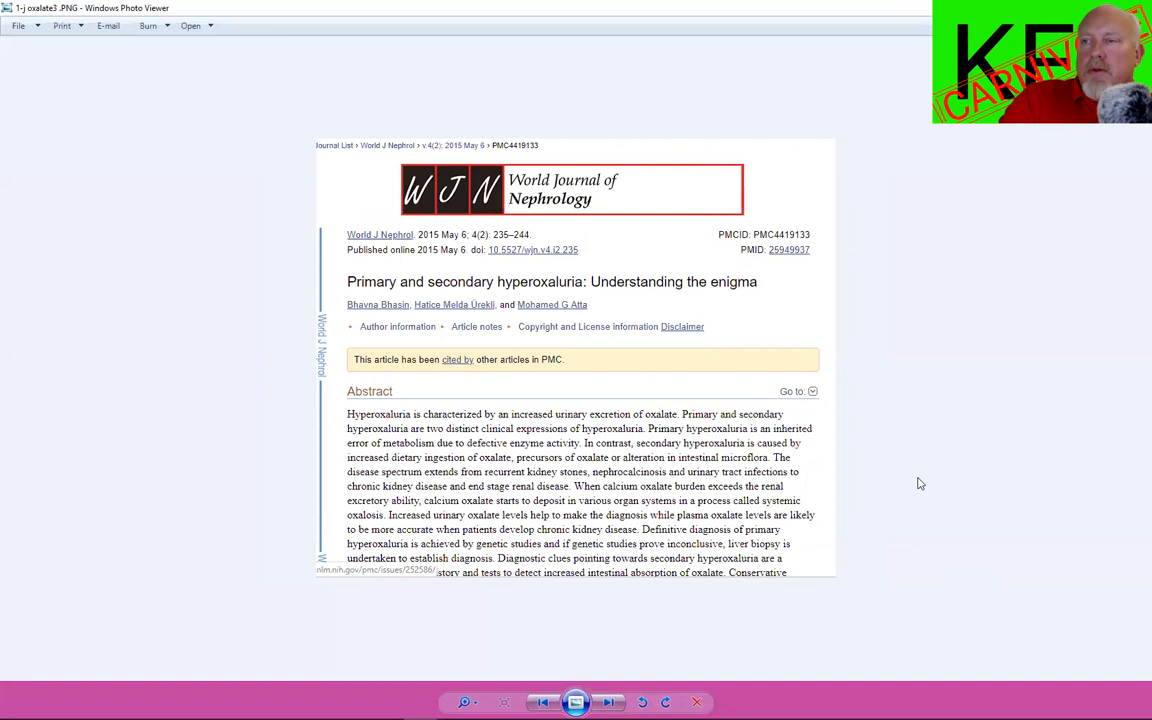
pyautogui.moveTo(757, 620)
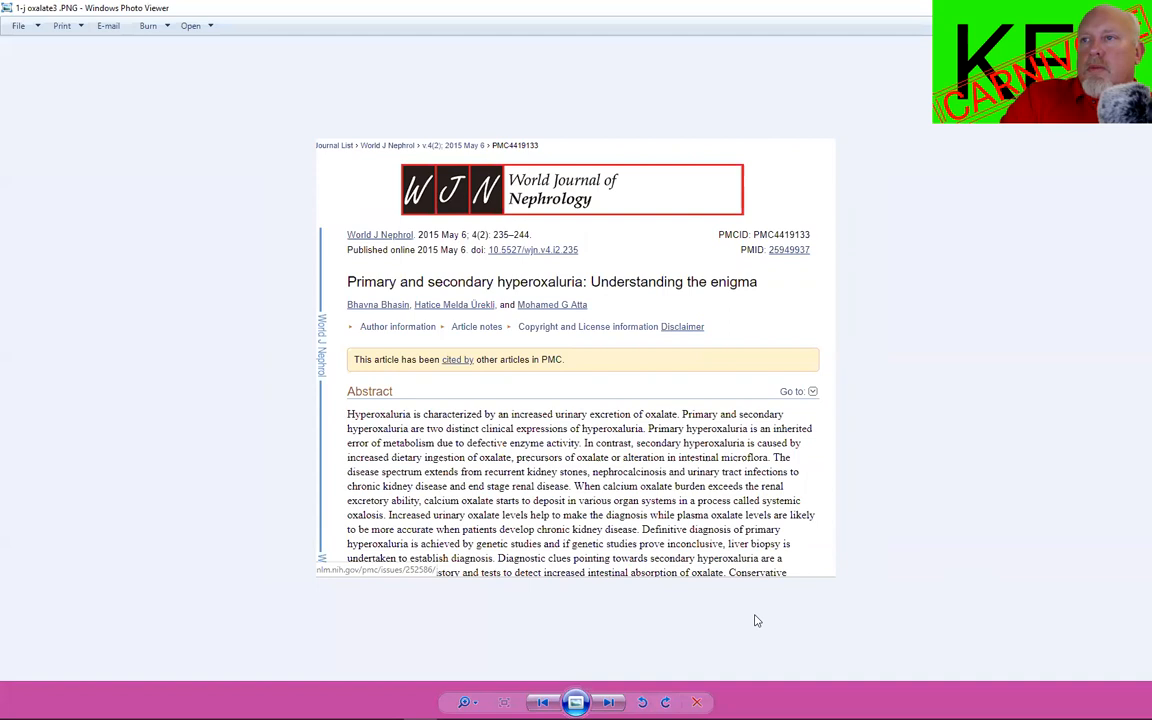
pyautogui.moveTo(719, 638)
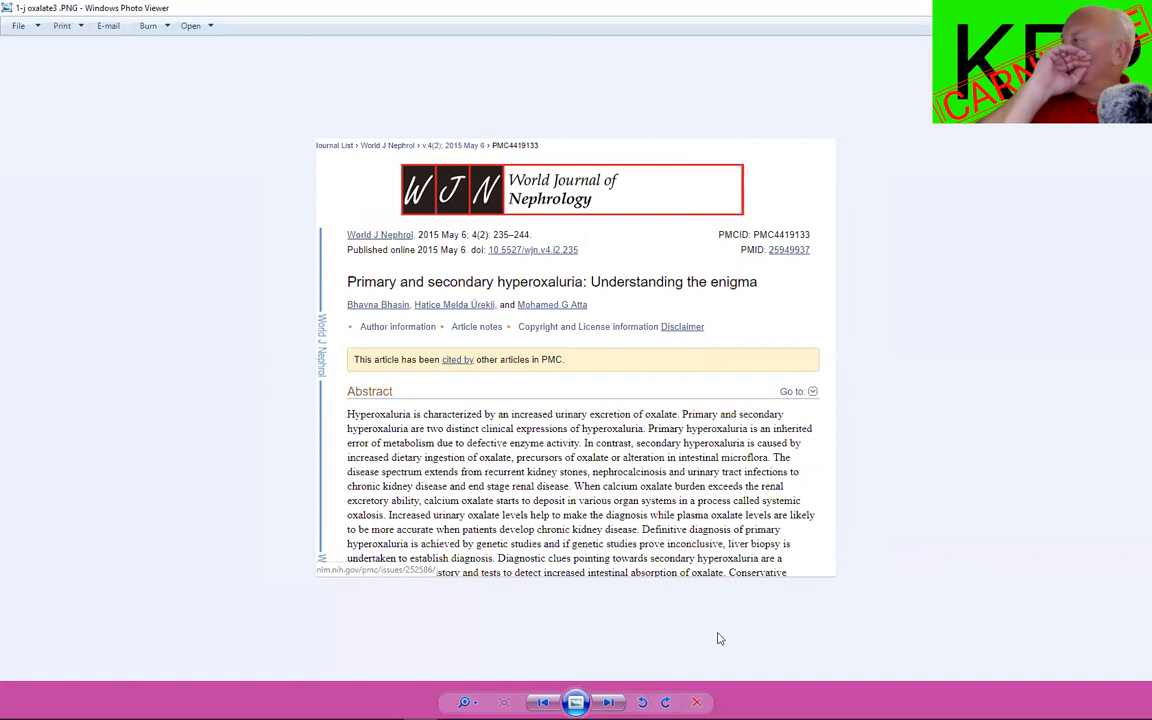
pyautogui.moveTo(710, 648)
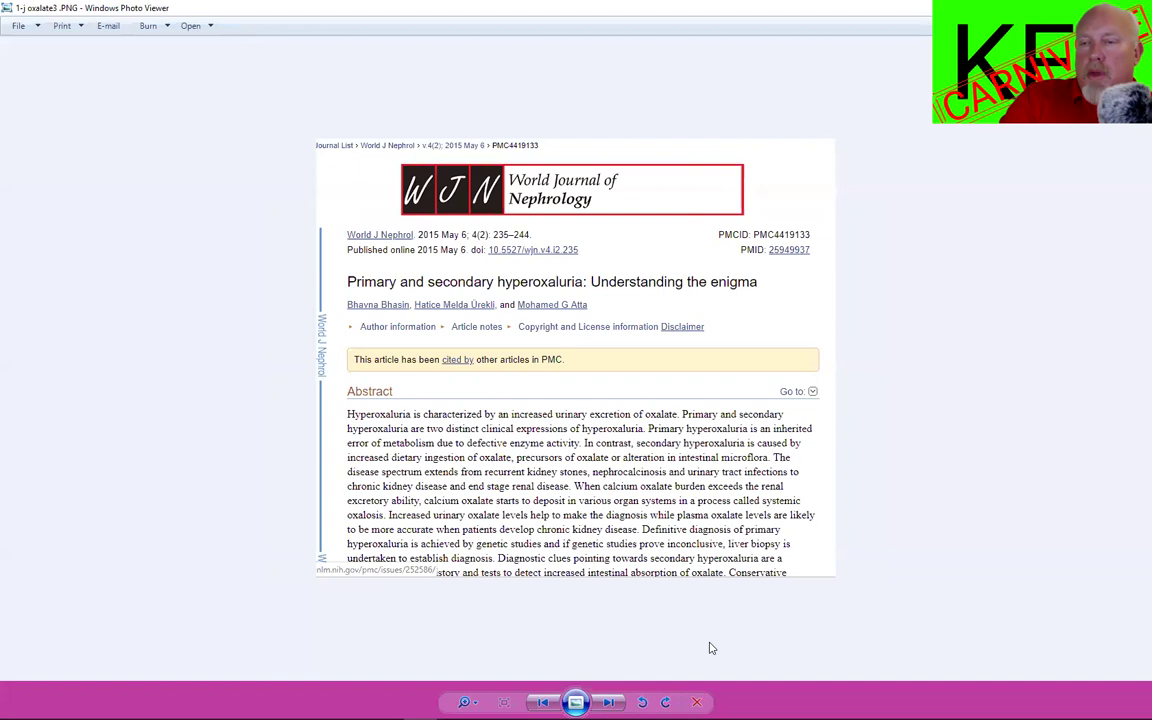
pyautogui.moveTo(637, 650)
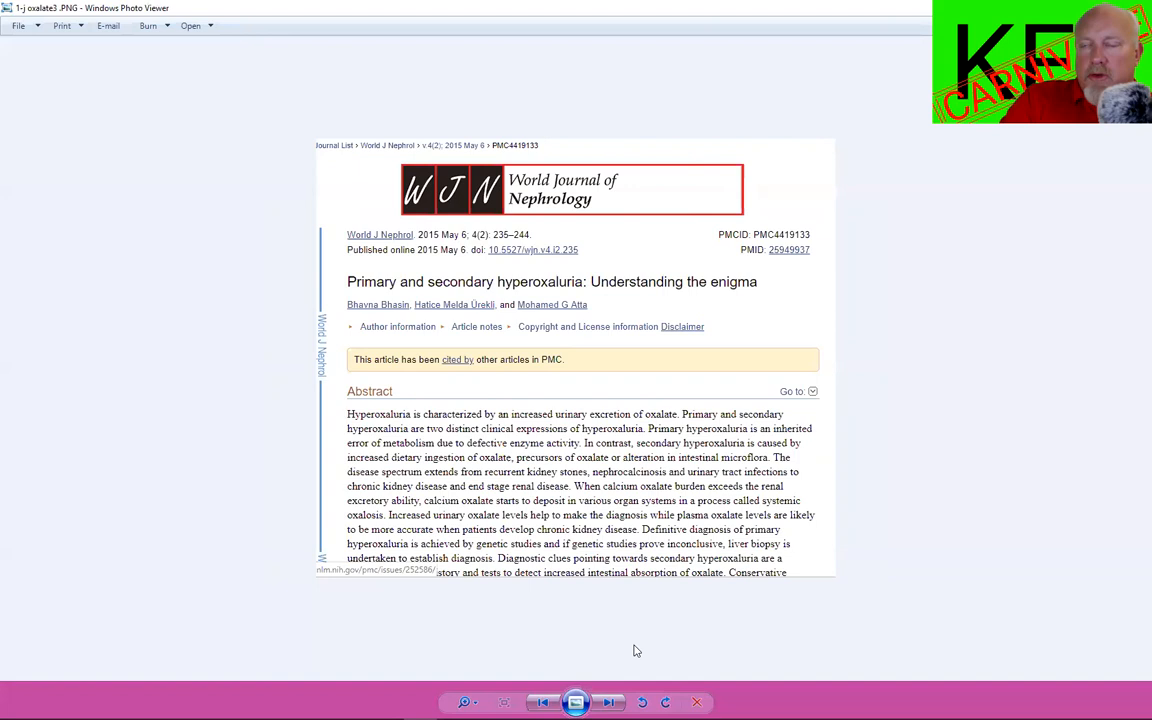
pyautogui.moveTo(641, 639)
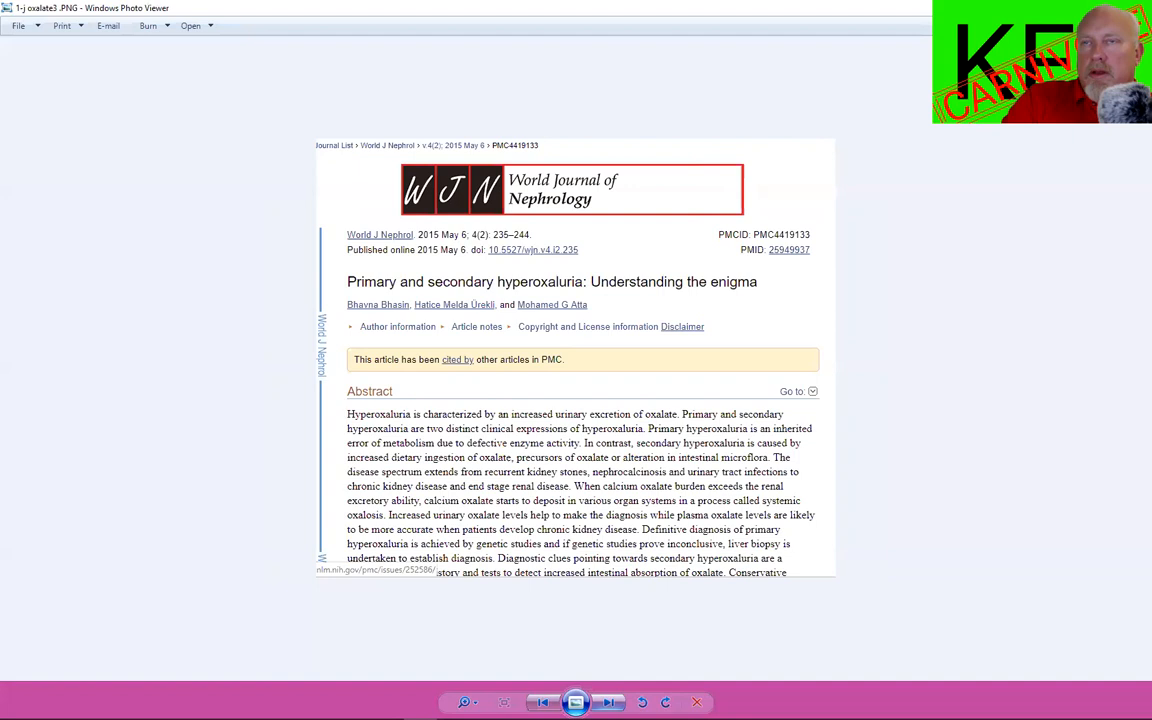
pyautogui.moveTo(610, 701)
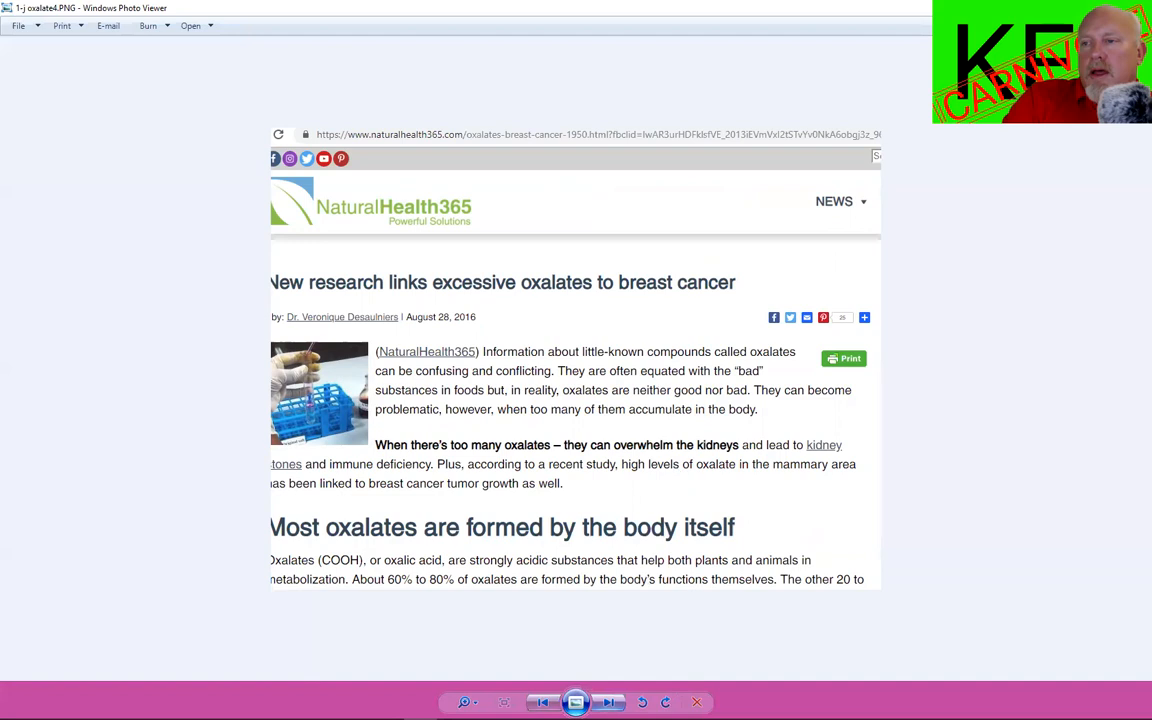
pyautogui.moveTo(607, 701)
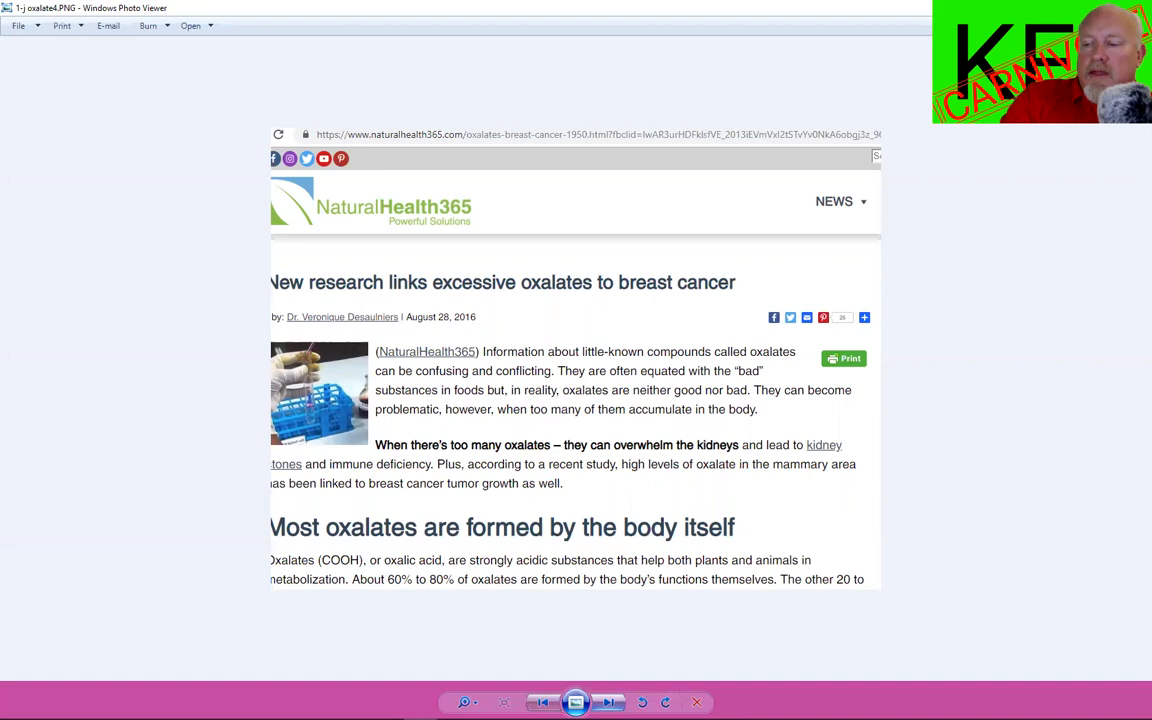
# - Advance to 1-j oxalate5.PNG, the 1989 renal stone oxalate abstract
pyautogui.click(606, 701)
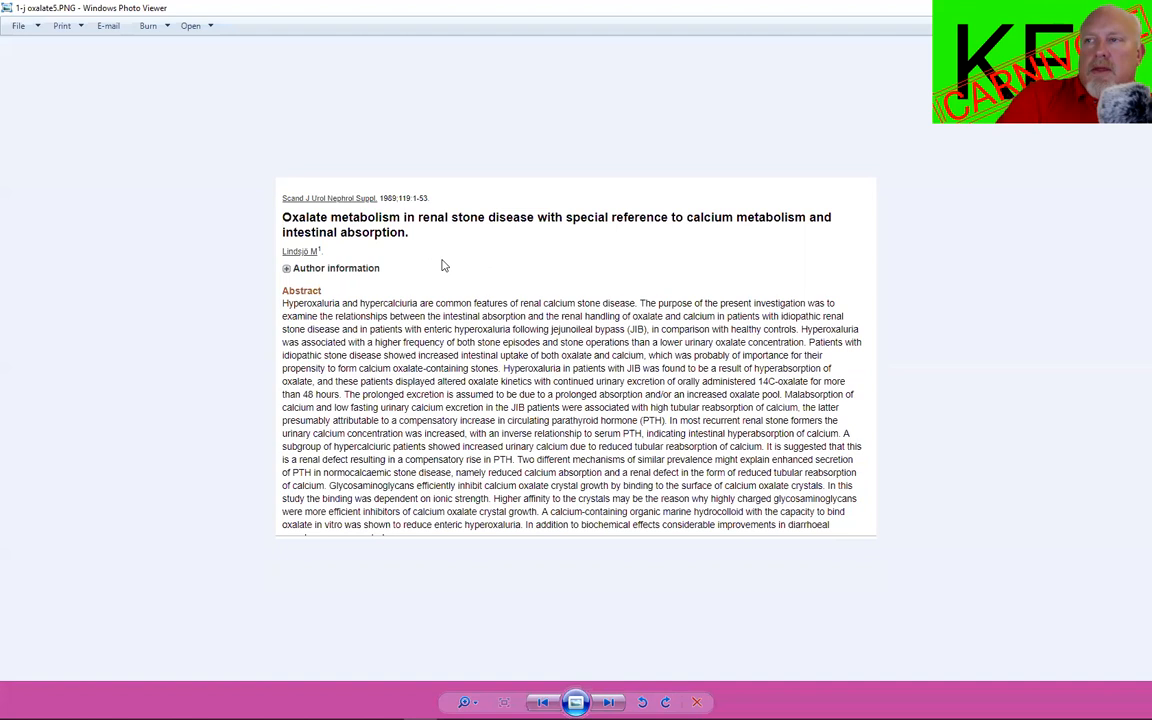
pyautogui.moveTo(484, 264)
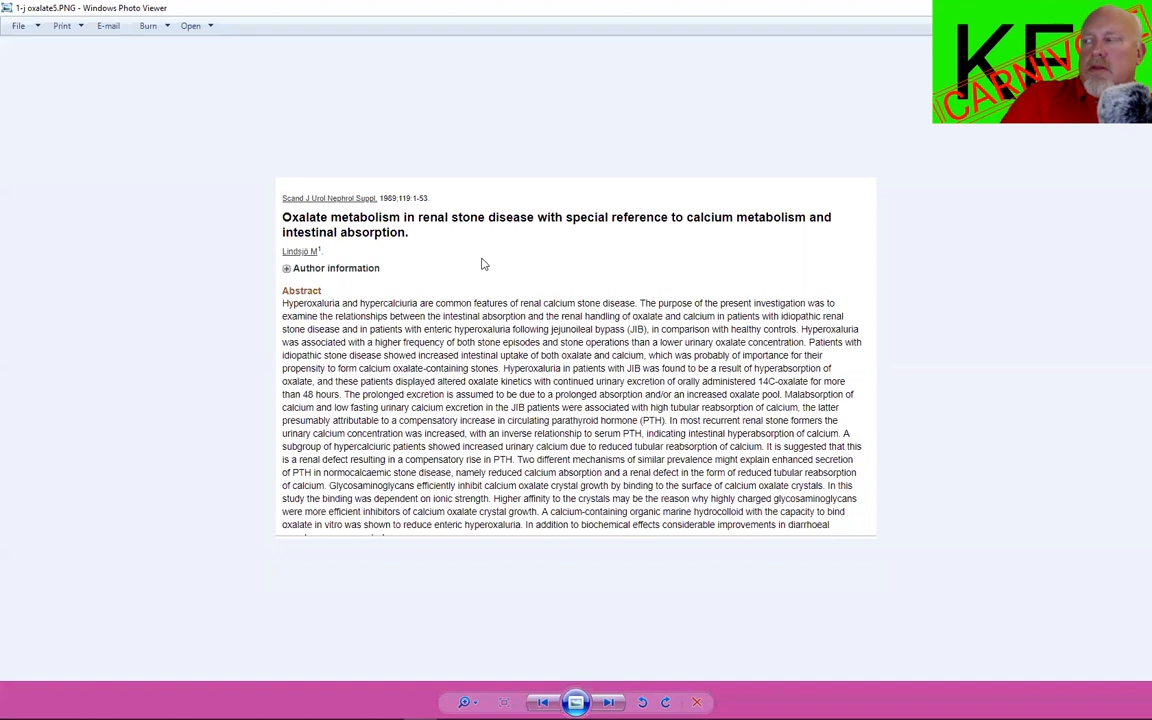
pyautogui.moveTo(558, 264)
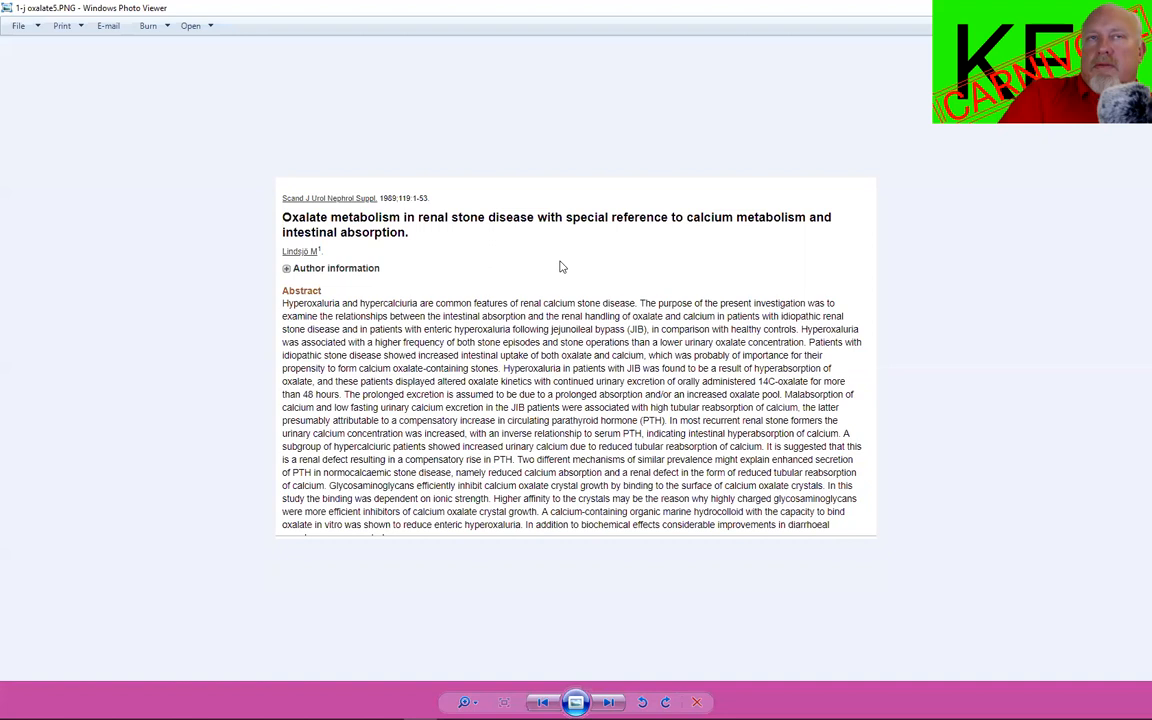
pyautogui.moveTo(671, 262)
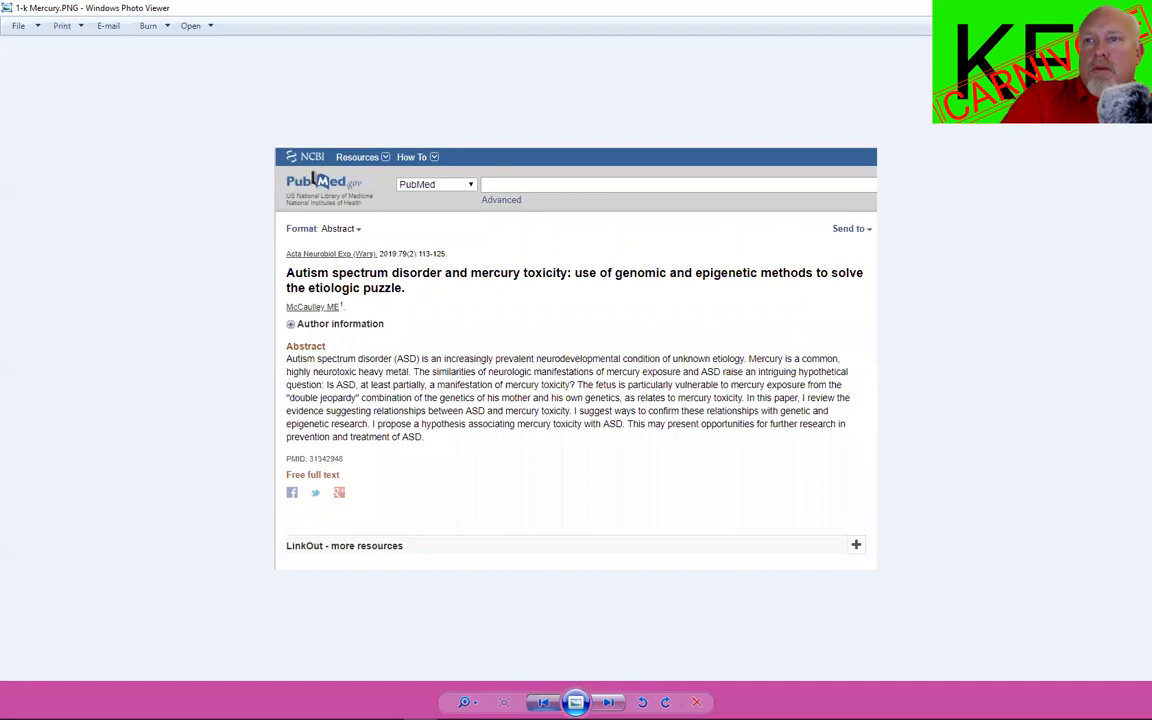
# - Go back from the mercury toxicity slide to 1-j oxalate5.PNG
pyautogui.click(606, 702)
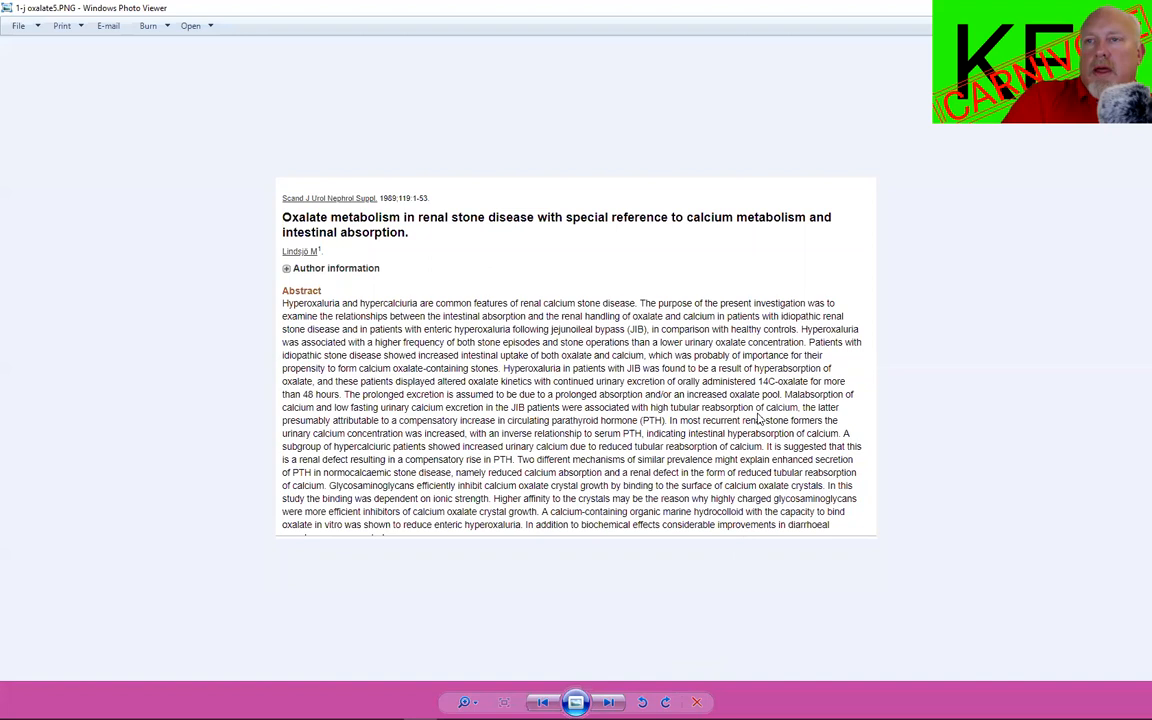
pyautogui.moveTo(625, 279)
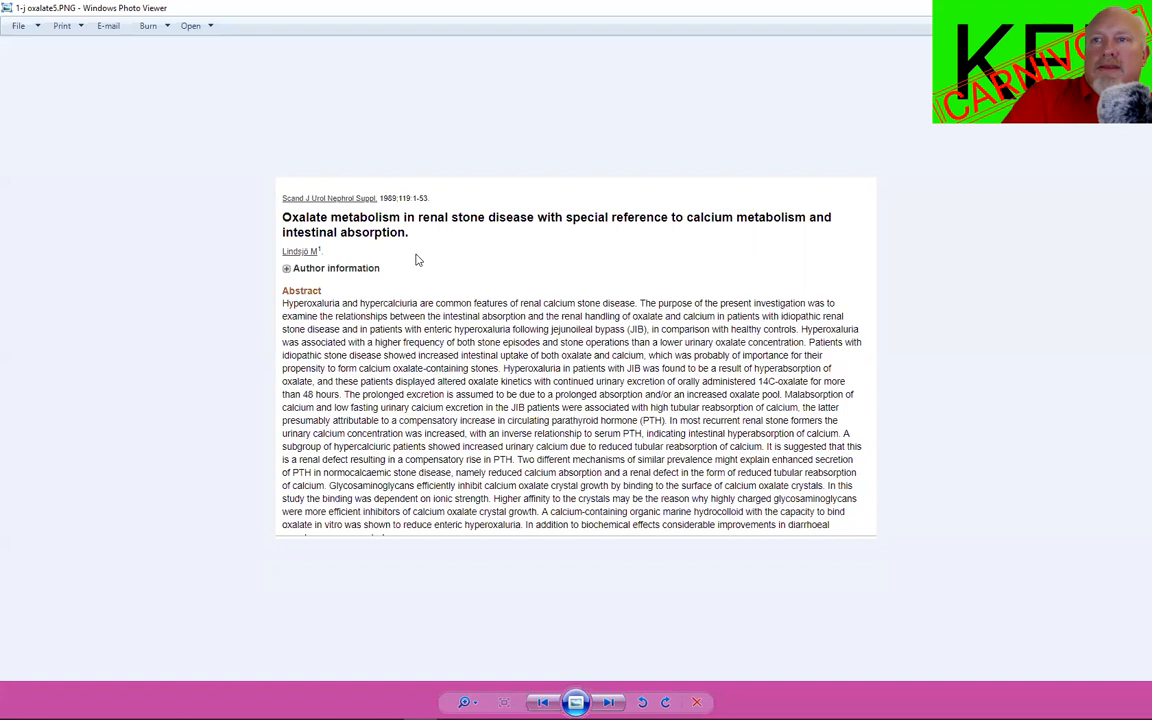
pyautogui.moveTo(588, 672)
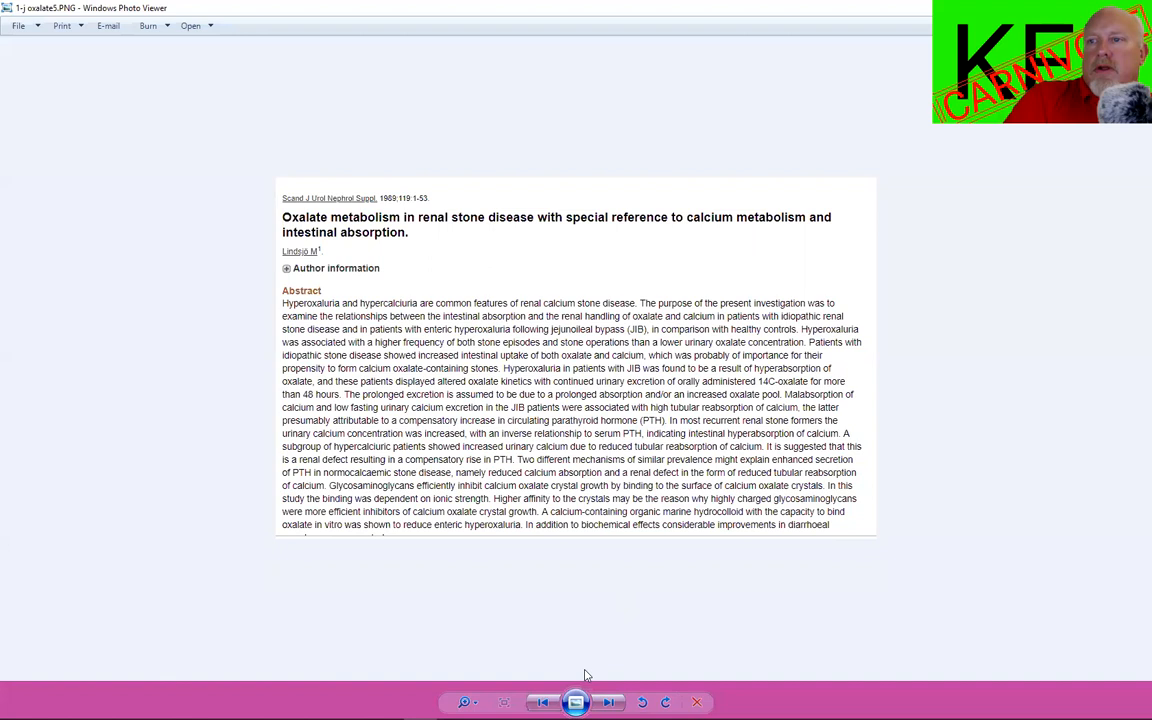
pyautogui.moveTo(610, 702)
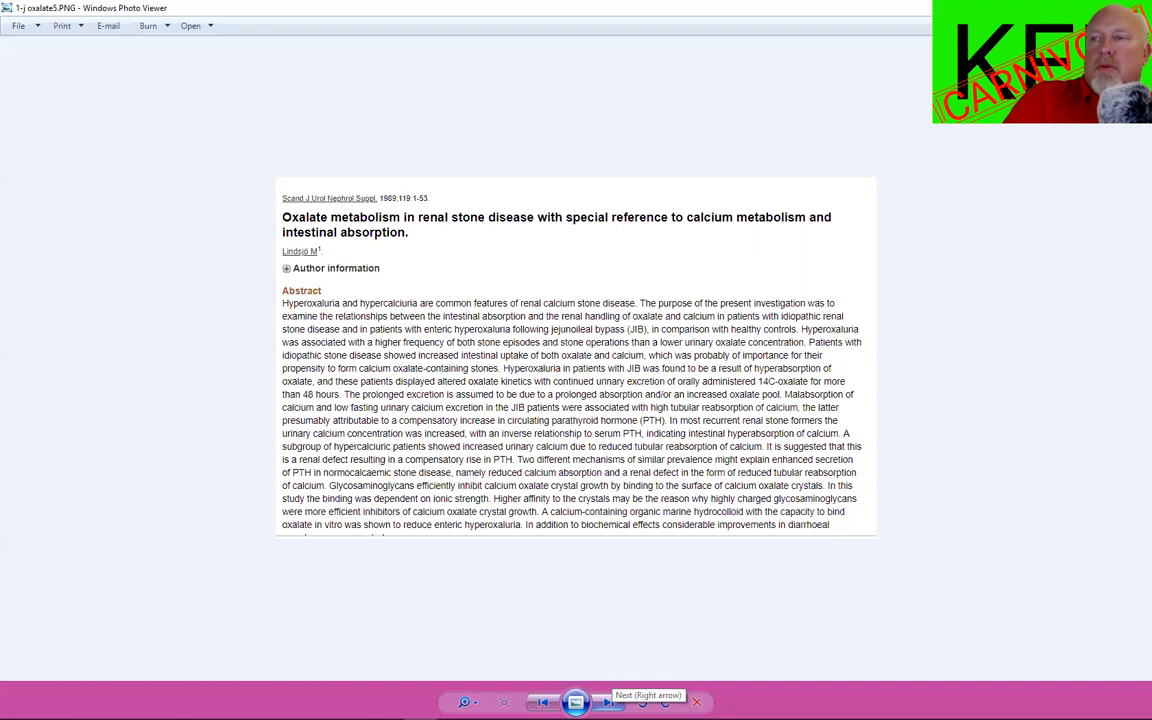
# - Advance to 1-j oxalate6.PNG, 'A potential pathogenic role of oxalate in autism'
pyautogui.click(608, 701)
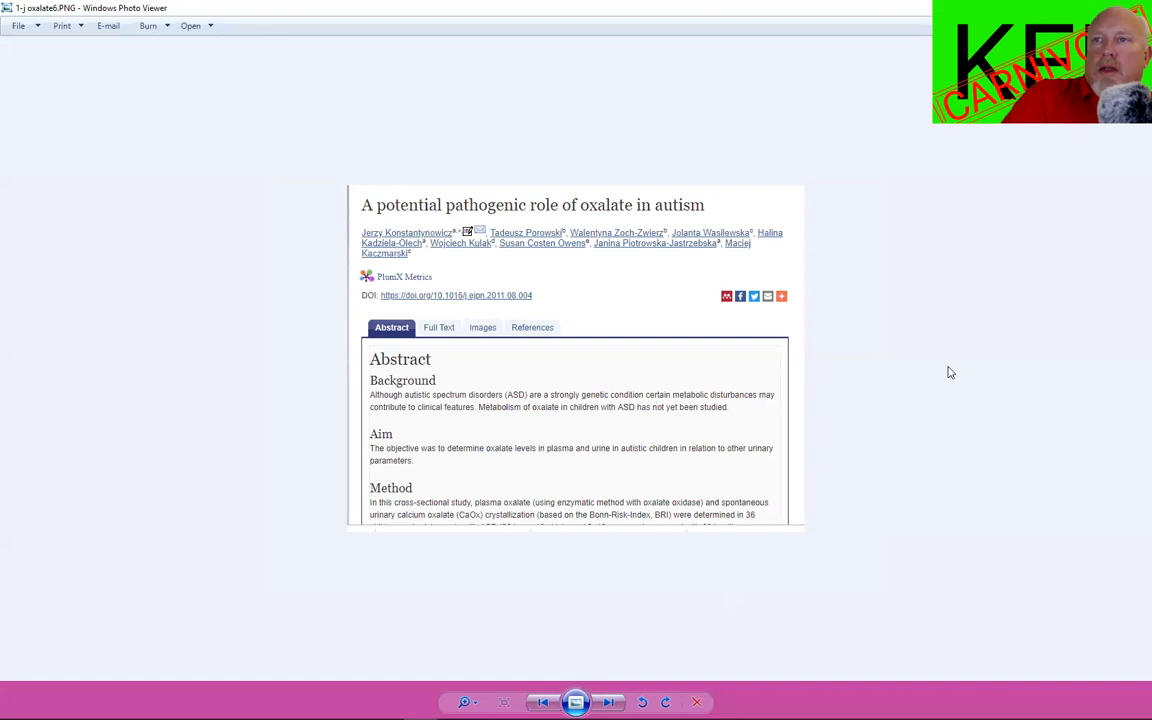
pyautogui.moveTo(946, 362)
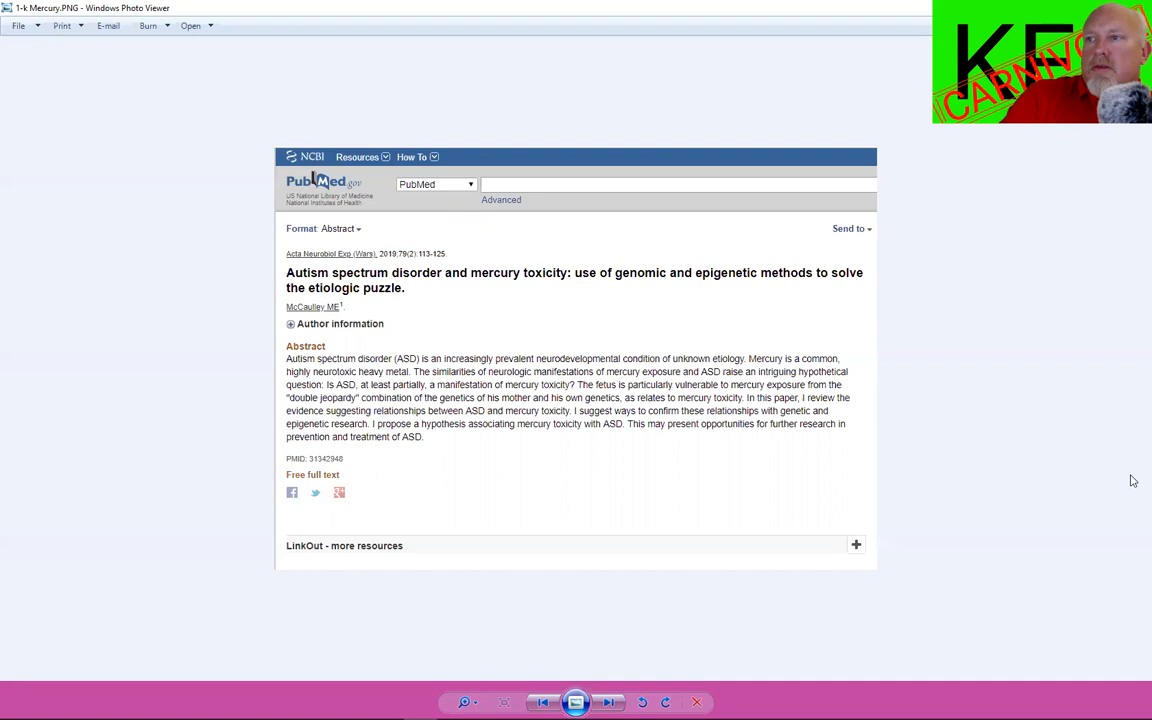
pyautogui.moveTo(1130, 463)
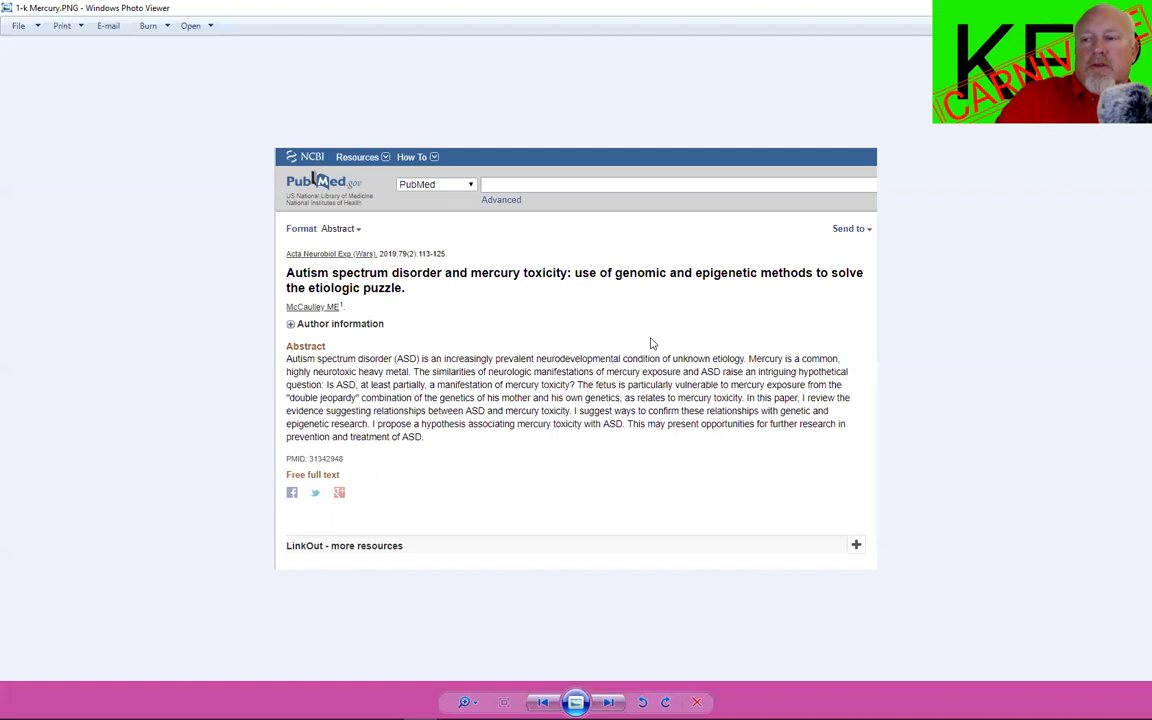
pyautogui.moveTo(707, 445)
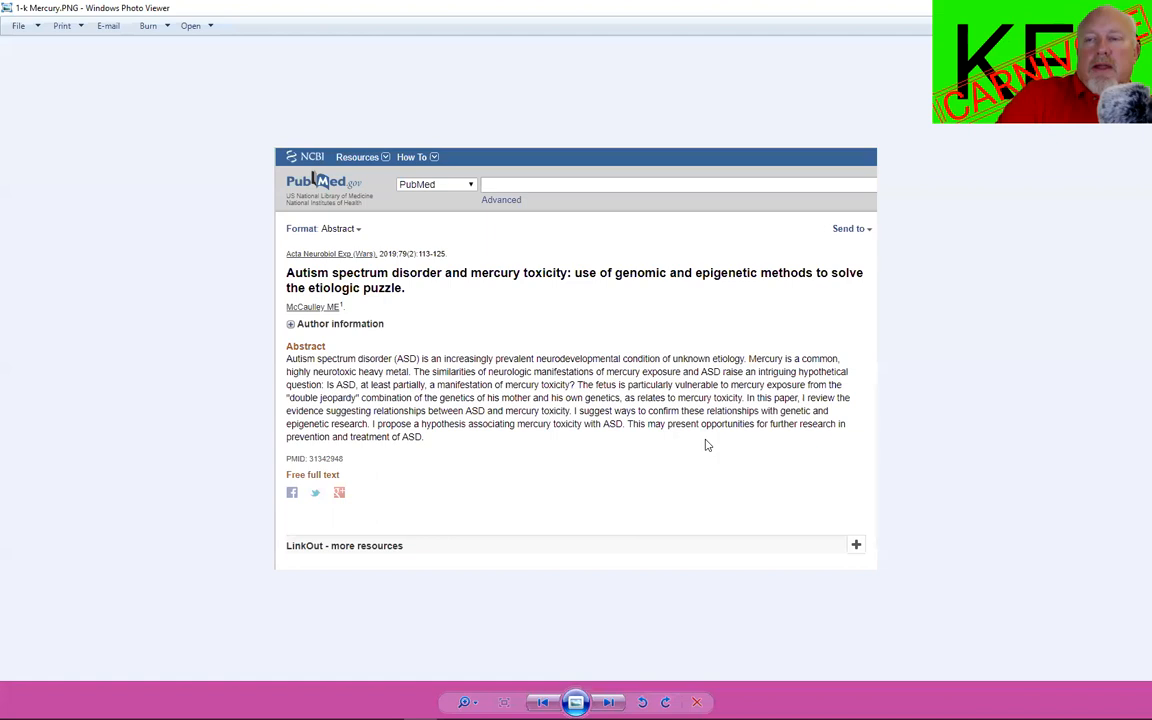
pyautogui.moveTo(609, 700)
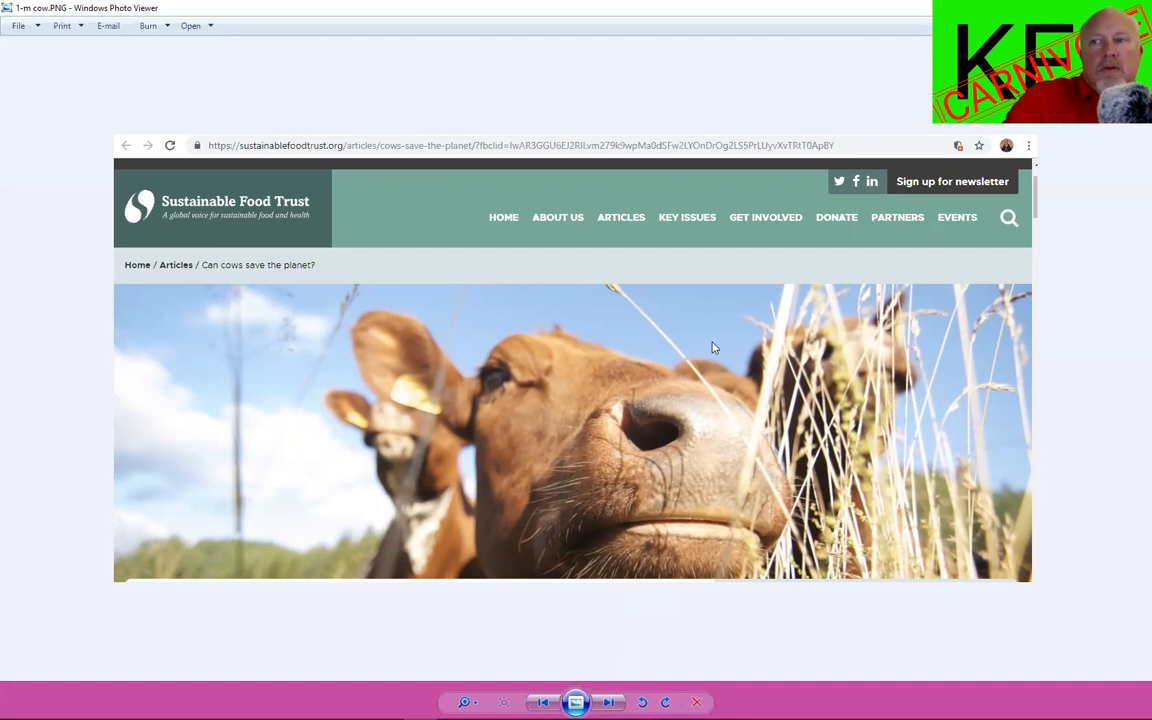
pyautogui.moveTo(622, 306)
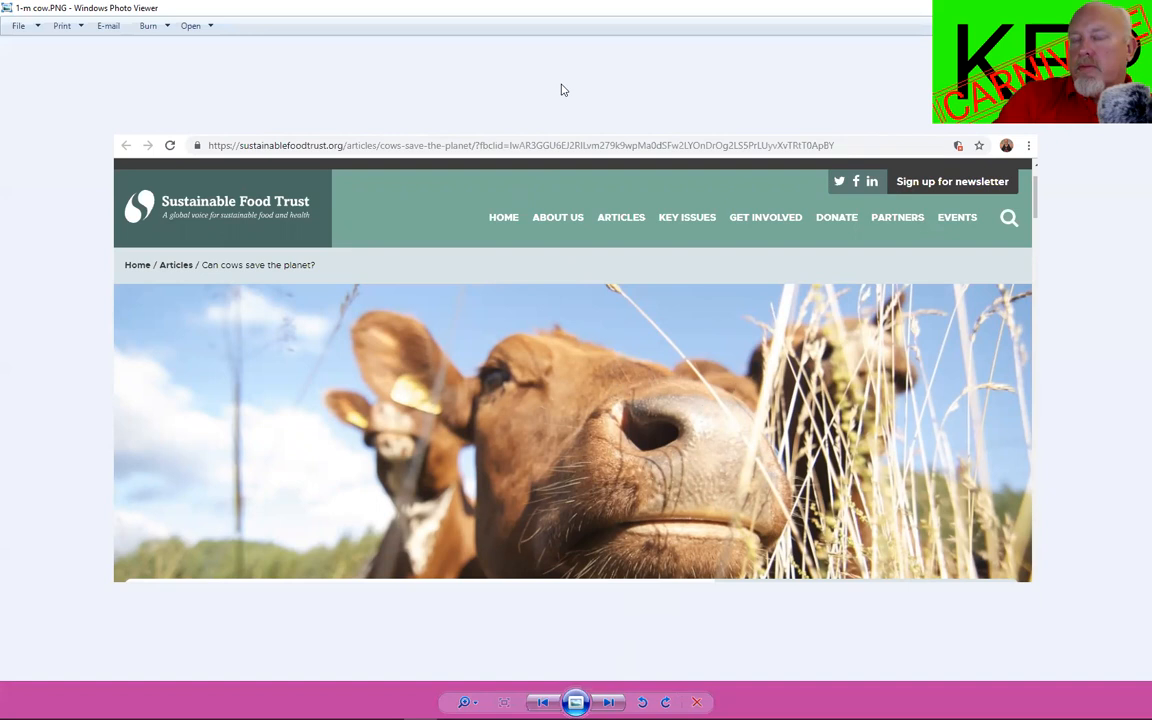
pyautogui.moveTo(450, 338)
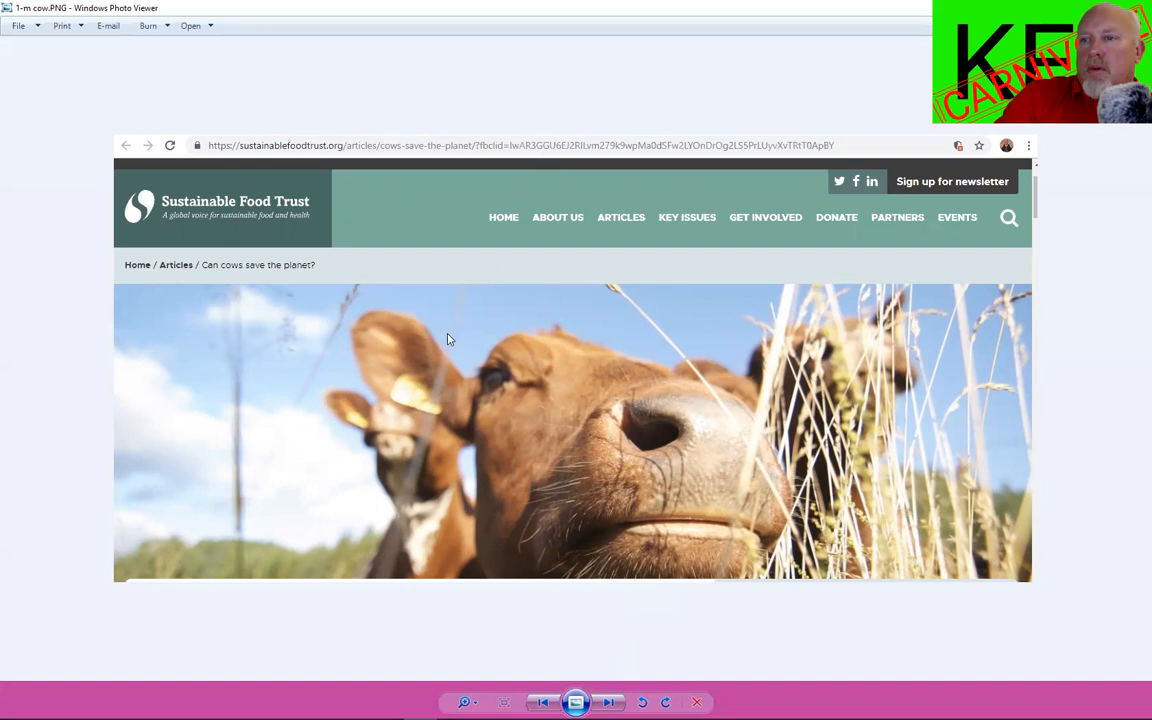
pyautogui.moveTo(460, 224)
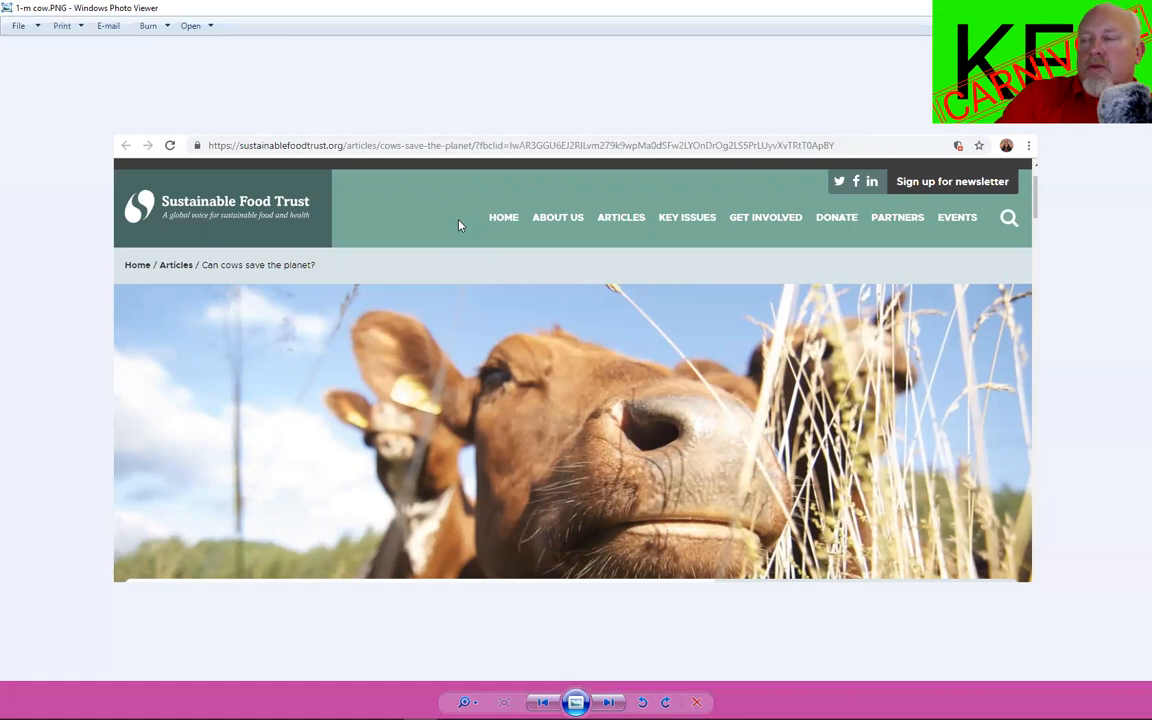
pyautogui.moveTo(503, 216)
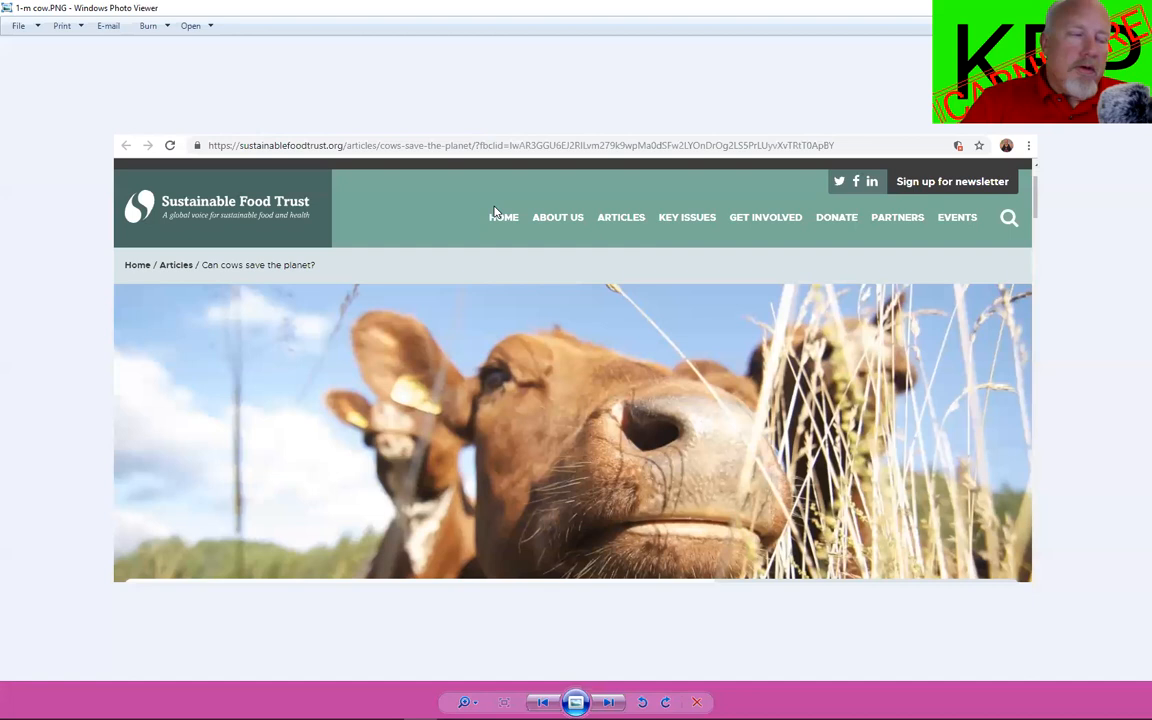
pyautogui.moveTo(526, 207)
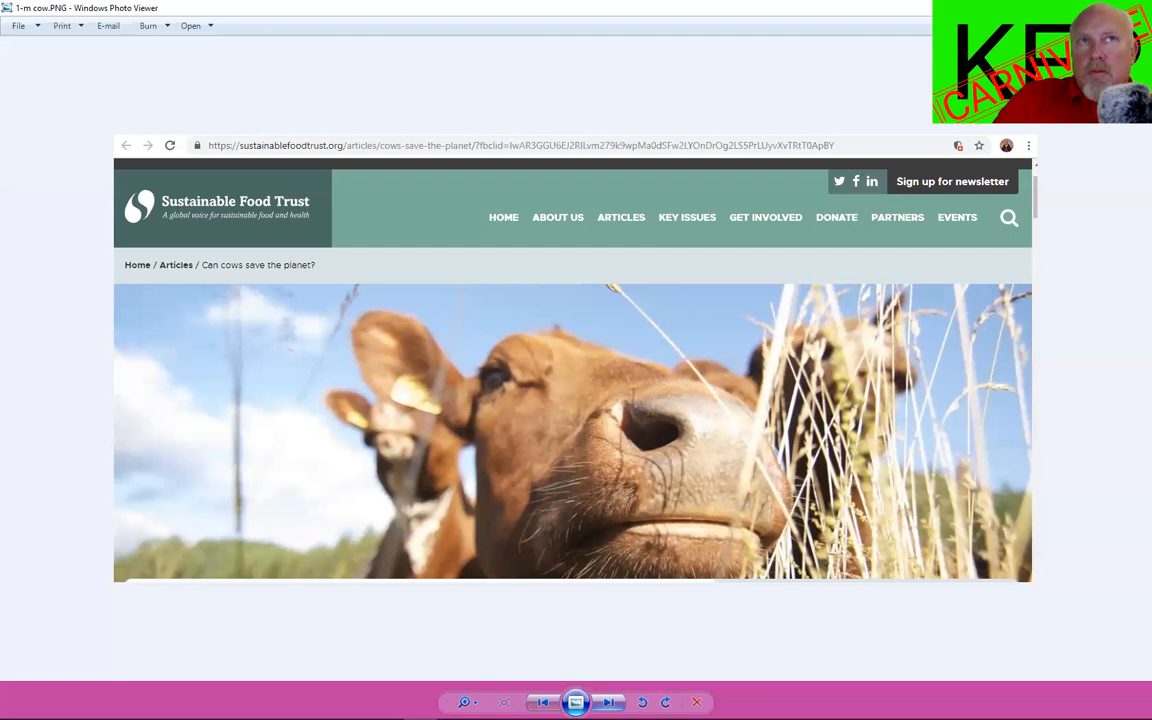
# - Advance to autism symptoms wheel.jpg
pyautogui.click(610, 701)
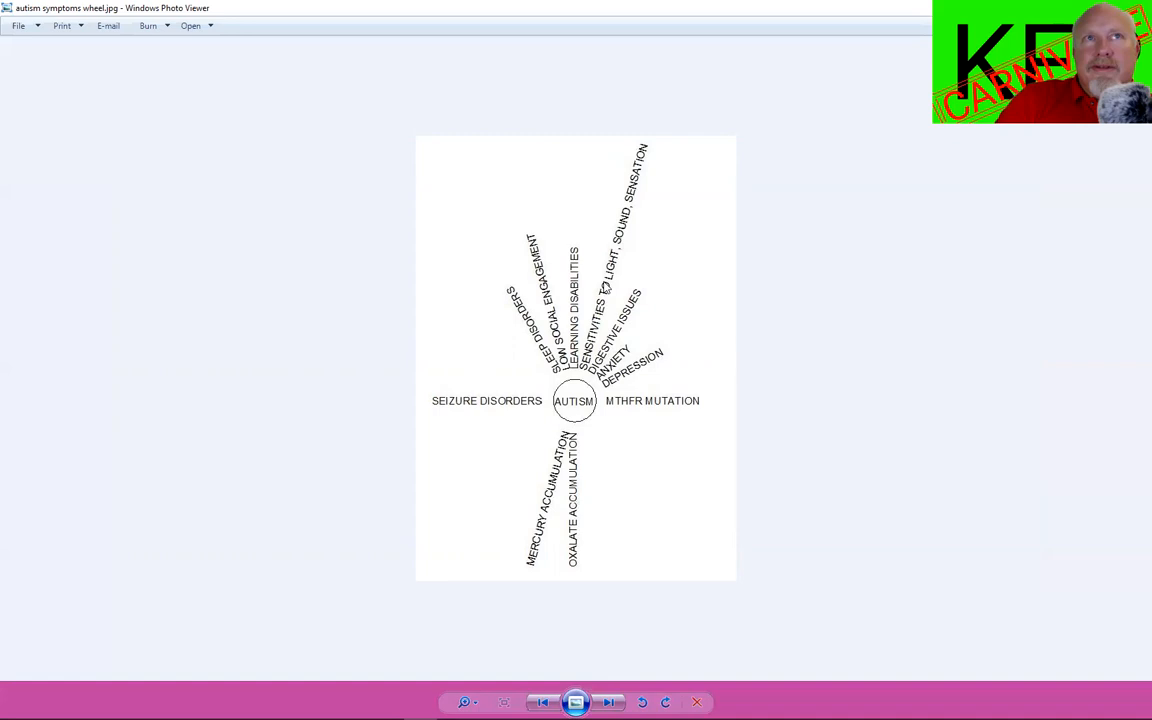
pyautogui.moveTo(706, 289)
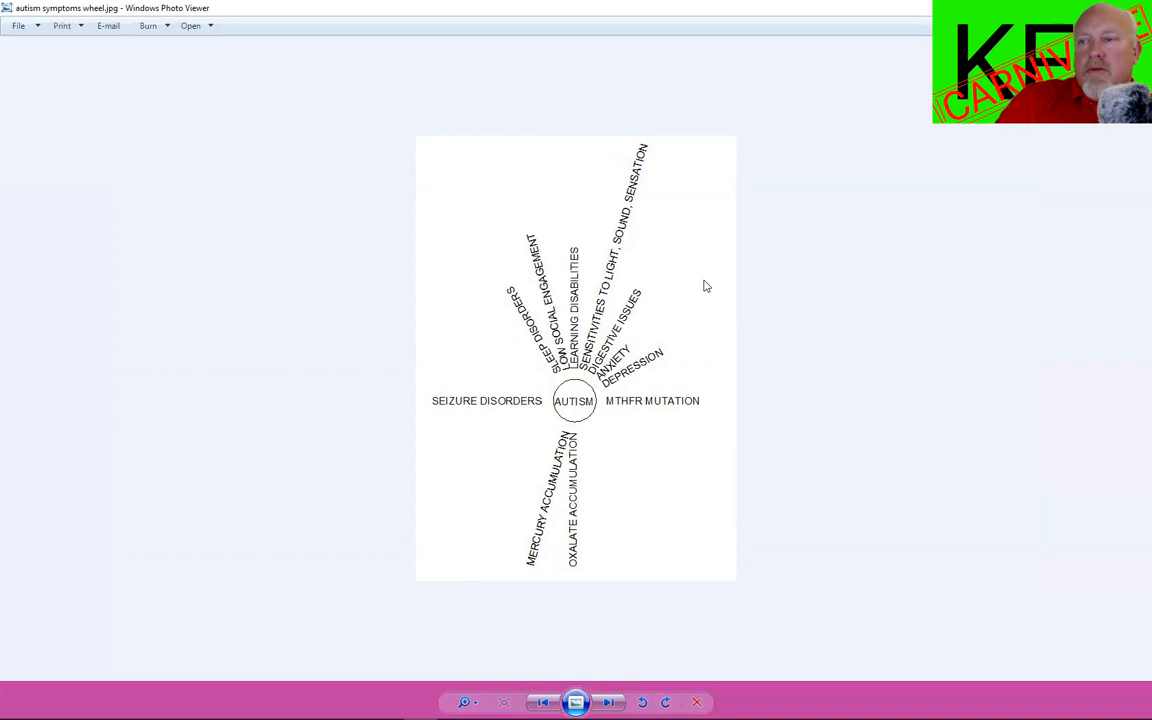
pyautogui.moveTo(672, 468)
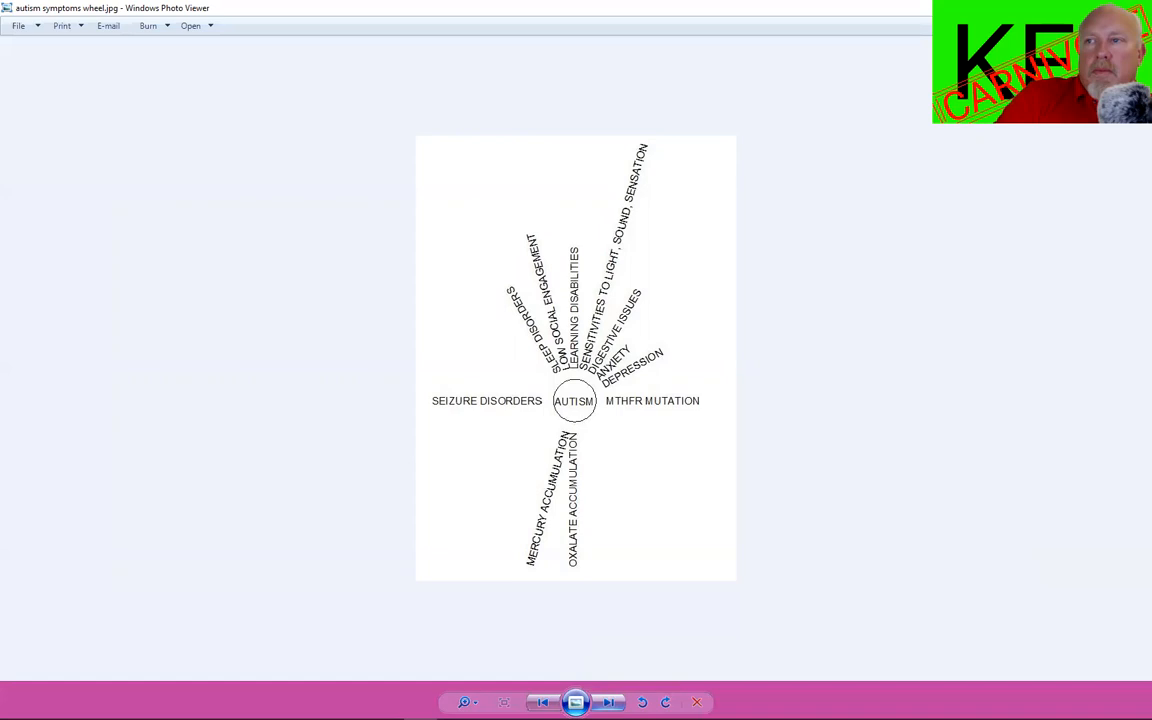
pyautogui.moveTo(605, 702)
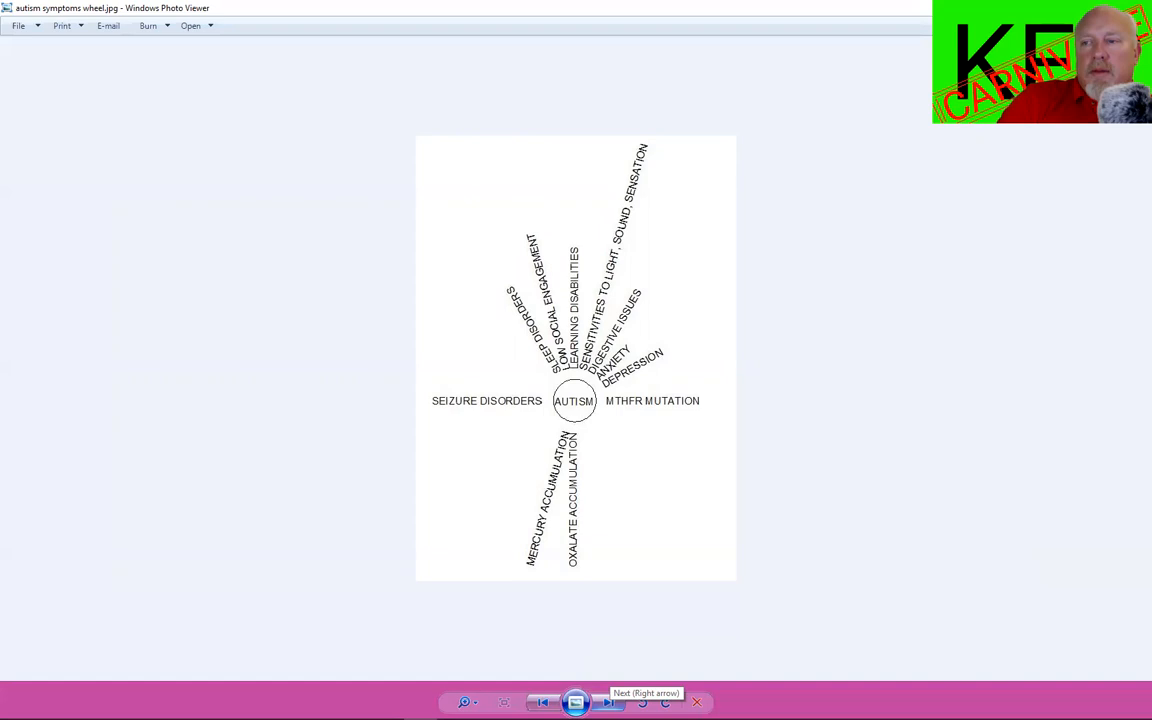
pyautogui.click(606, 701)
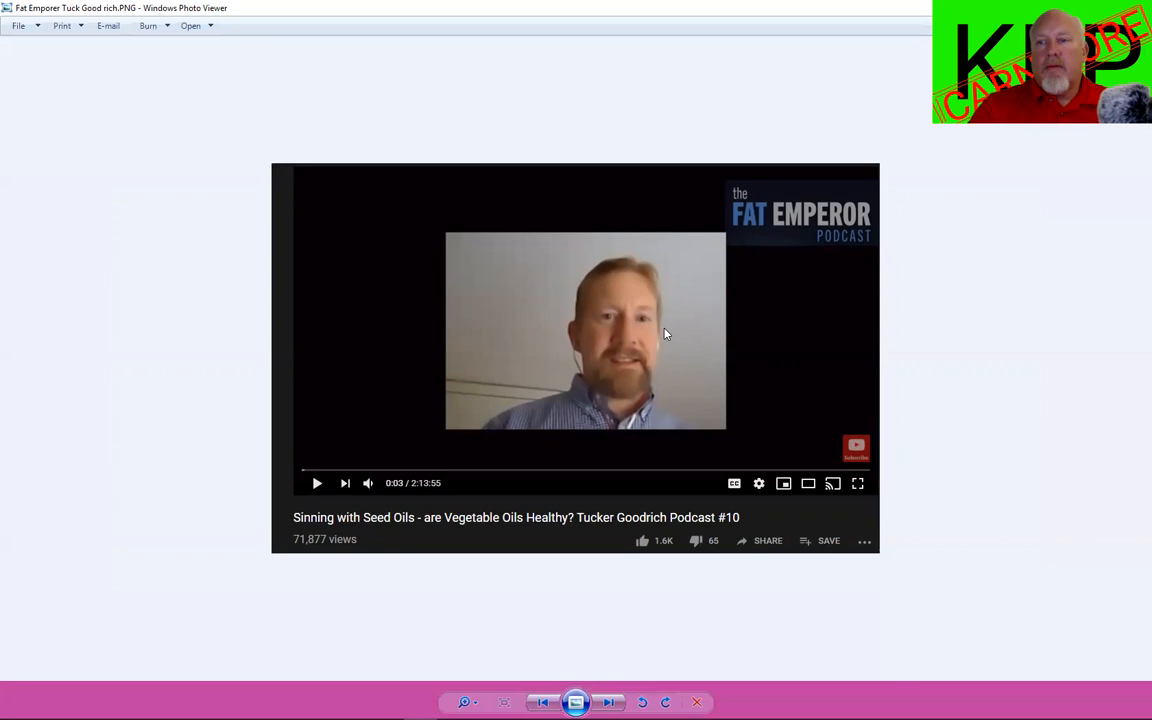
pyautogui.moveTo(697, 328)
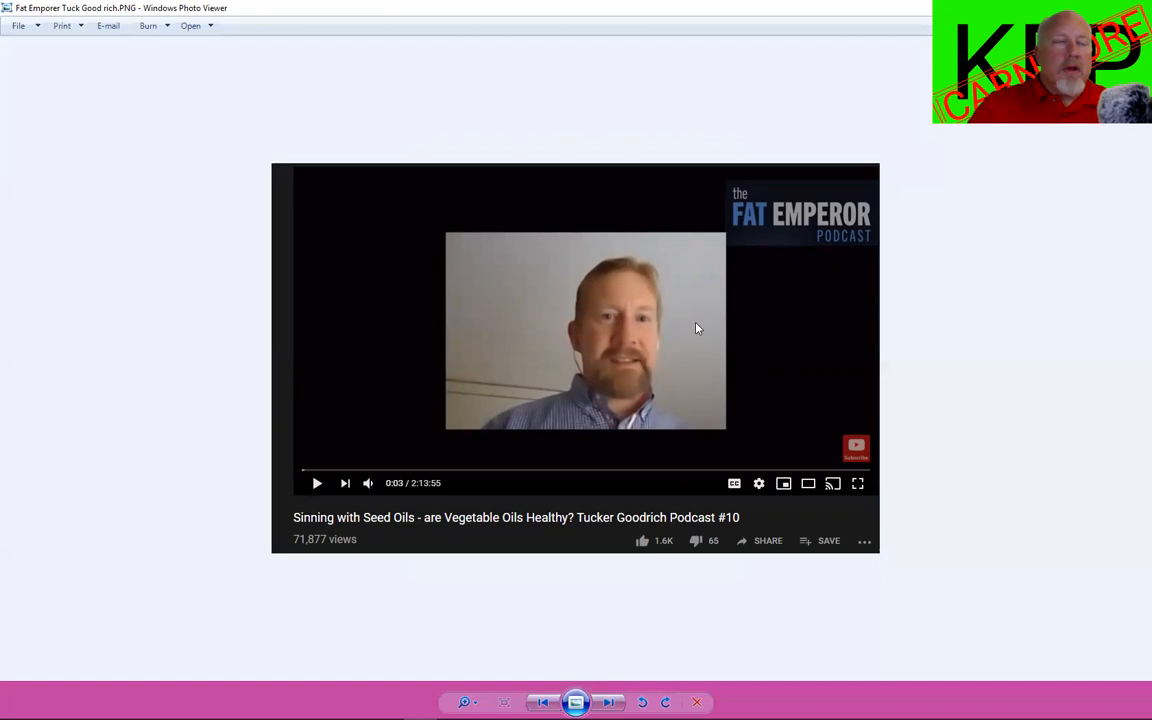
pyautogui.moveTo(689, 335)
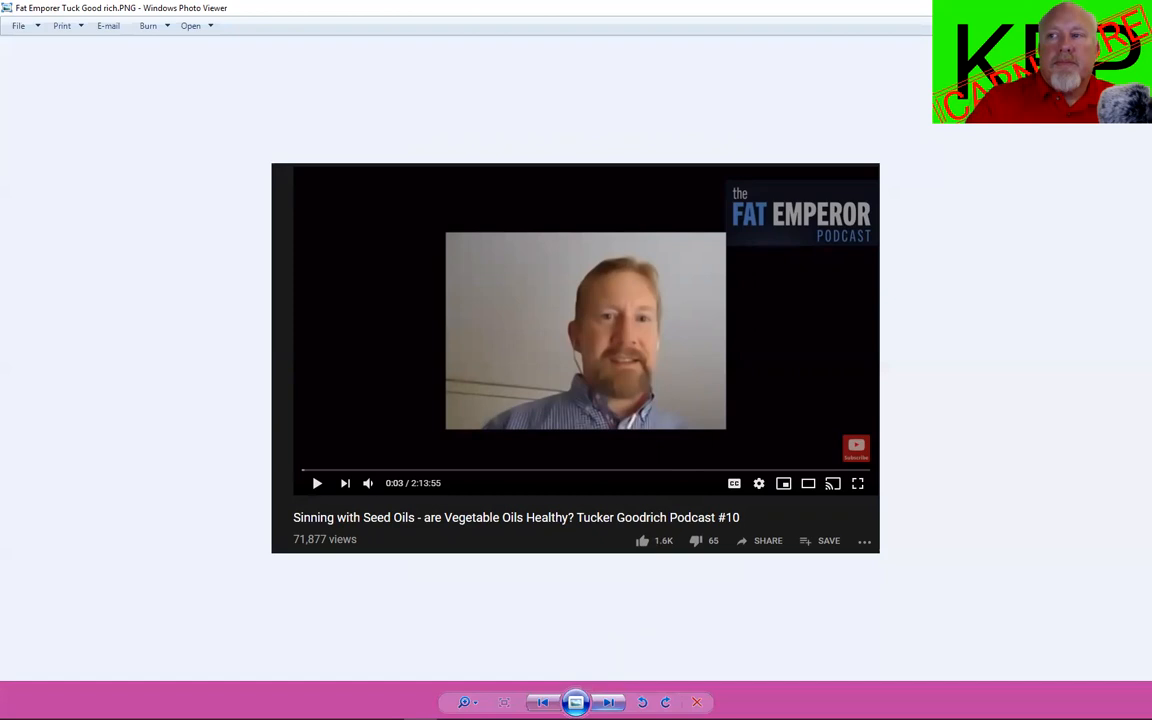
# - Advance to J.B. Handley's 'How to End the Autism Epidemic' cover
pyautogui.click(609, 701)
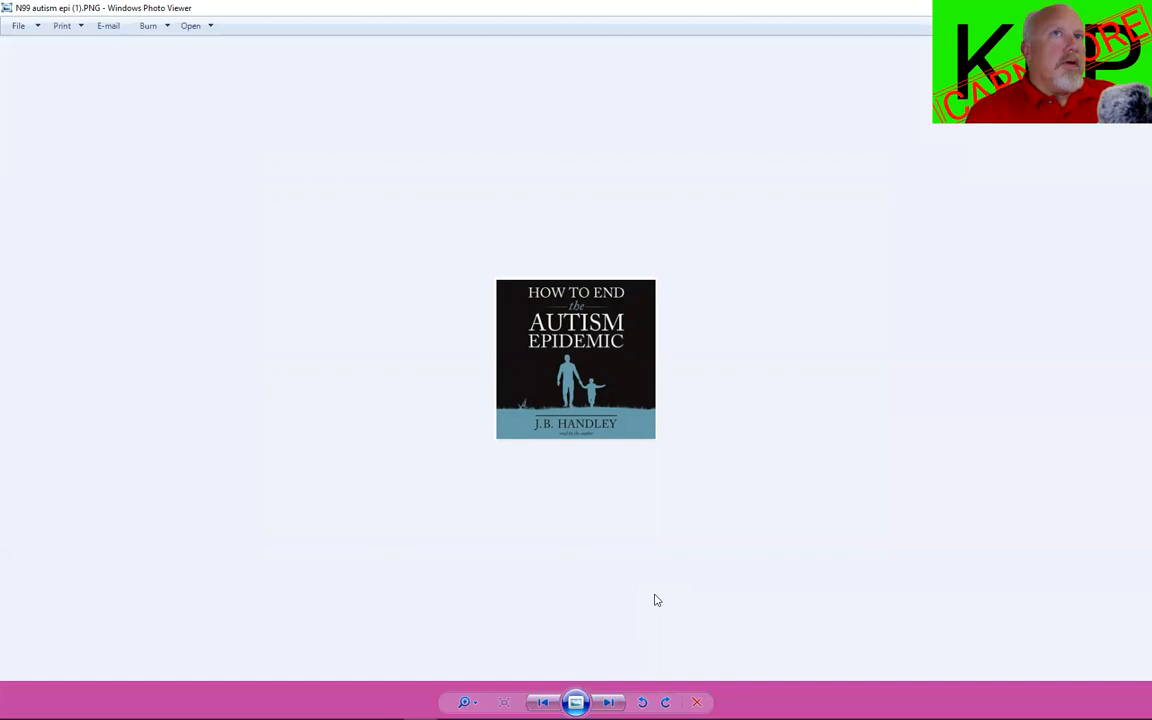
pyautogui.moveTo(608, 686)
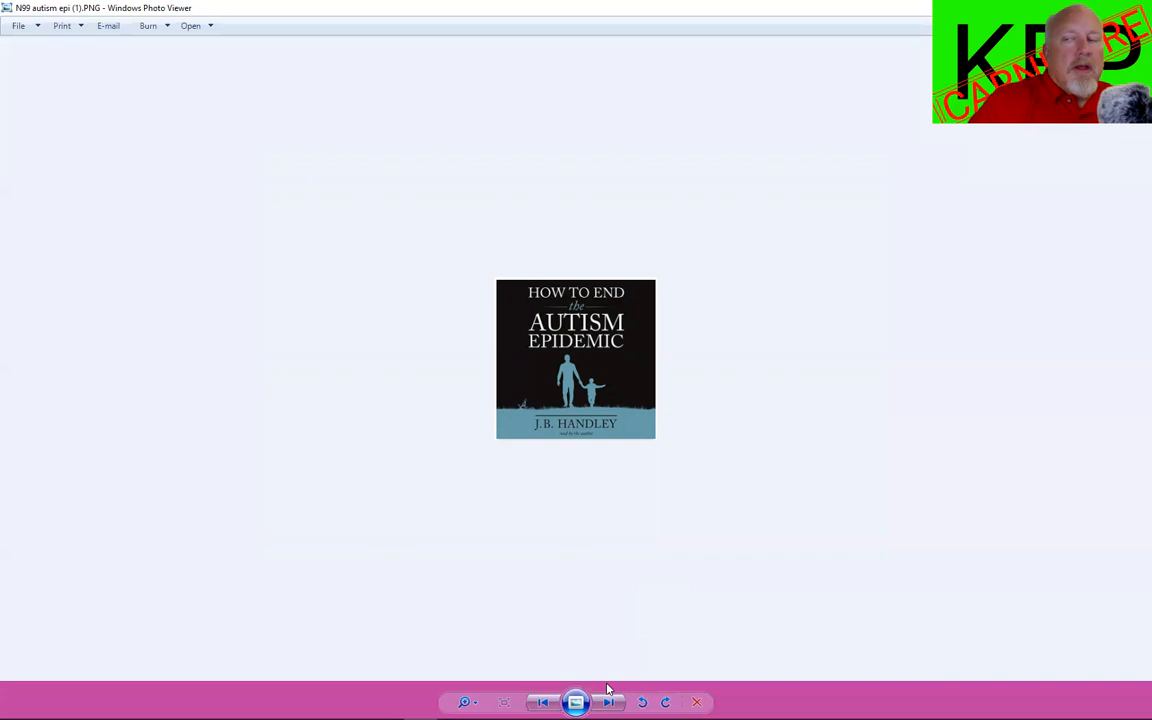
pyautogui.moveTo(608, 702)
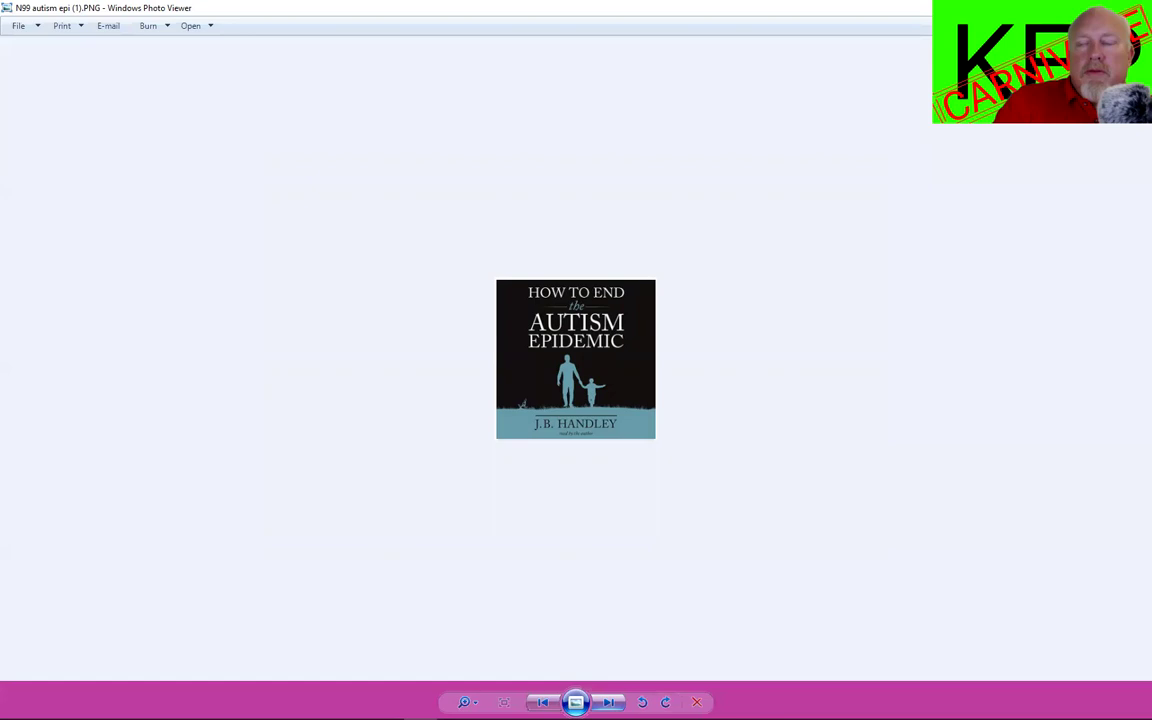
# - Advance to Peter J. Hotez's 'Vaccines Did Not Cause Rachel's Autism' book cover
pyautogui.click(608, 702)
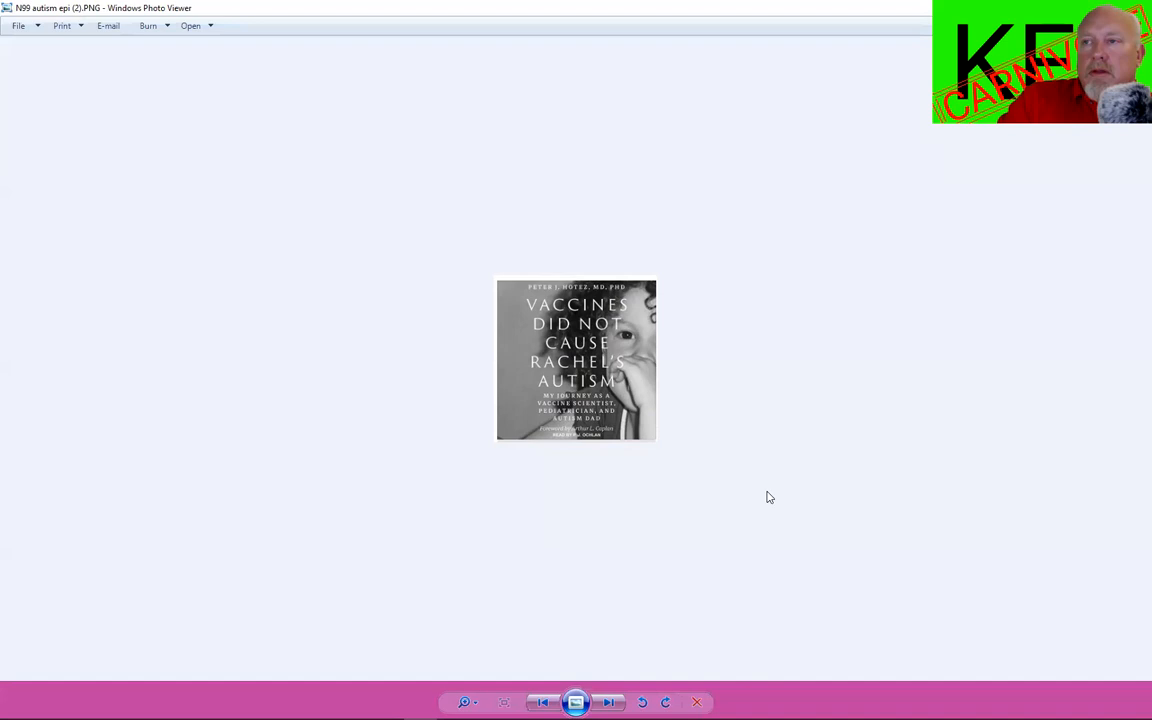
pyautogui.moveTo(776, 490)
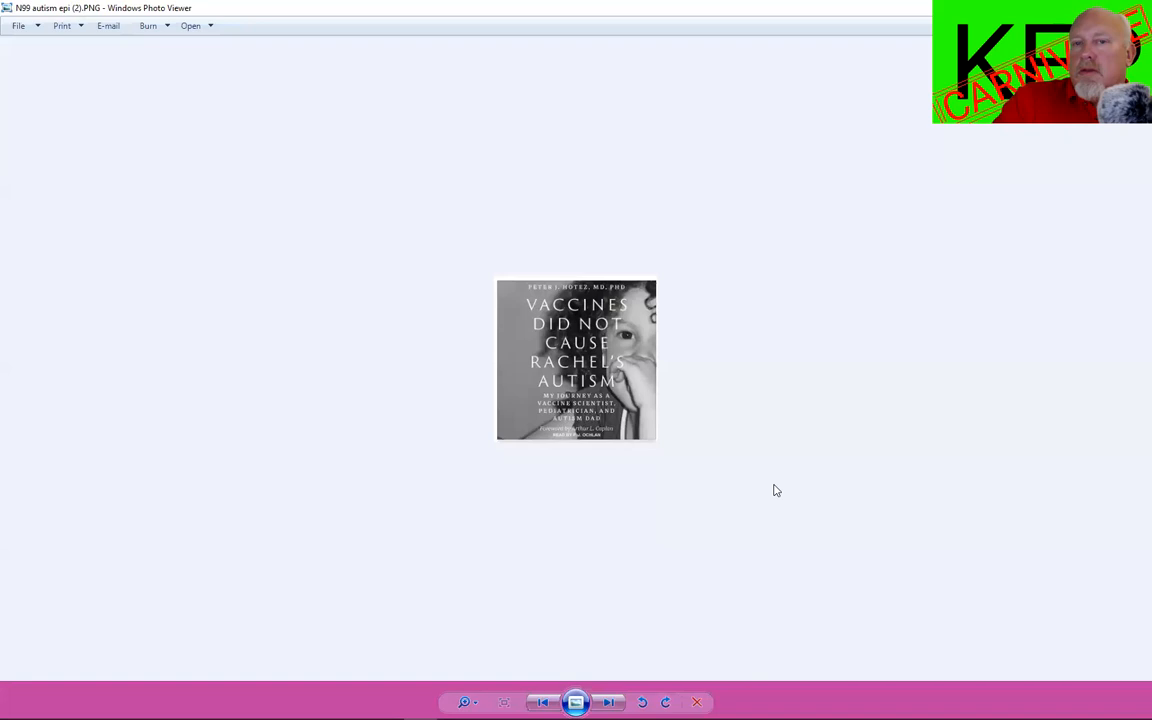
pyautogui.moveTo(782, 466)
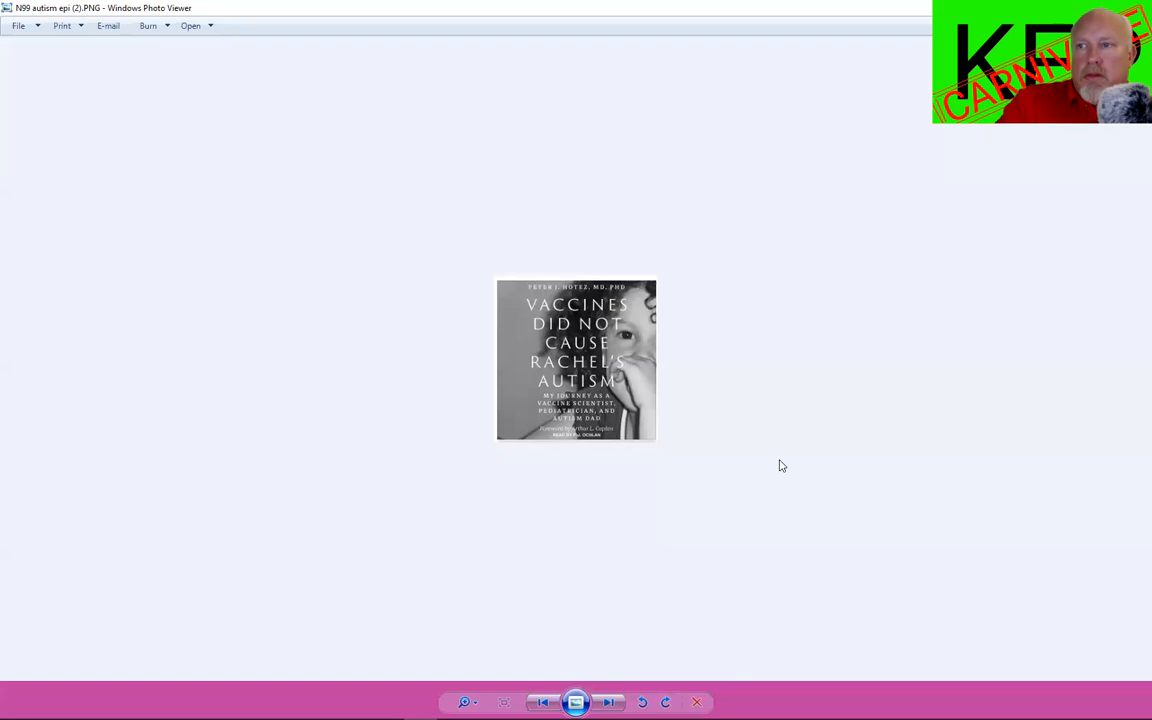
pyautogui.moveTo(778, 448)
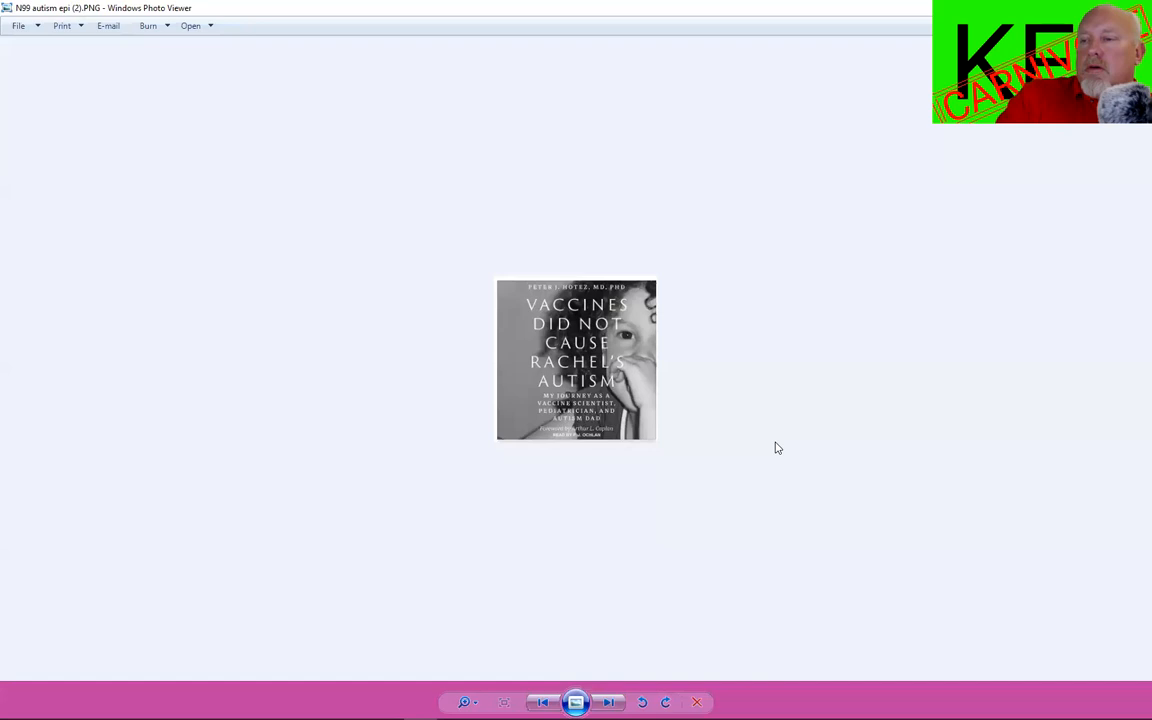
# - Advance past the NeuroTribes cover to the BMJ 'Saturated fat is not the major issue' slide
pyautogui.click(609, 701)
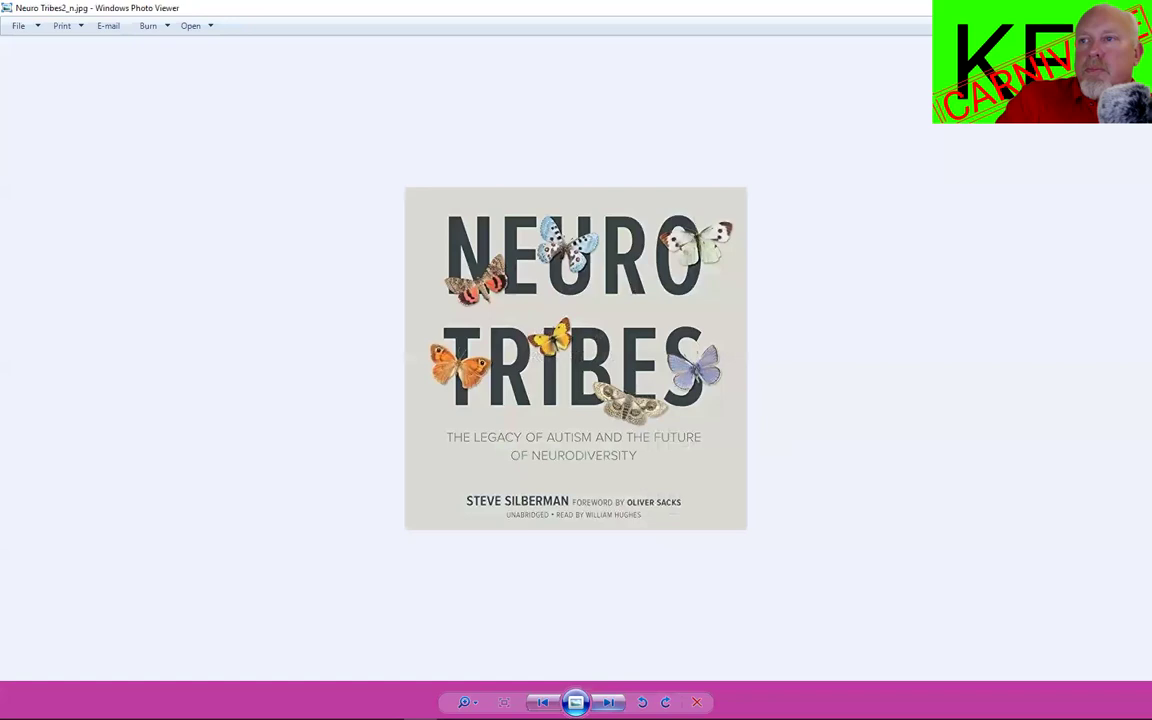
pyautogui.moveTo(818, 541)
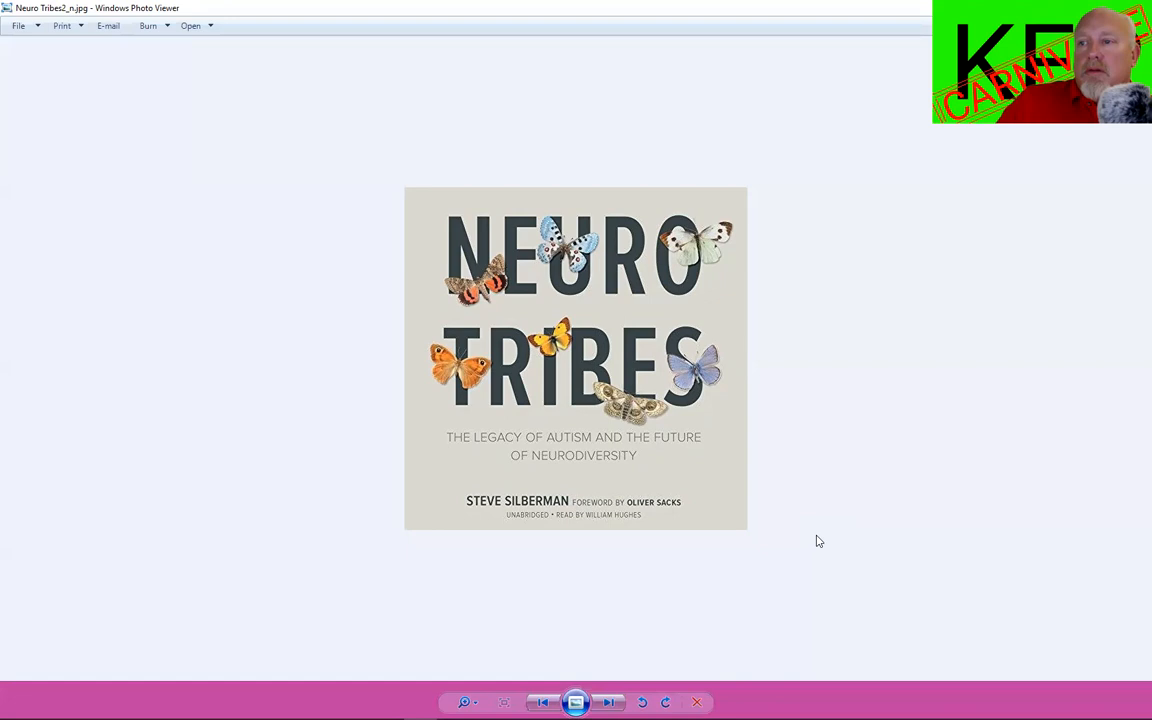
pyautogui.moveTo(693, 631)
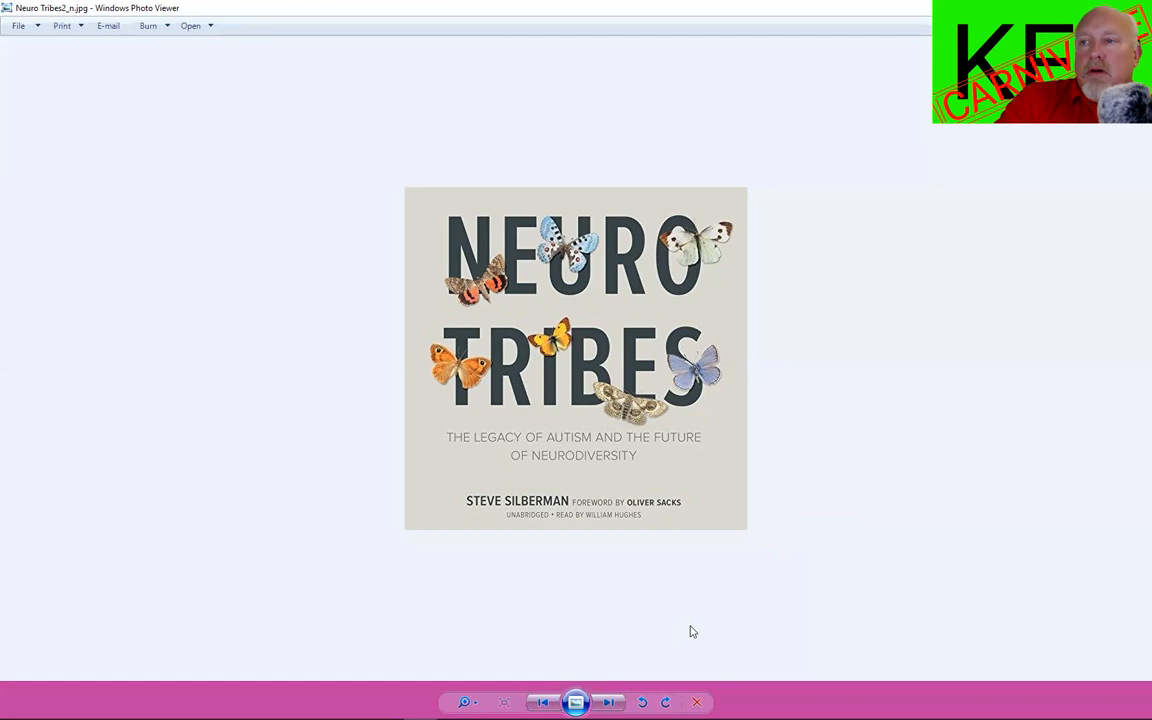
pyautogui.moveTo(605, 701)
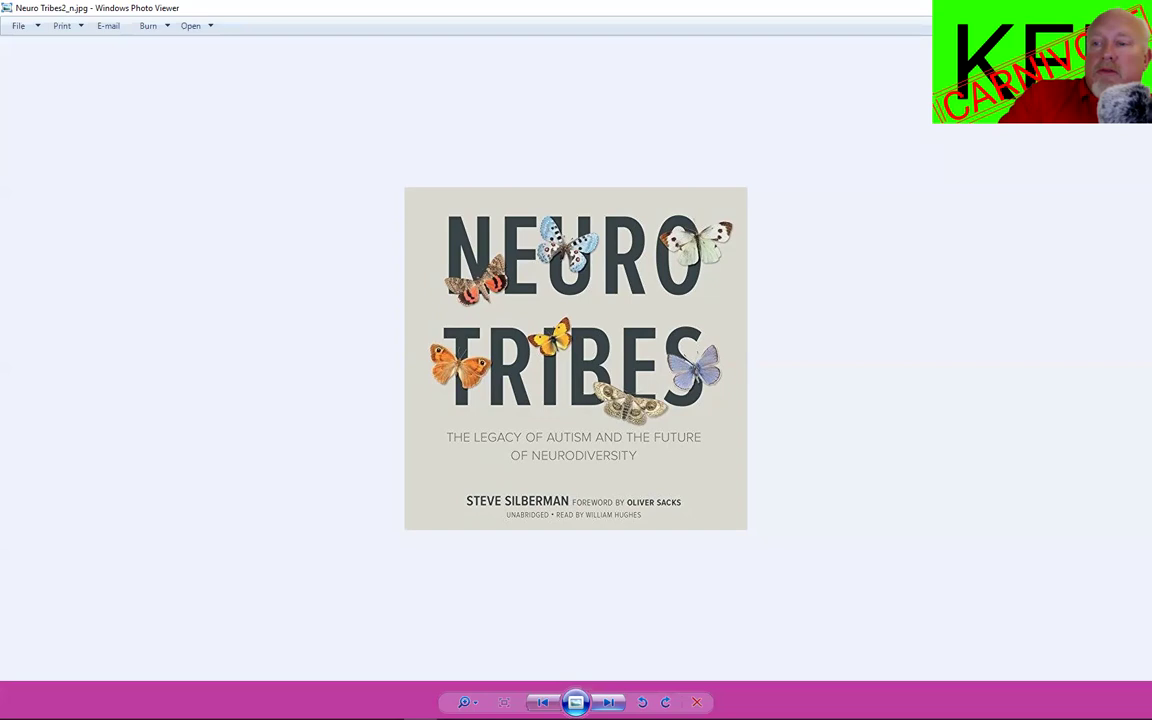
pyautogui.click(607, 700)
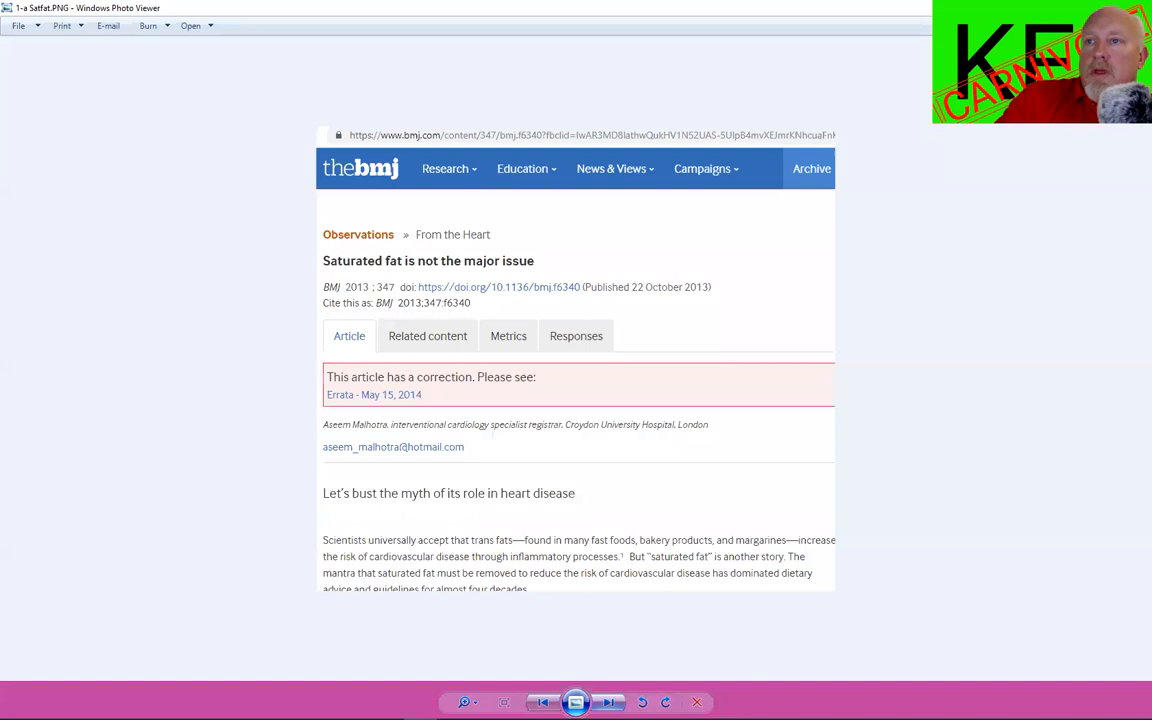